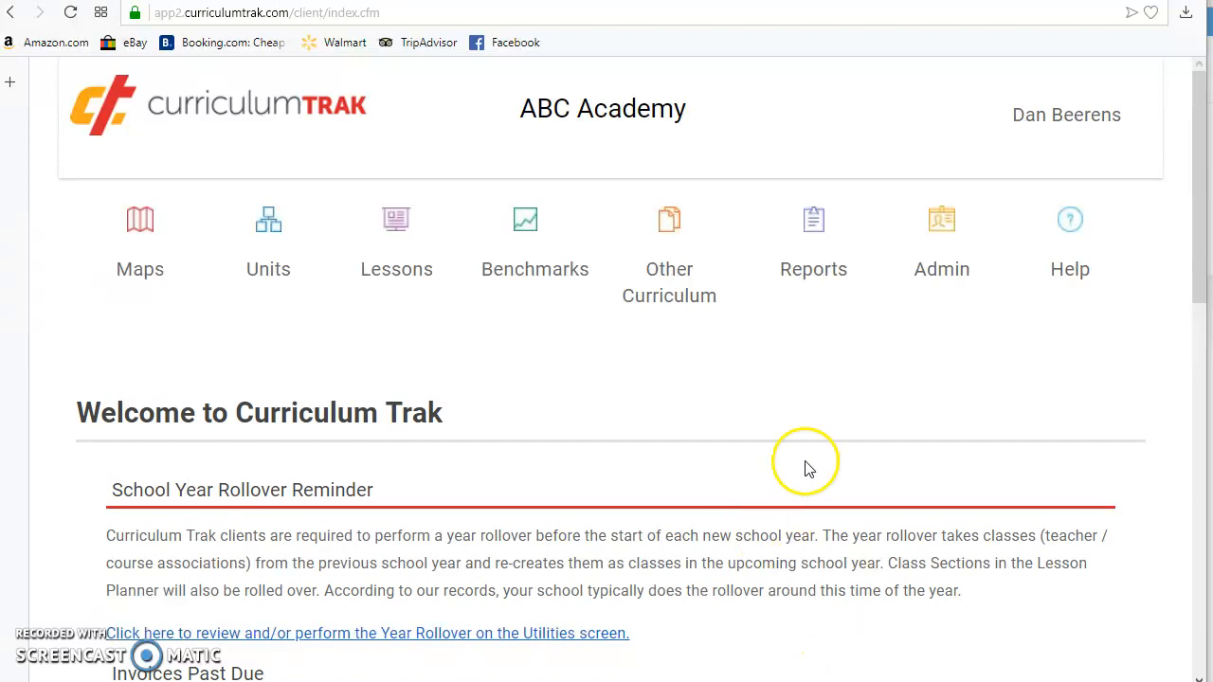
{"action": "mouse_move", "coordinate": [899, 415]}
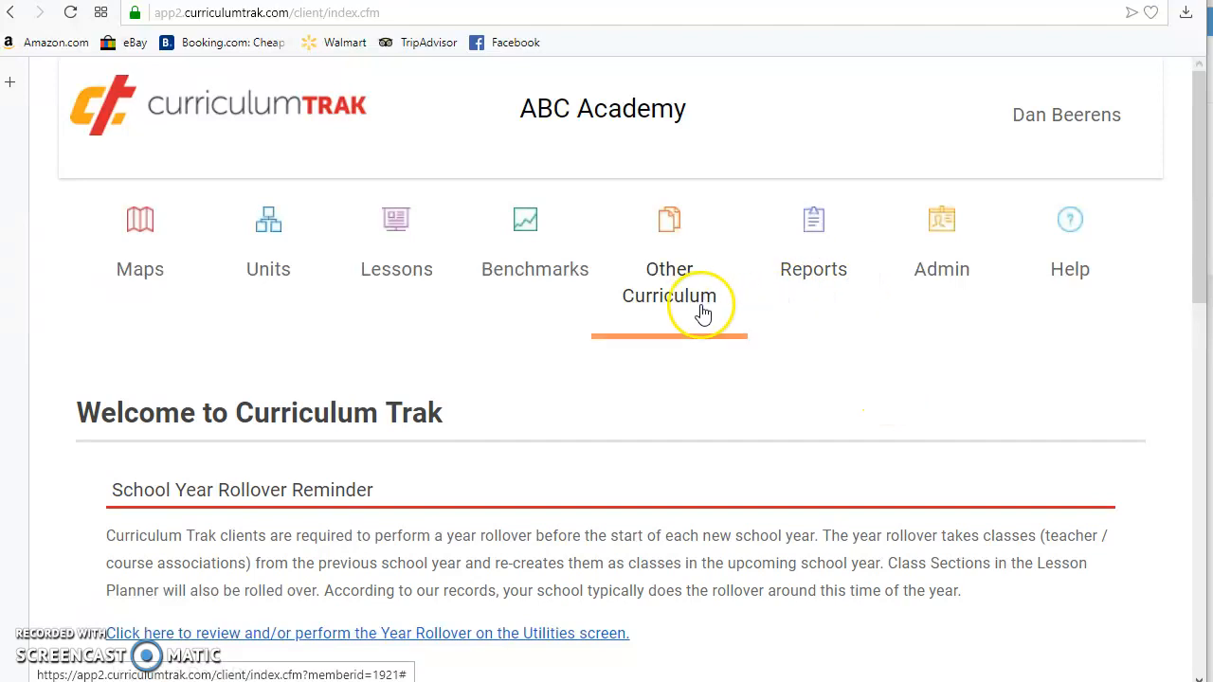
Step: Search other districts' maps by course name, filtered to BJU Press (Greenville, SC)
{"action": "left_click", "coordinate": [670, 281]}
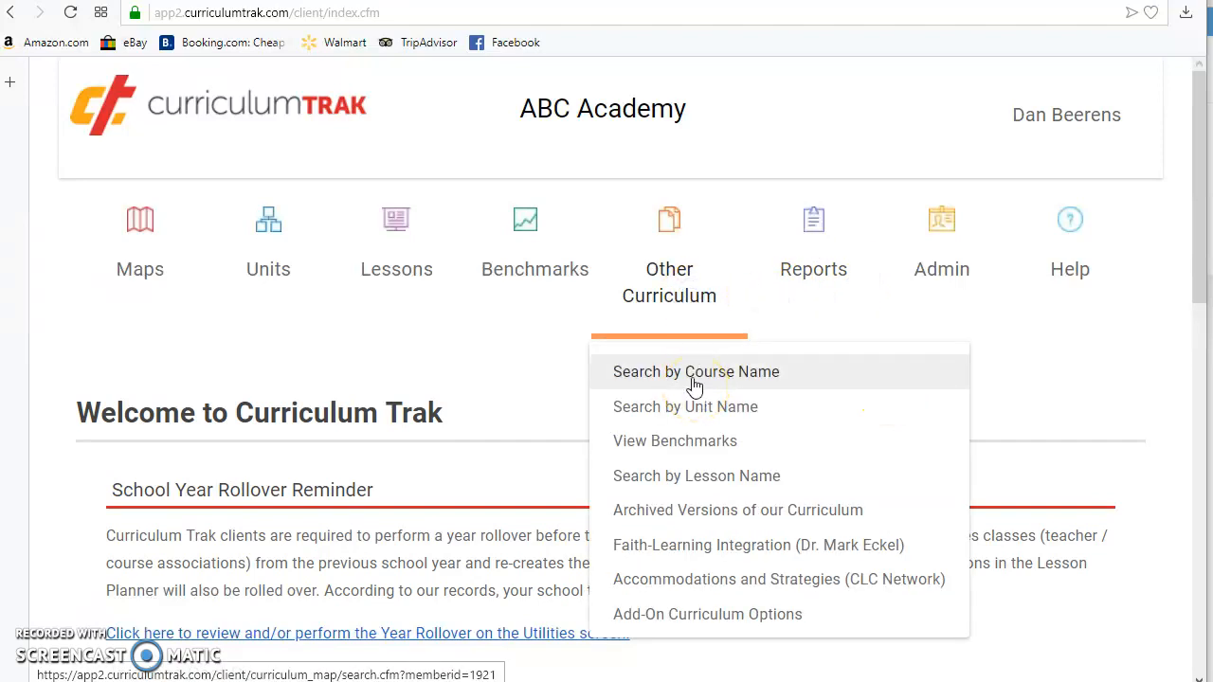
{"action": "left_click", "coordinate": [696, 372]}
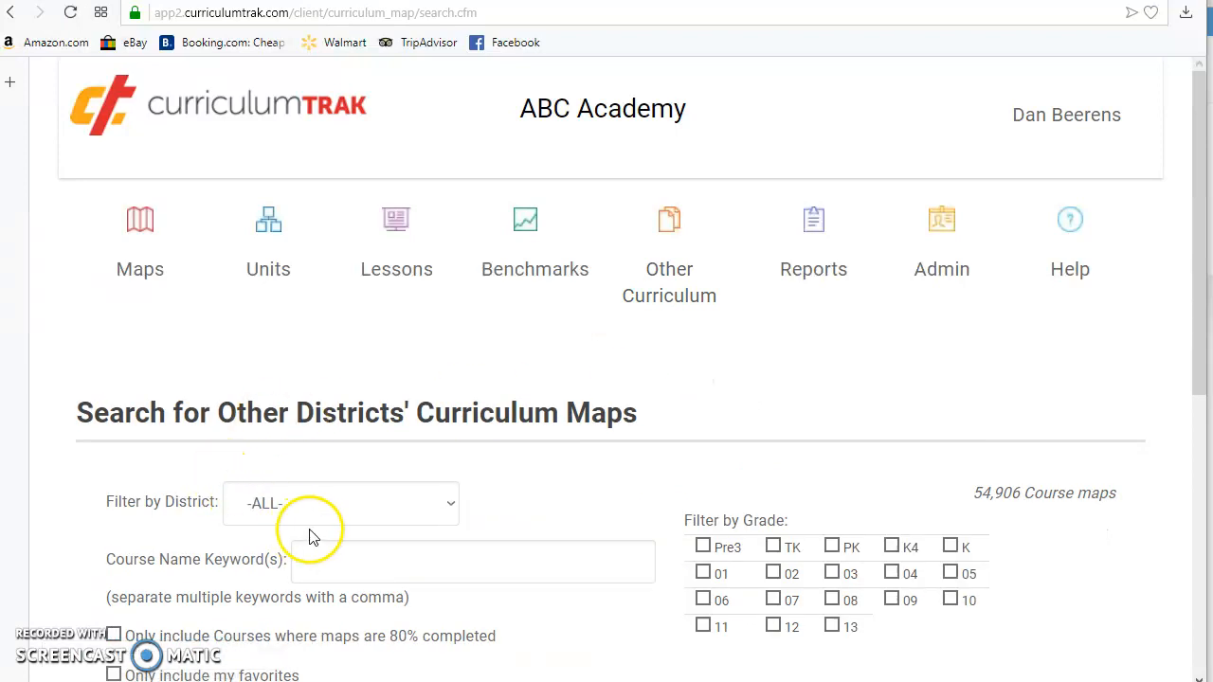
{"action": "left_click", "coordinate": [341, 503]}
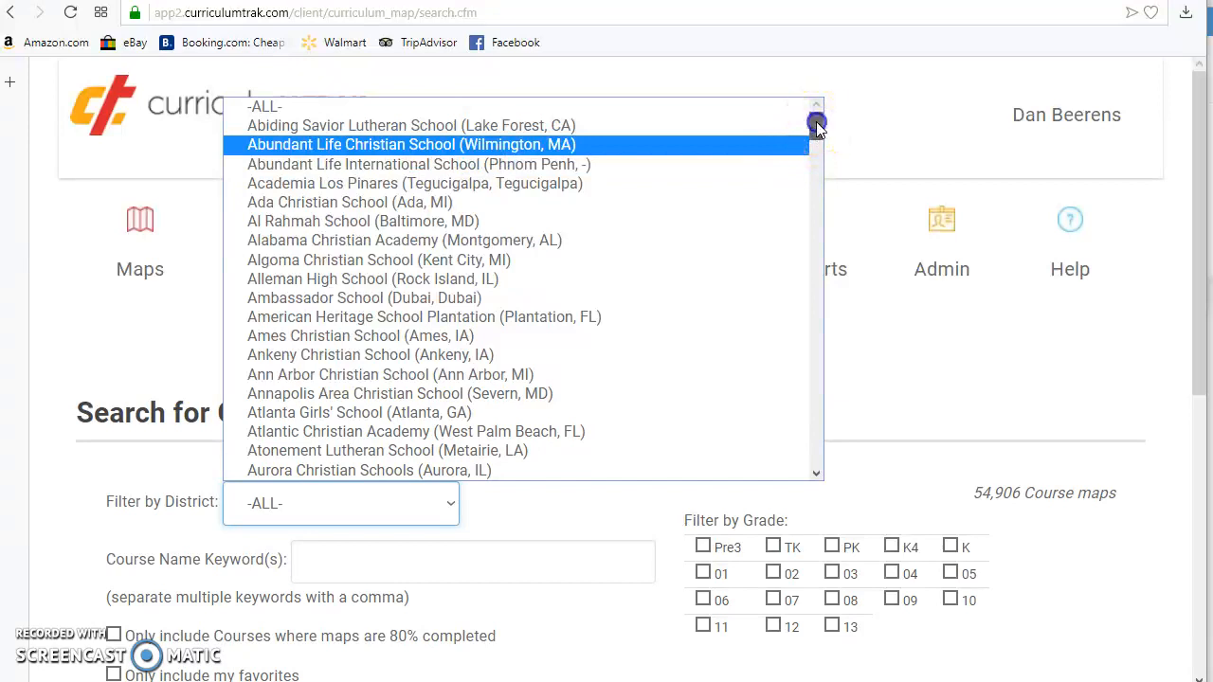
{"action": "scroll", "scroll_direction": "down", "scroll_amount": 3}
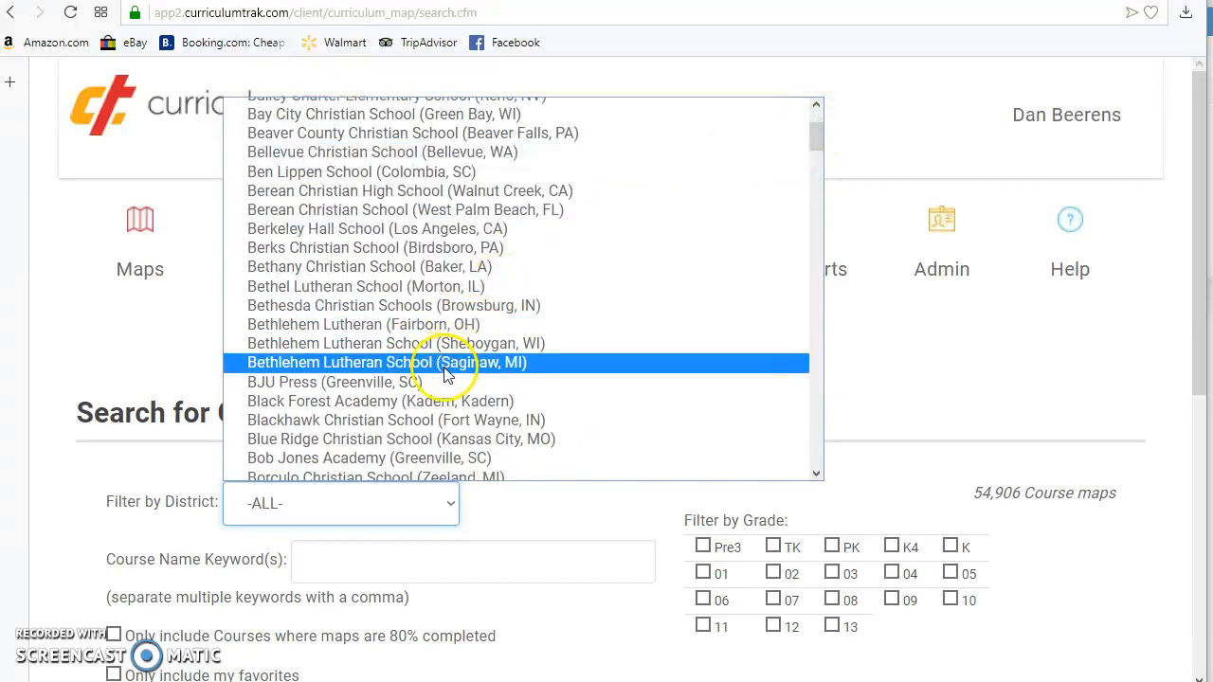
{"action": "mouse_move", "coordinate": [446, 382]}
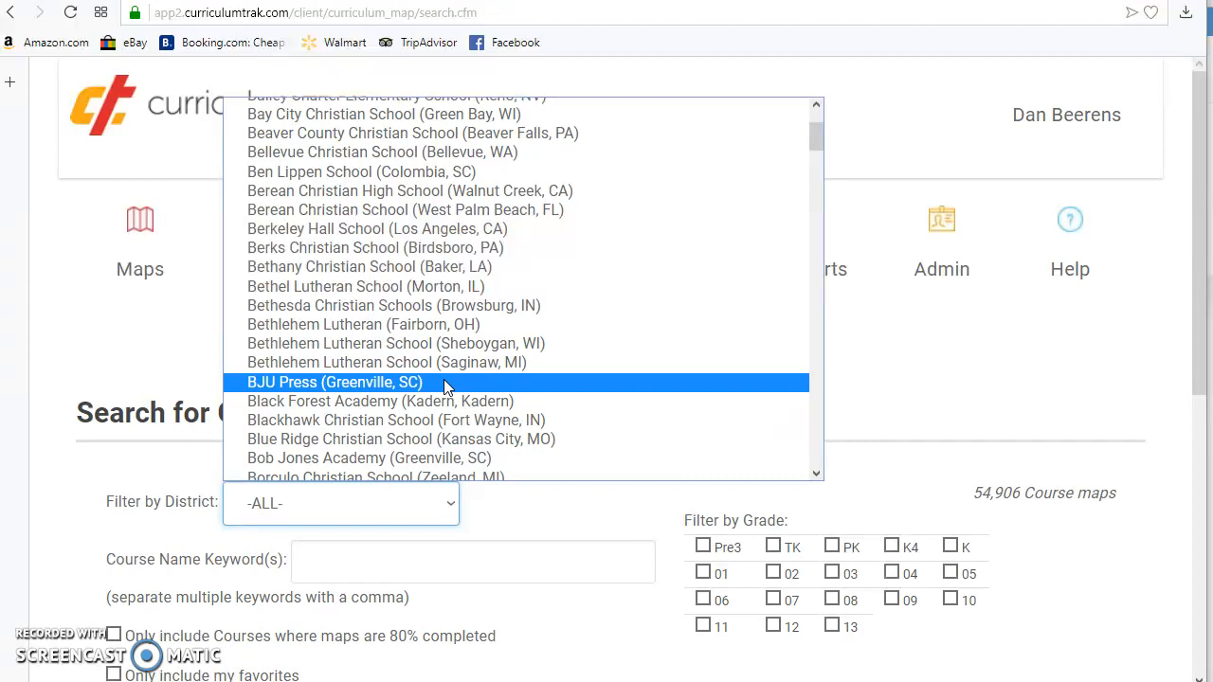
{"action": "left_click", "coordinate": [335, 382]}
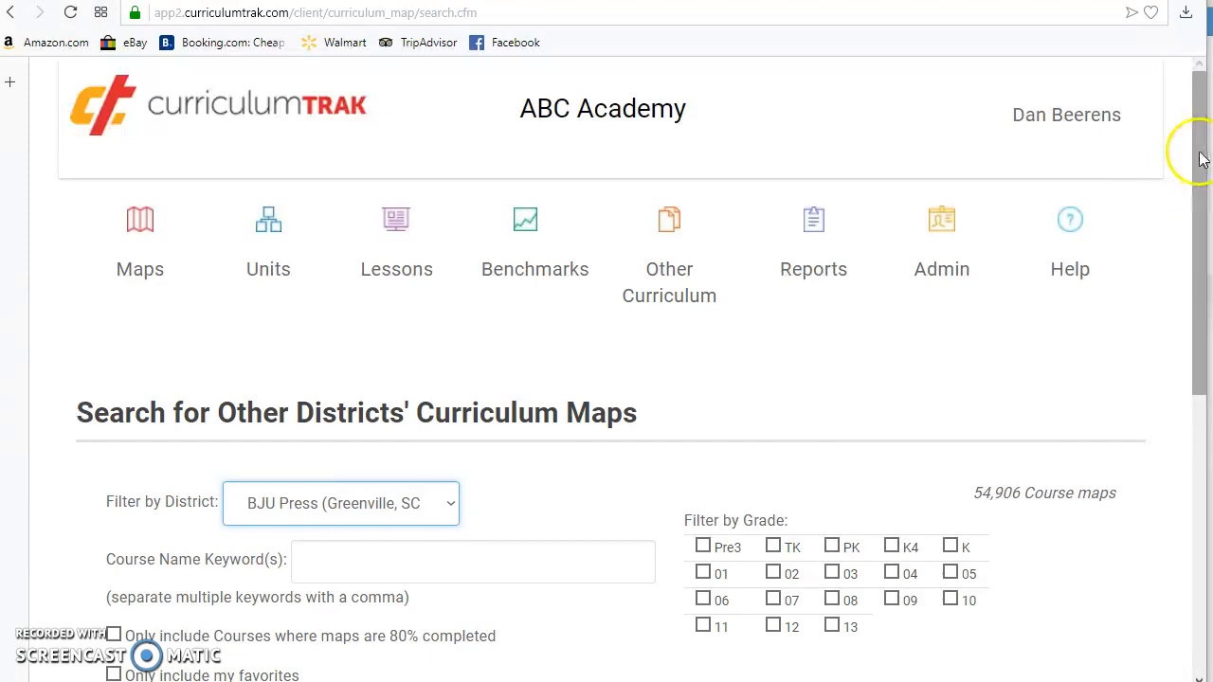
{"action": "scroll", "scroll_direction": "down", "scroll_amount": 3}
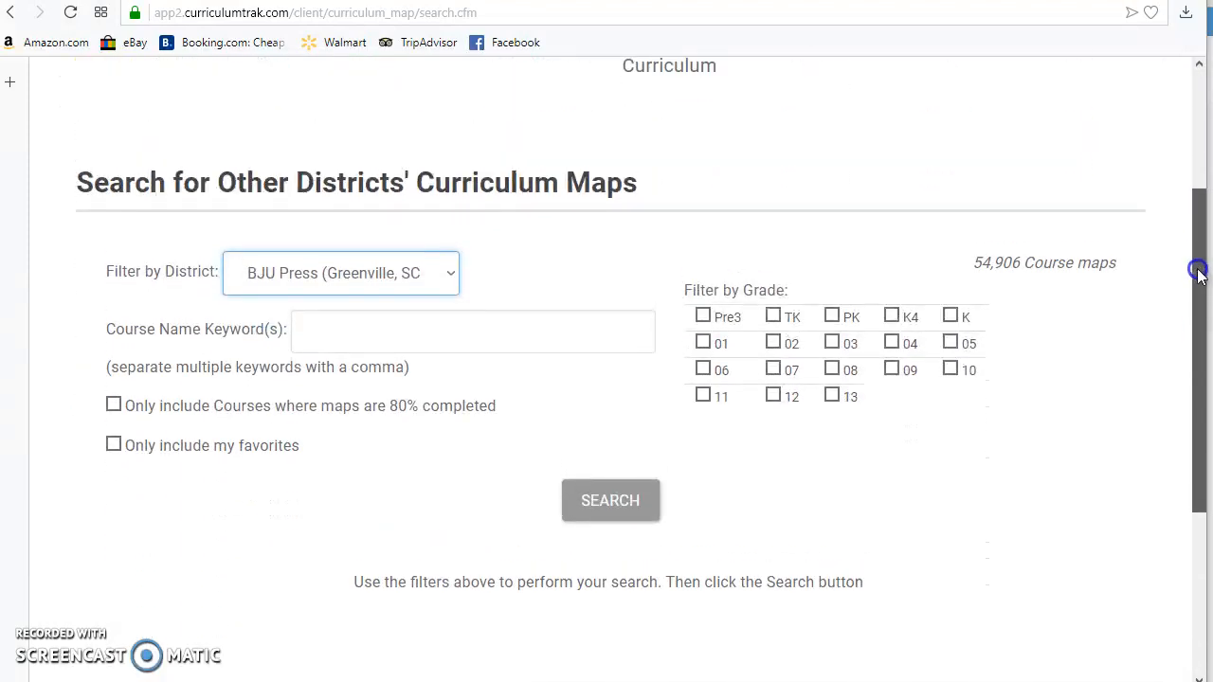
Step: Run the BJU Press search and scroll to the 10 returned course maps
{"action": "left_click", "coordinate": [611, 501]}
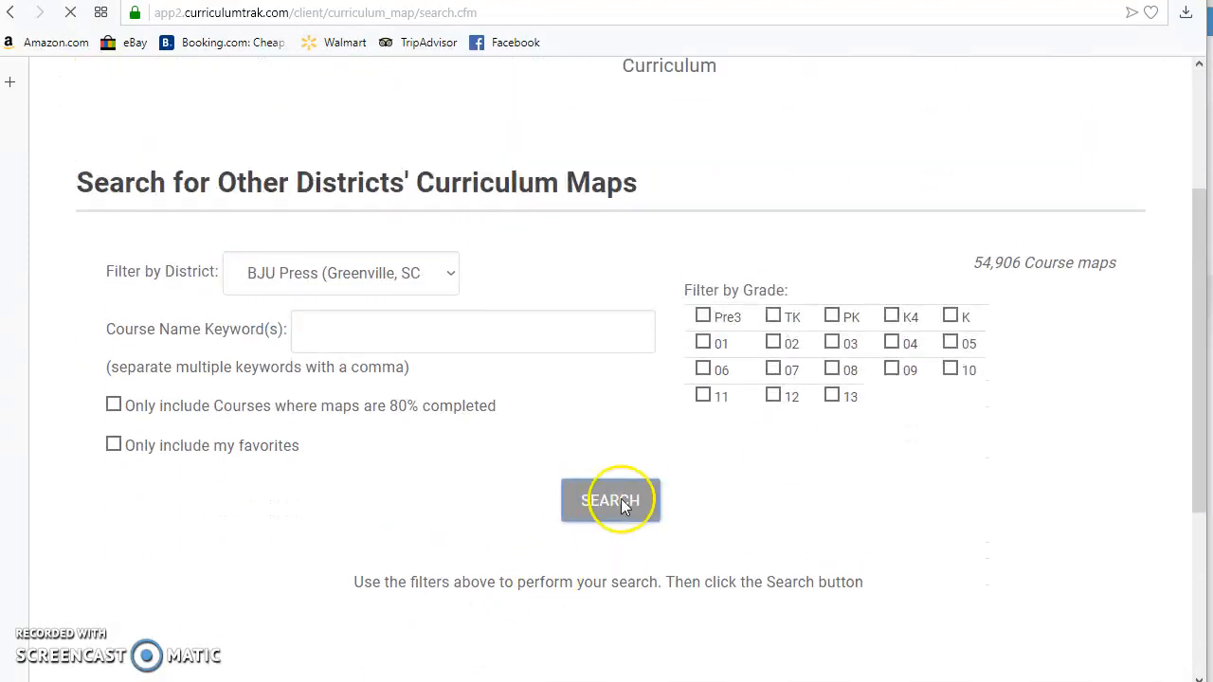
{"action": "left_click", "coordinate": [611, 500]}
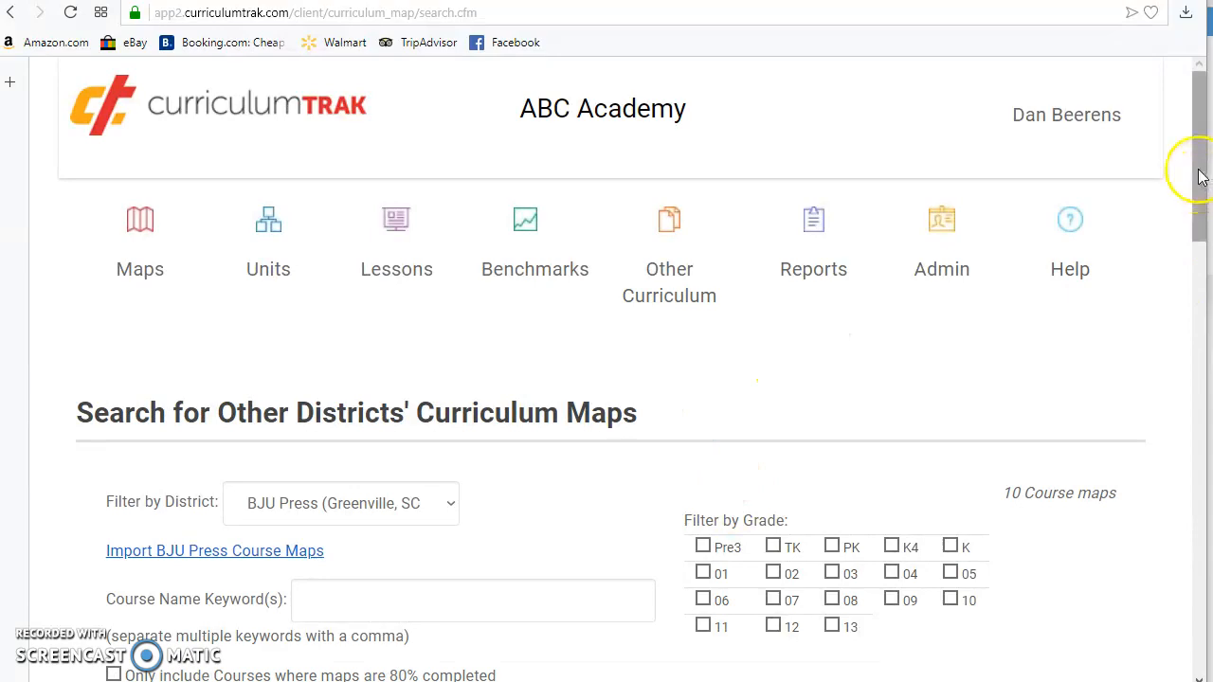
{"action": "scroll", "scroll_direction": "down", "scroll_amount": 3}
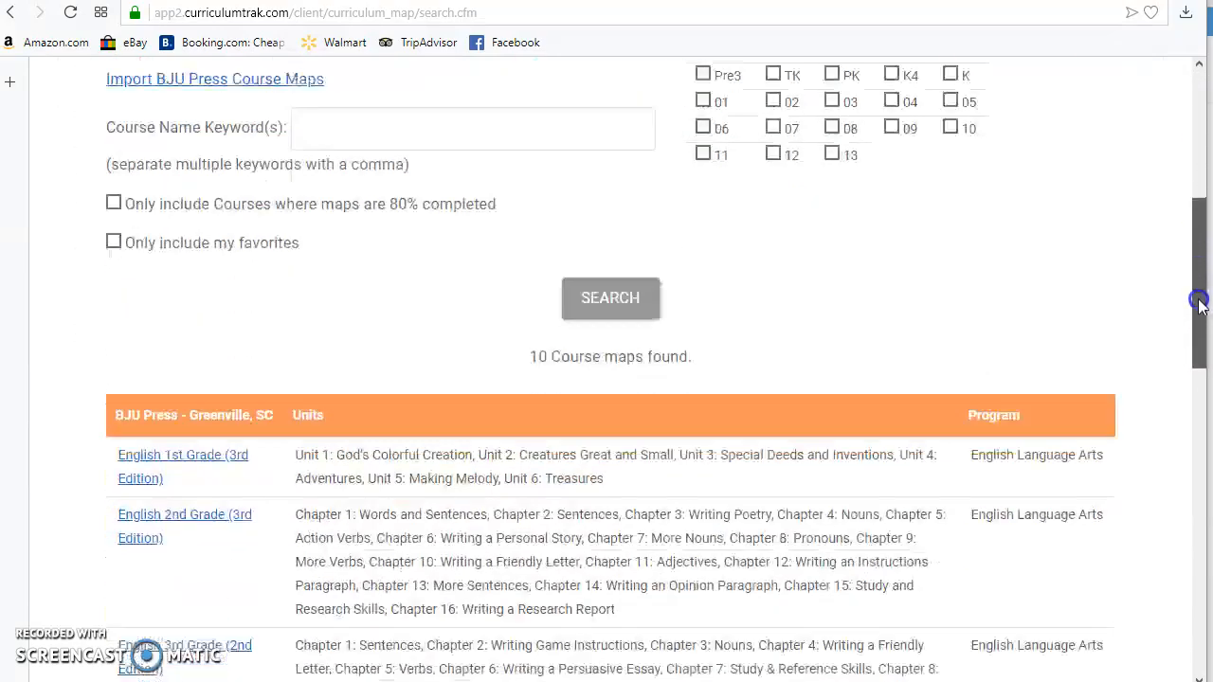
{"action": "scroll", "scroll_direction": "down", "scroll_amount": 3}
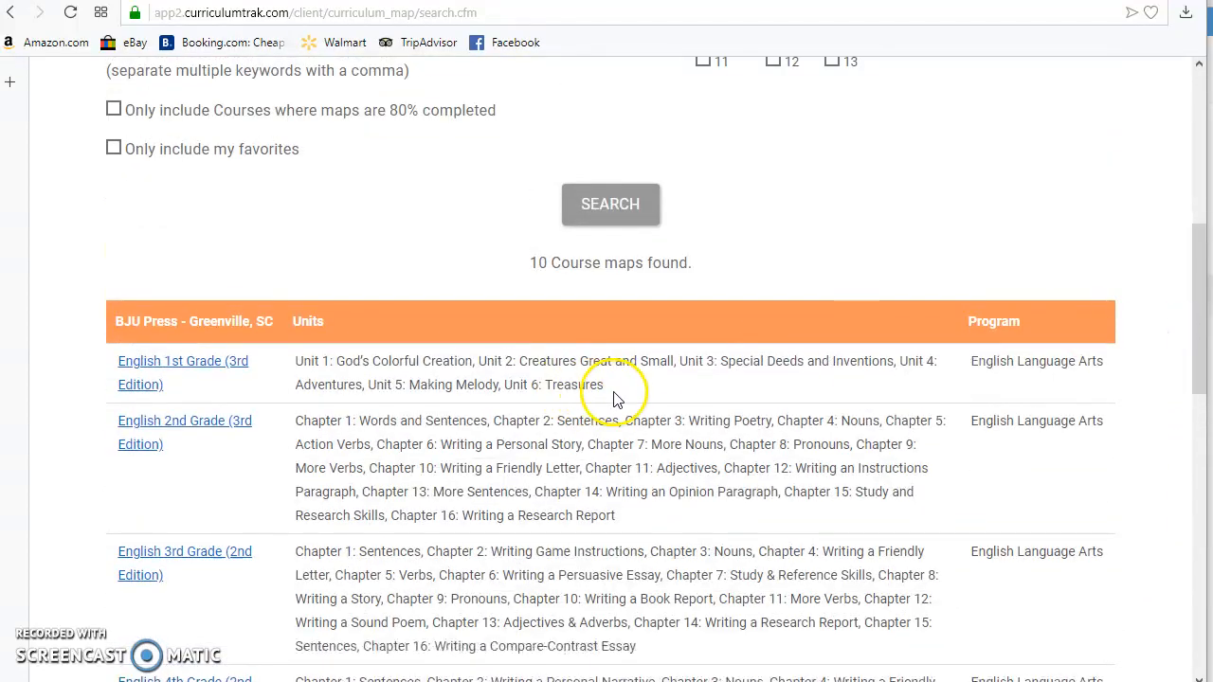
{"action": "mouse_move", "coordinate": [631, 397]}
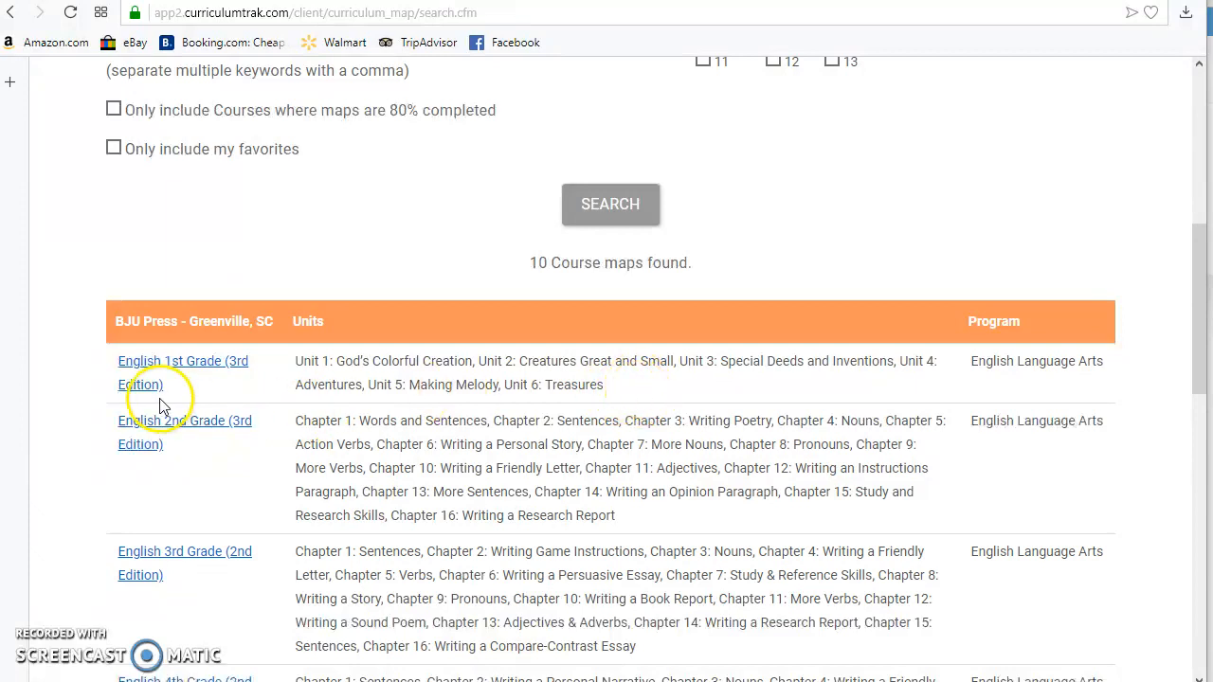
{"action": "mouse_move", "coordinate": [180, 368]}
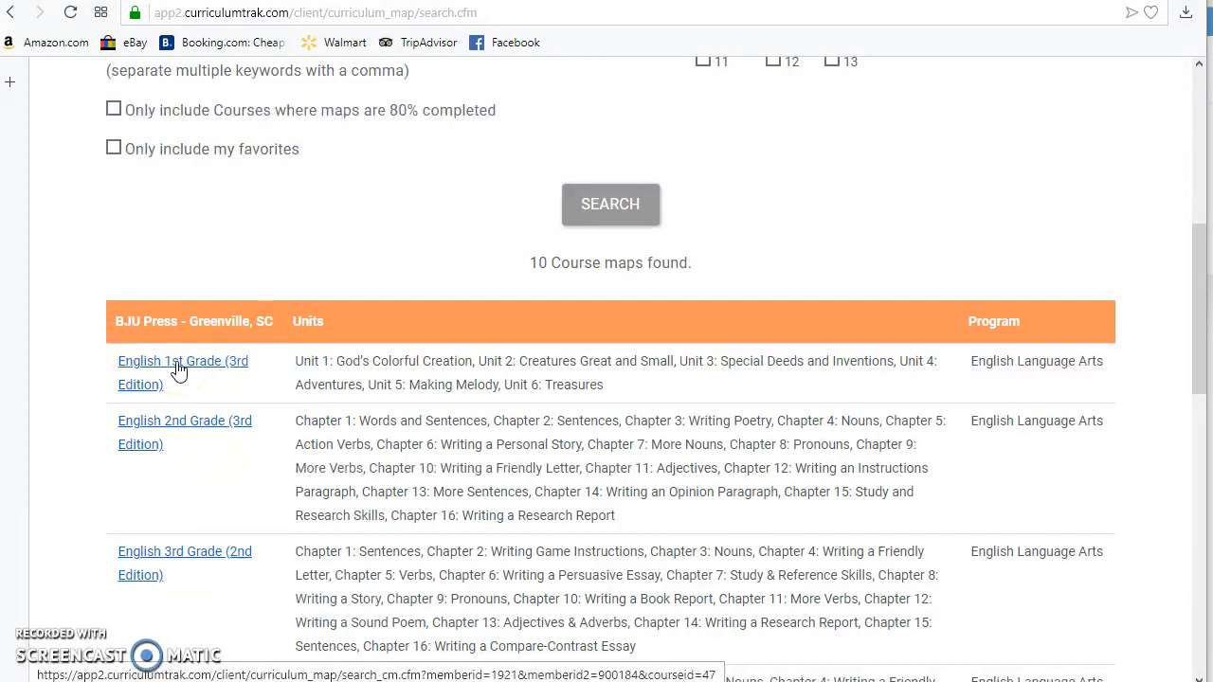
Step: Open English 1st Grade (3rd Edition) and scroll through its Quarter 1 units and objectives
{"action": "left_click", "coordinate": [183, 361]}
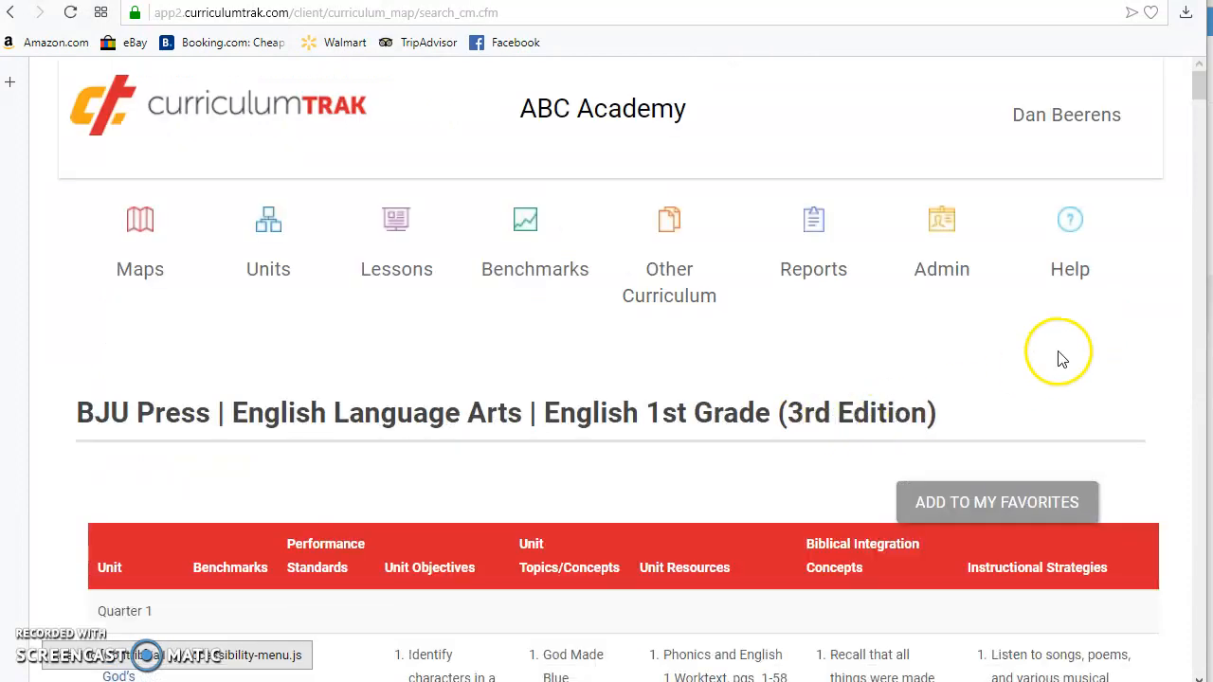
{"action": "scroll", "scroll_direction": "down", "scroll_amount": 3}
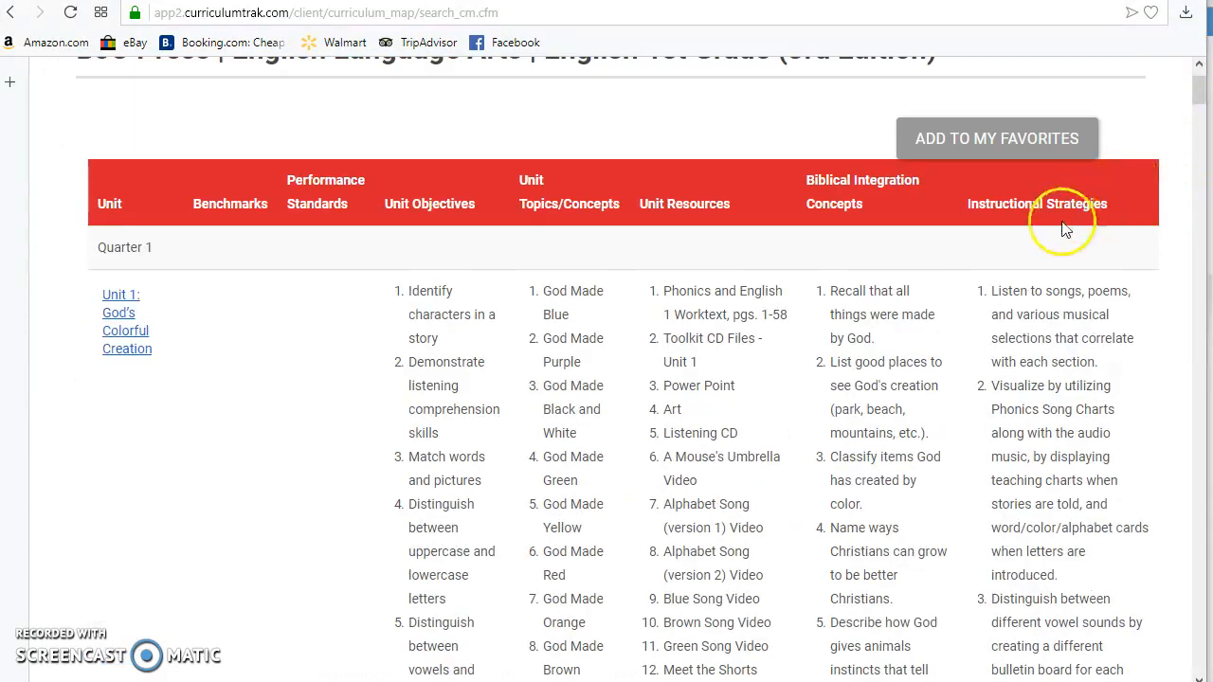
{"action": "mouse_move", "coordinate": [337, 343]}
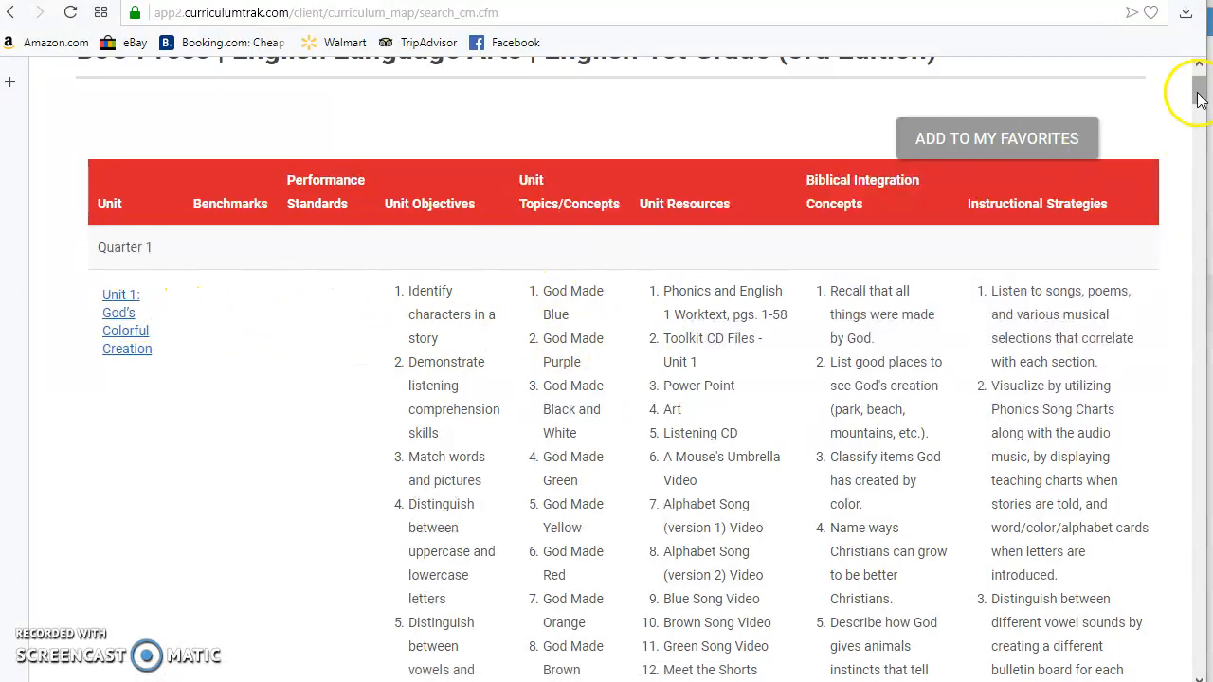
{"action": "scroll", "scroll_direction": "down", "scroll_amount": 3}
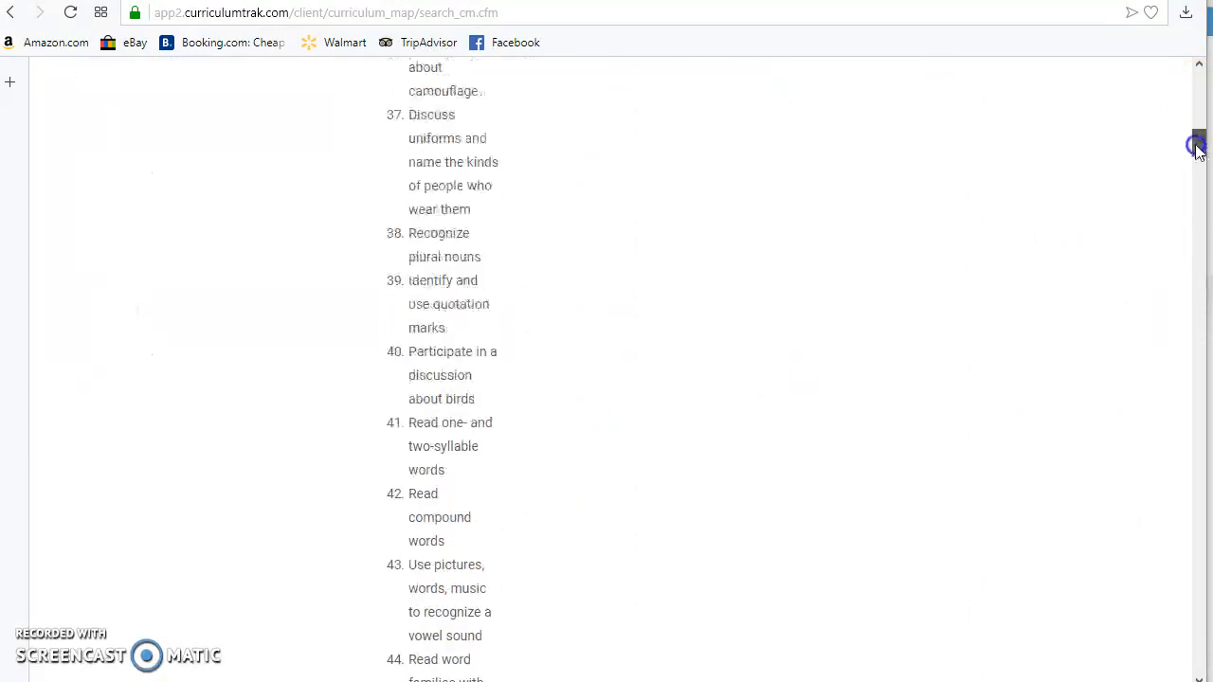
{"action": "scroll", "scroll_direction": "down", "scroll_amount": 3}
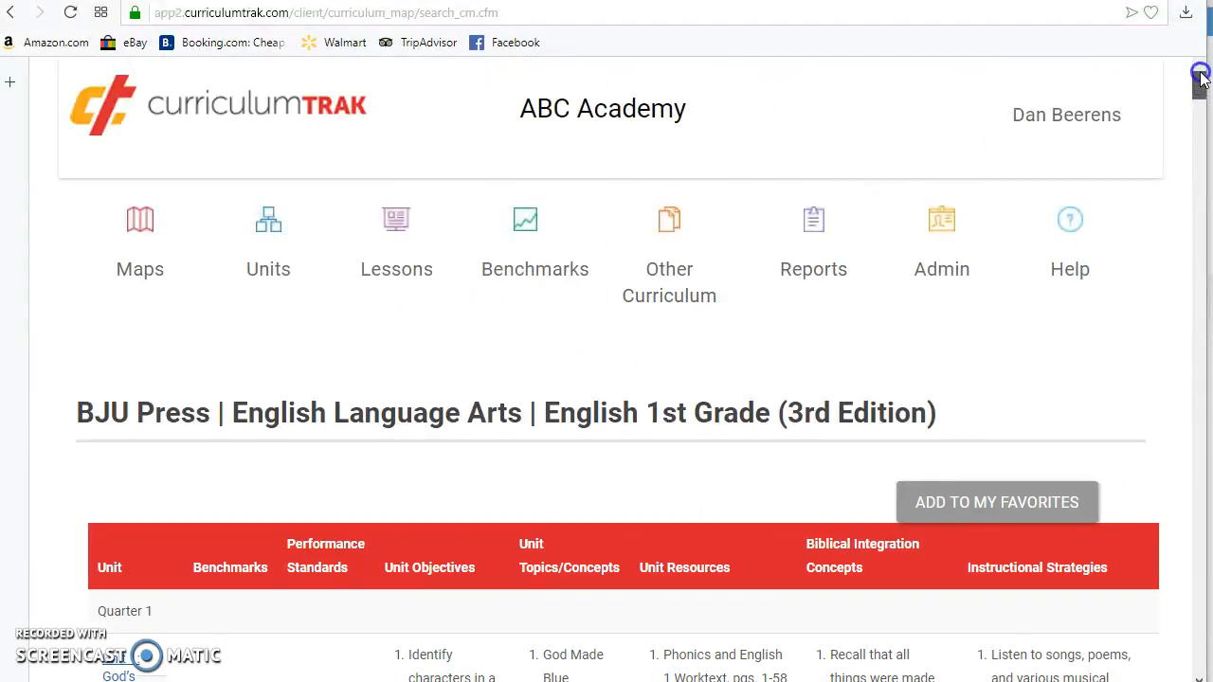
{"action": "scroll", "scroll_direction": "down", "scroll_amount": 3}
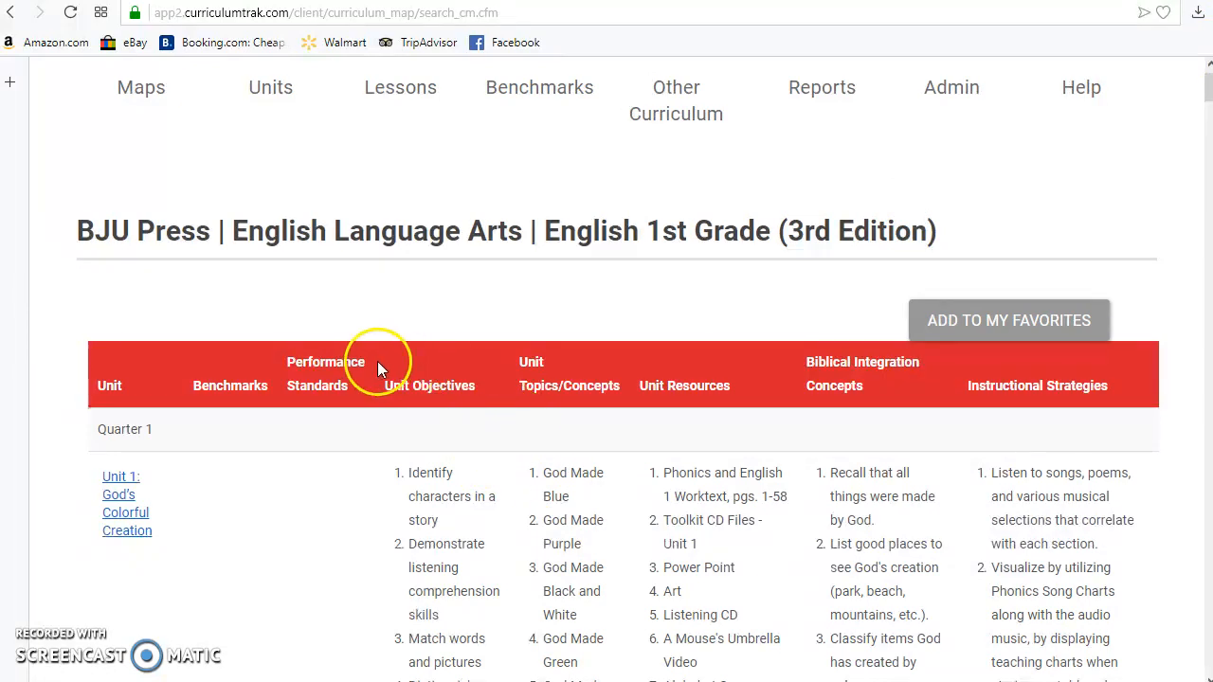
{"action": "mouse_move", "coordinate": [428, 398]}
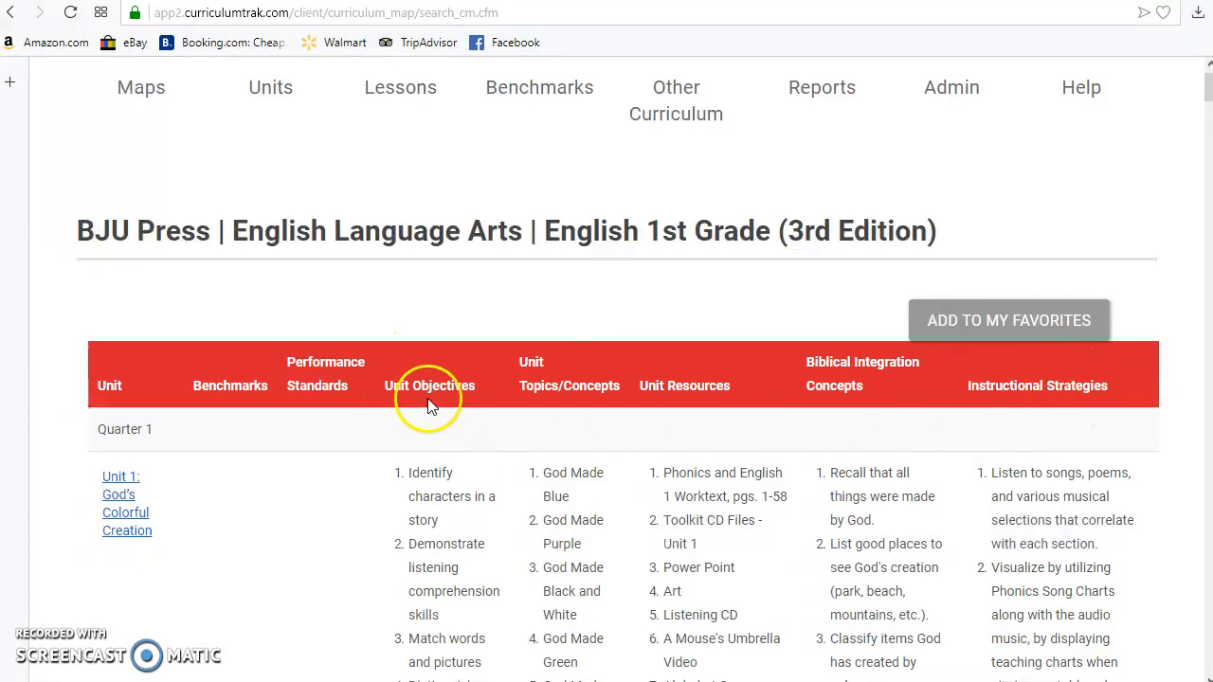
{"action": "mouse_move", "coordinate": [953, 421]}
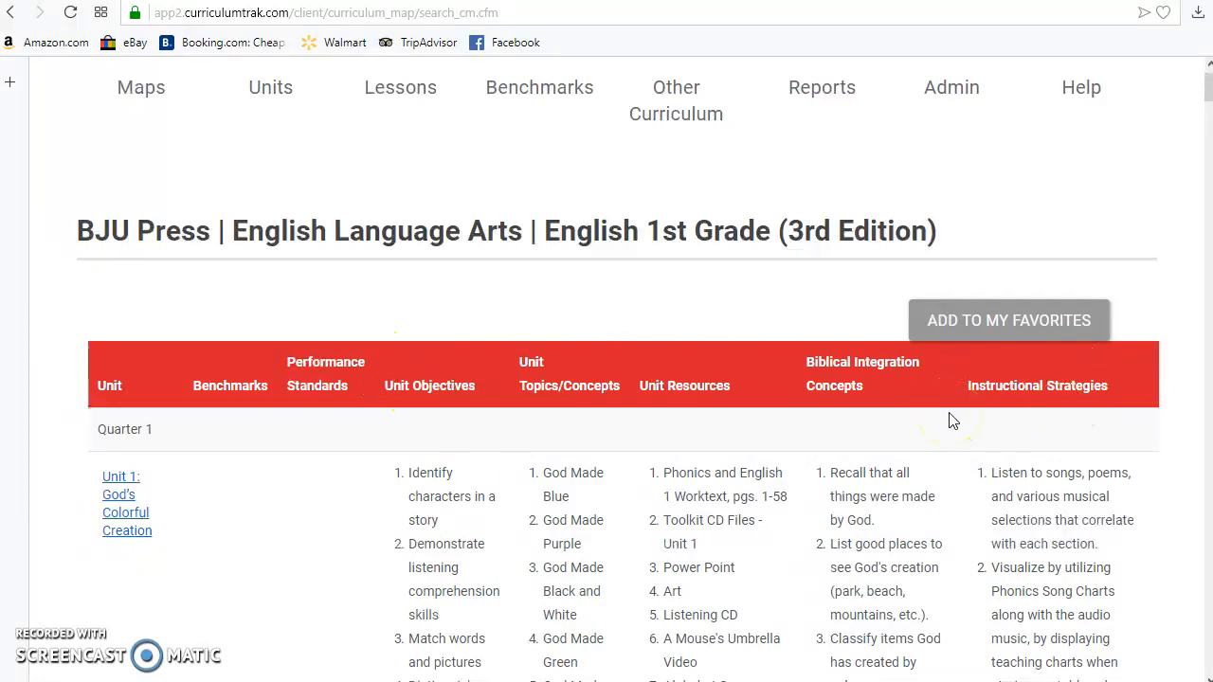
{"action": "mouse_move", "coordinate": [954, 434]}
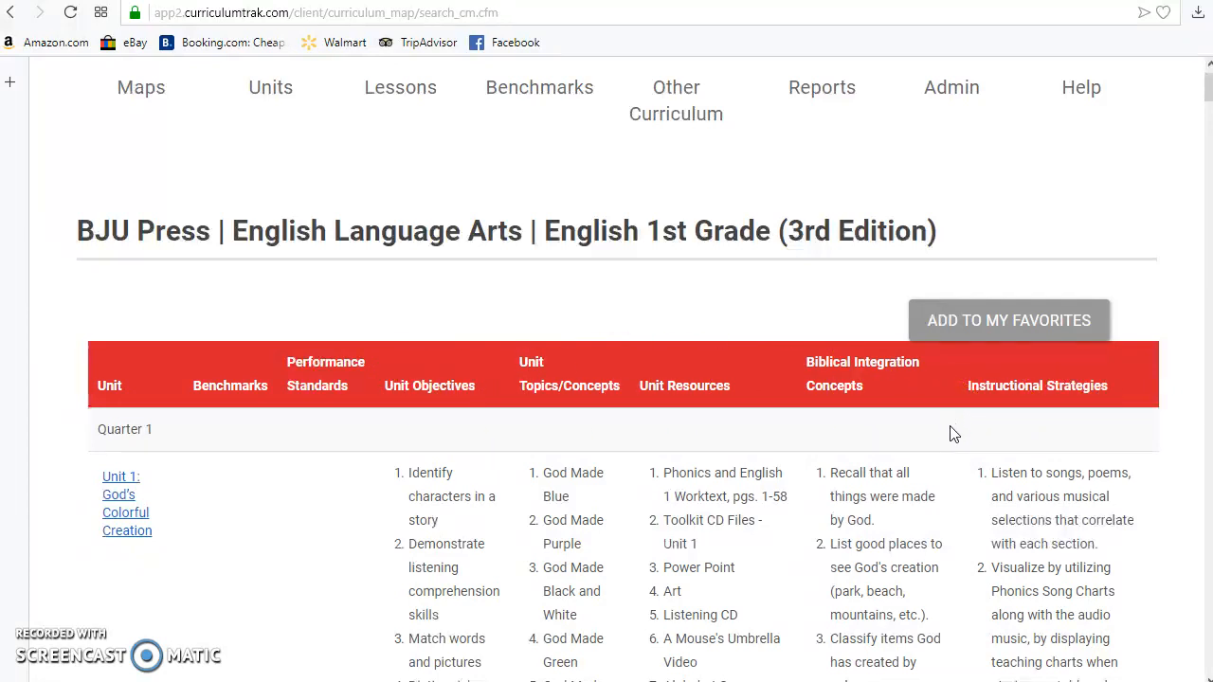
{"action": "mouse_move", "coordinate": [948, 431]}
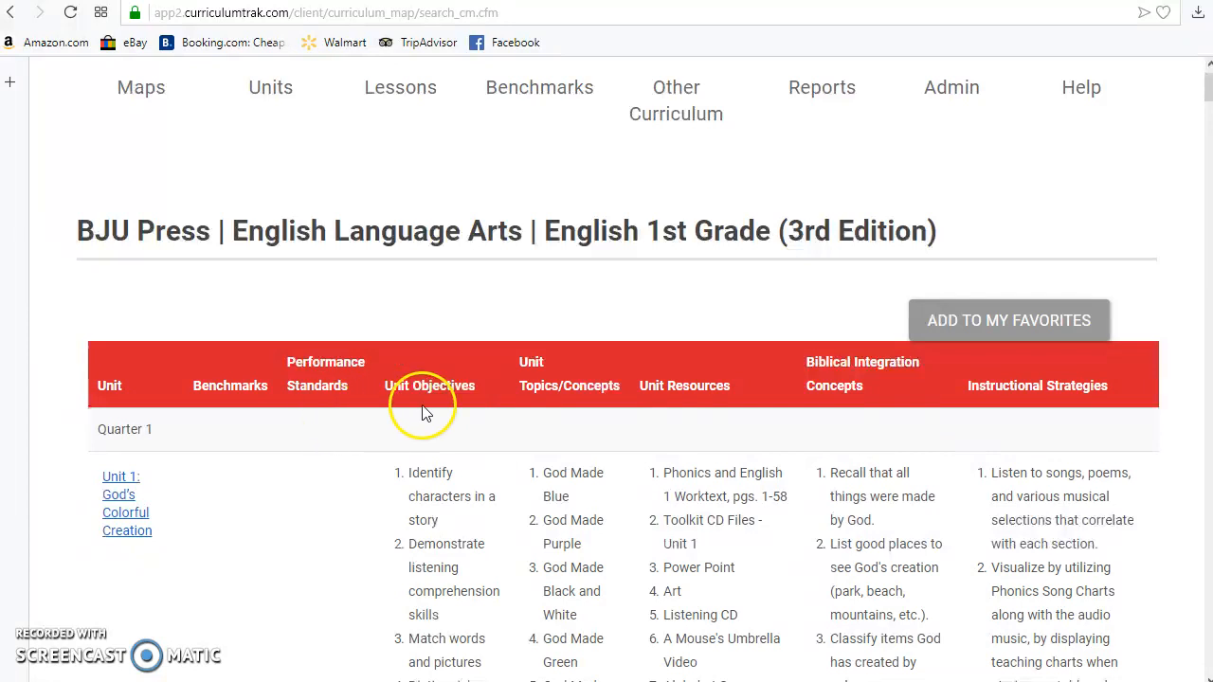
{"action": "mouse_move", "coordinate": [583, 419]}
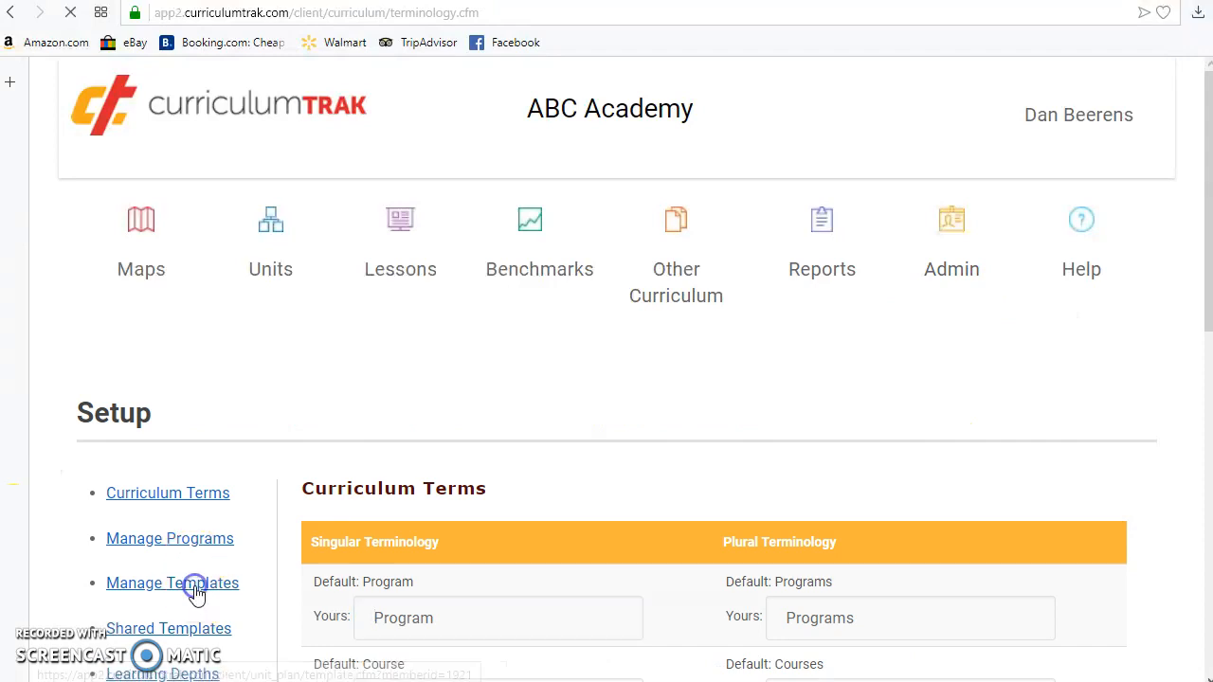
Step: From Manage Templates, view the Default Template's unit plan fields
{"action": "left_click", "coordinate": [171, 583]}
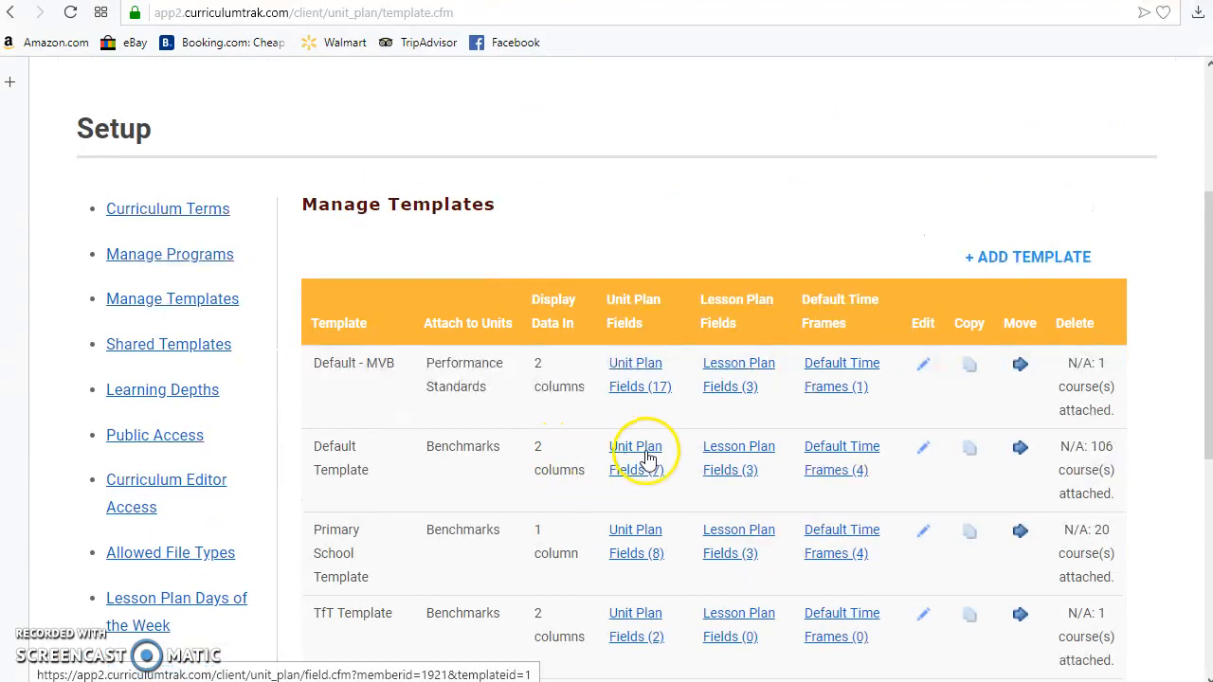
{"action": "left_click", "coordinate": [635, 458]}
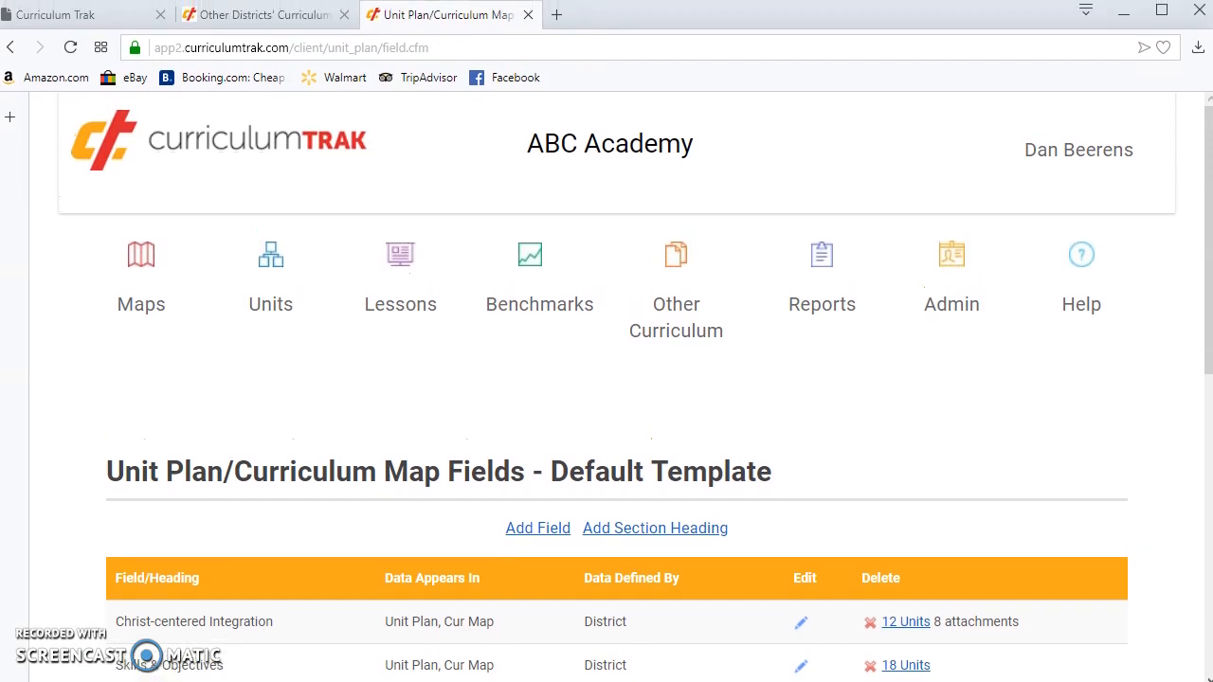
{"action": "scroll", "scroll_direction": "down", "scroll_amount": 3}
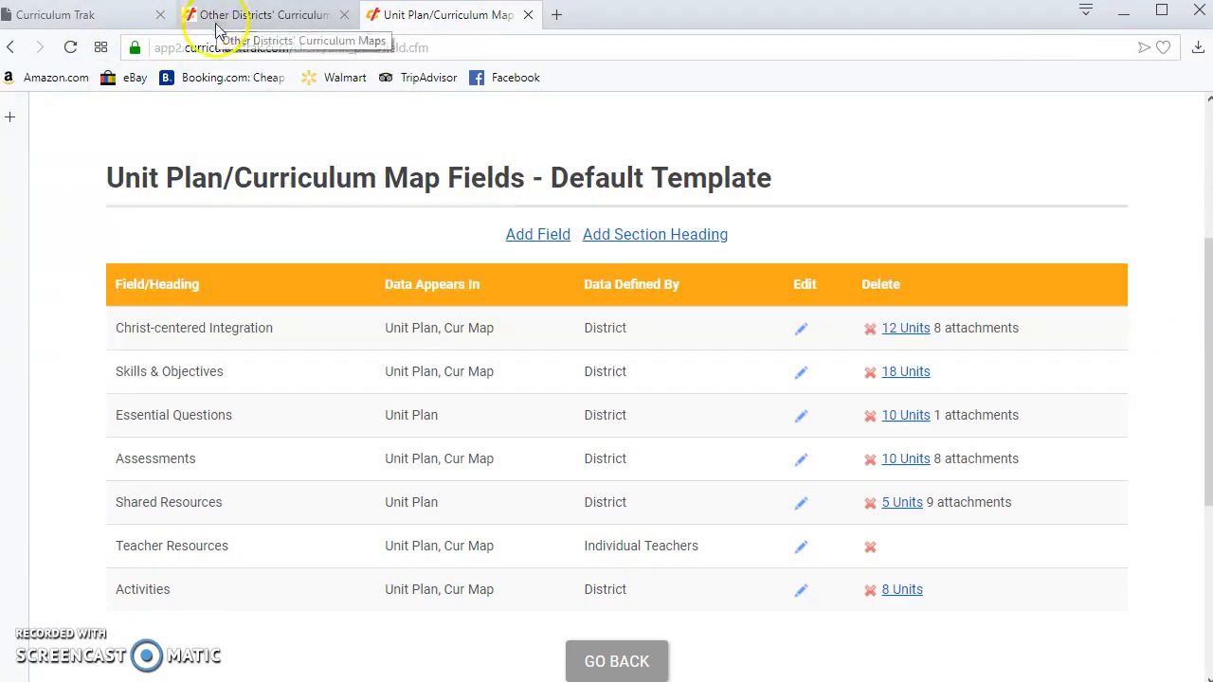
{"action": "mouse_move", "coordinate": [248, 29]}
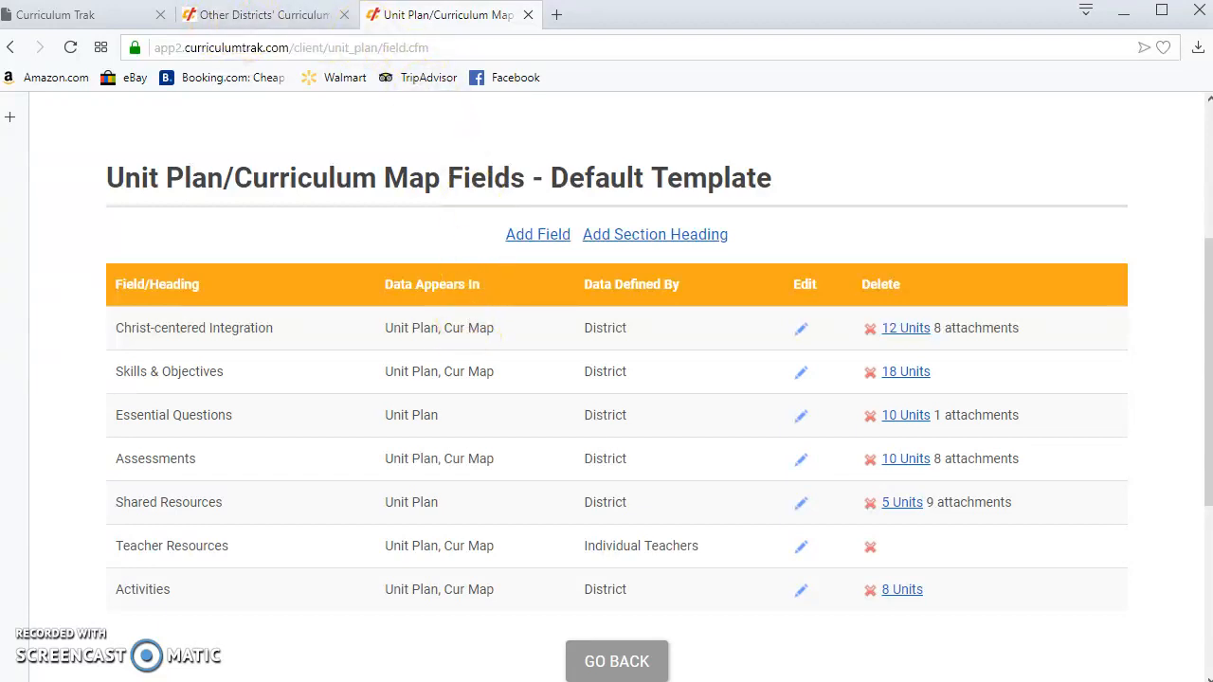
{"action": "mouse_move", "coordinate": [266, 14]}
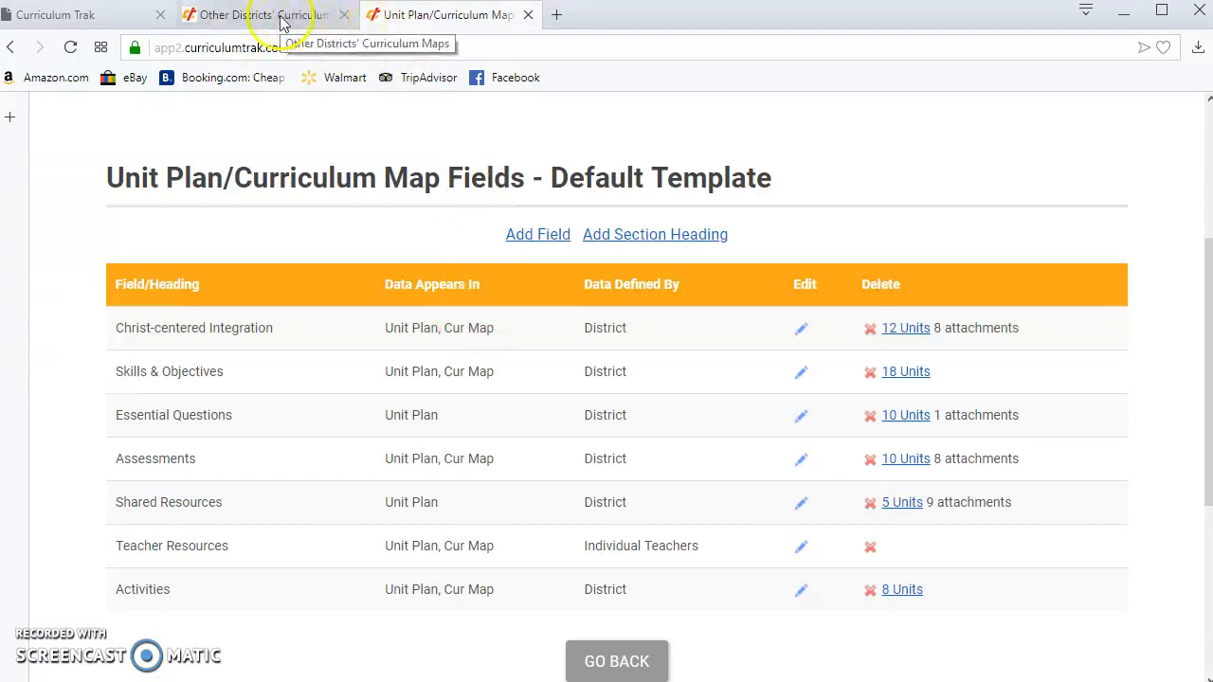
{"action": "left_click", "coordinate": [255, 14]}
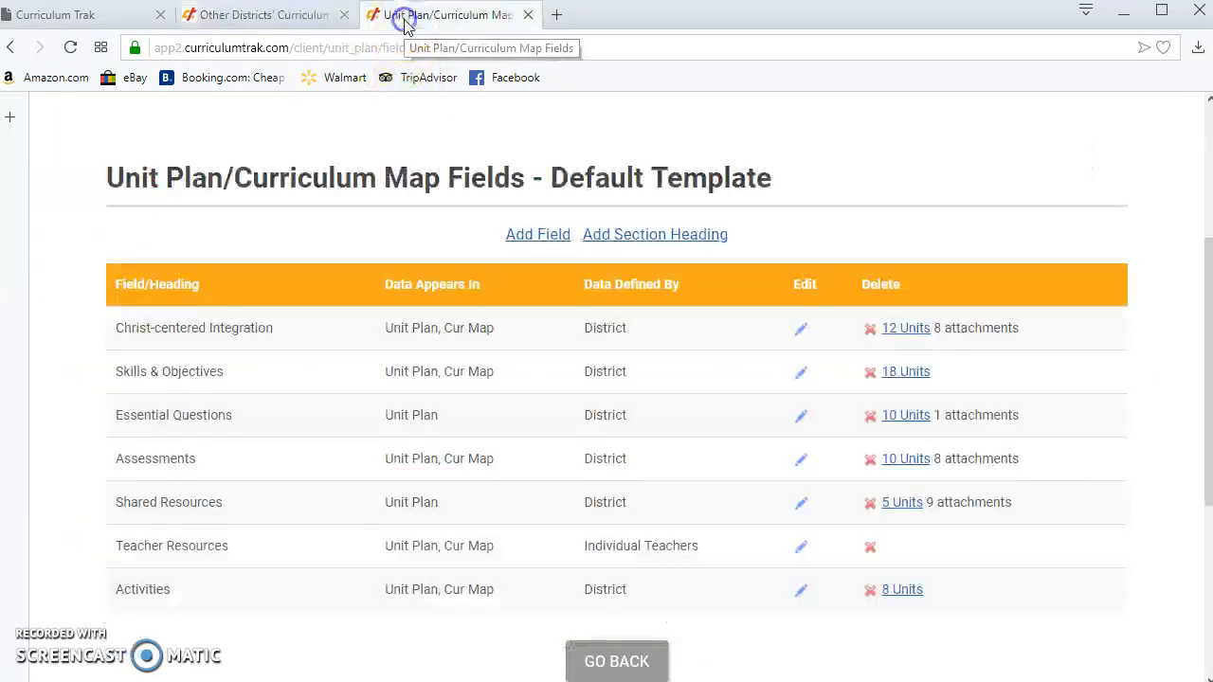
{"action": "mouse_move", "coordinate": [185, 446]}
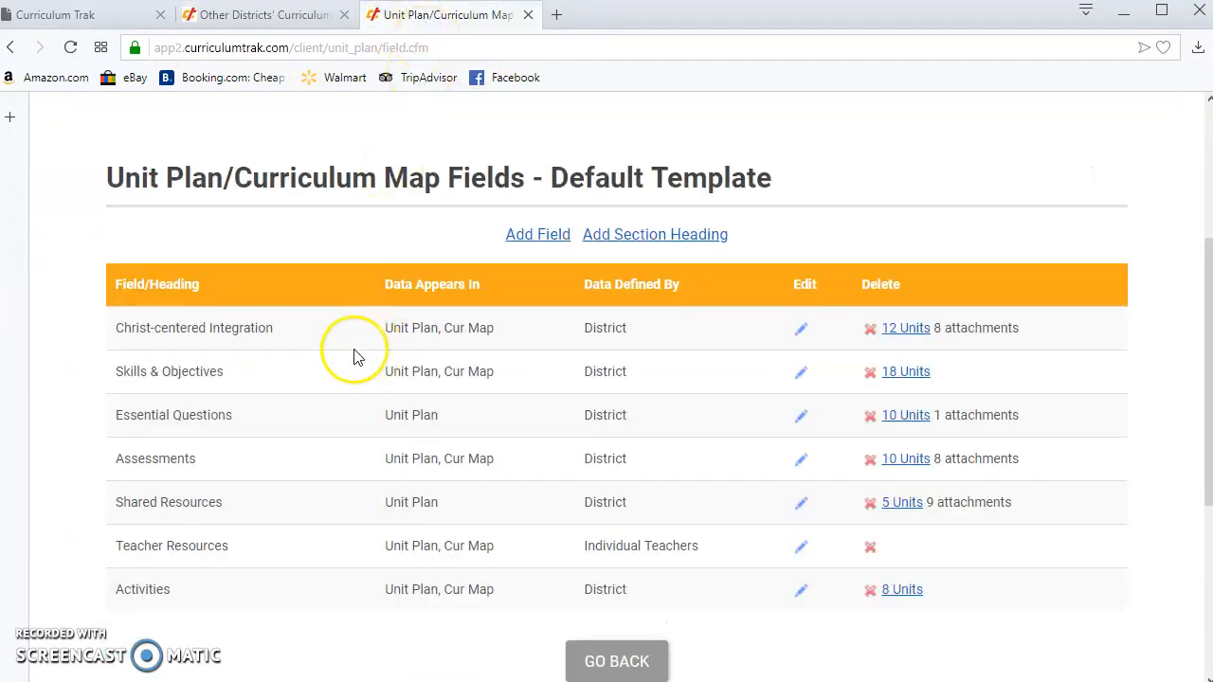
{"action": "mouse_move", "coordinate": [211, 464]}
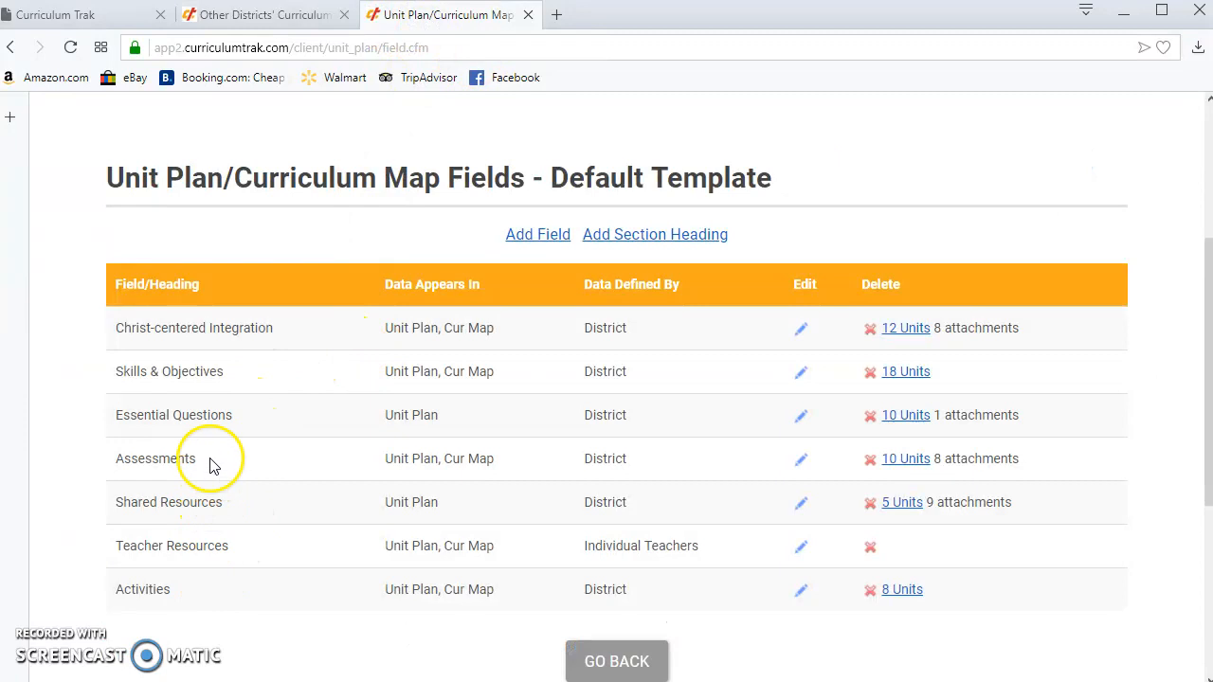
{"action": "mouse_move", "coordinate": [223, 483]}
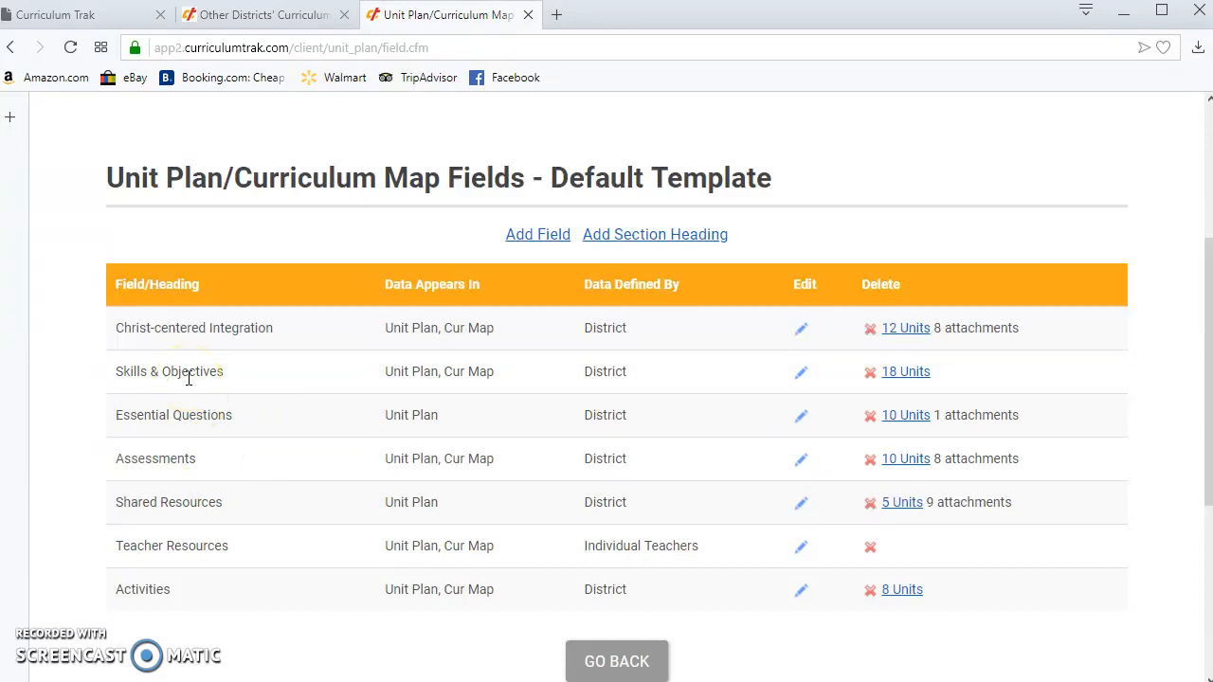
{"action": "mouse_move", "coordinate": [237, 16]}
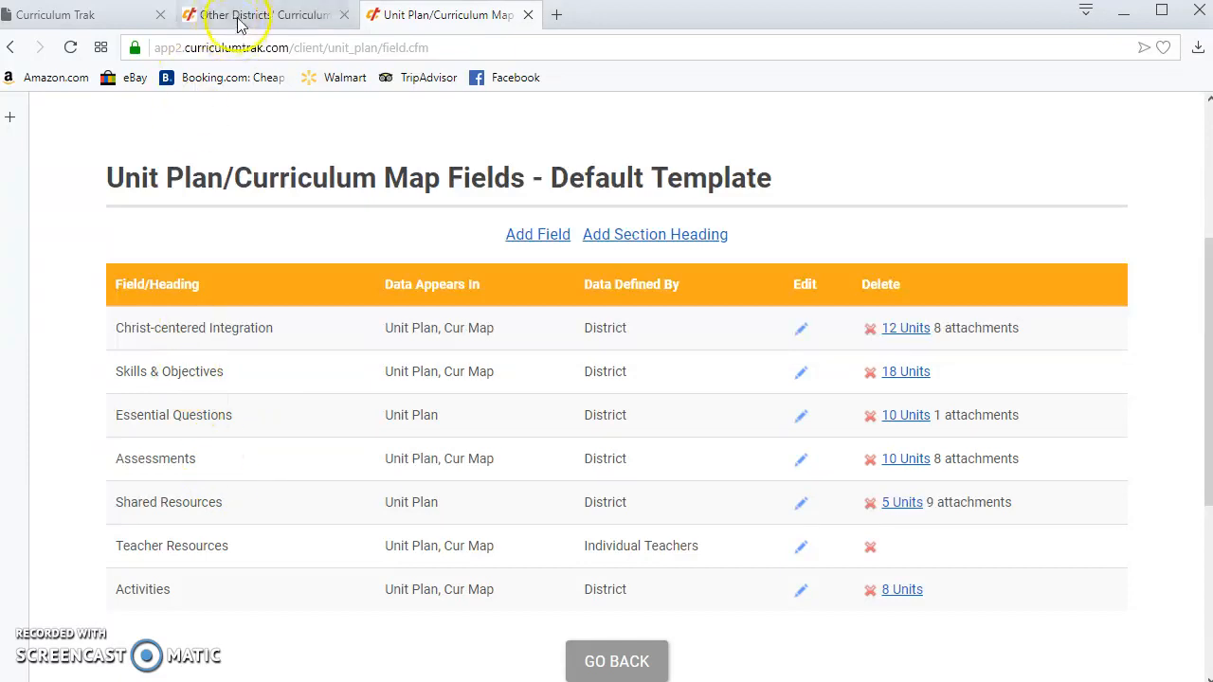
{"action": "mouse_move", "coordinate": [237, 15]}
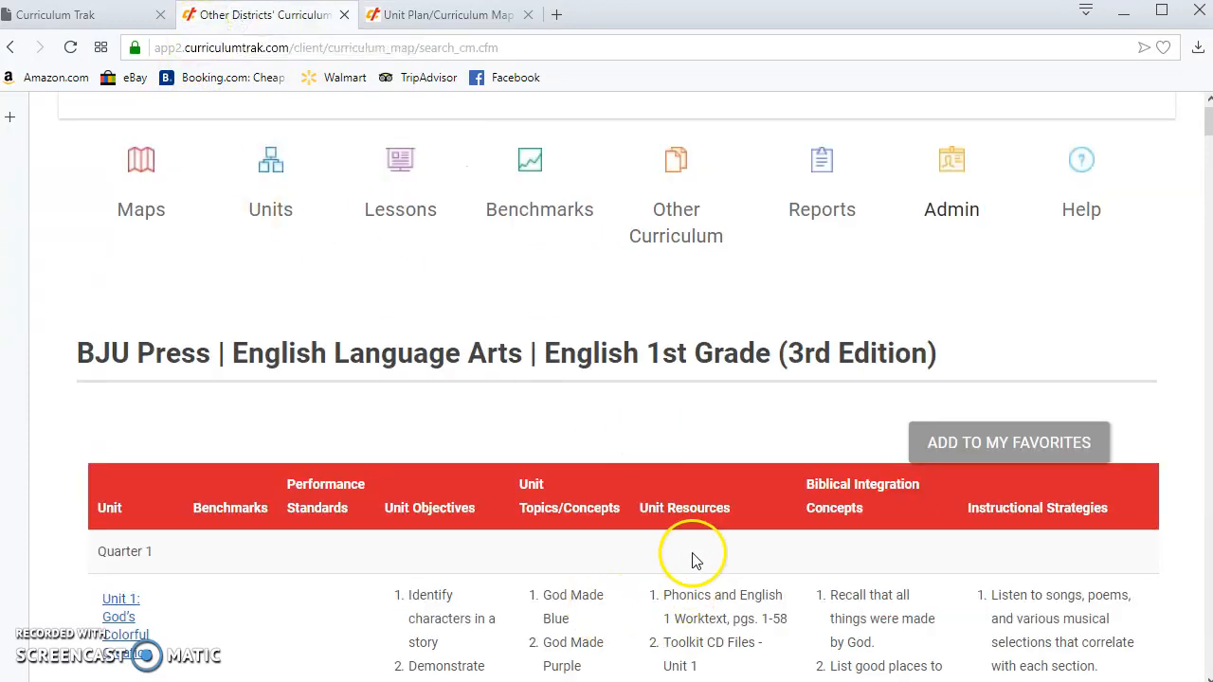
{"action": "mouse_move", "coordinate": [445, 14]}
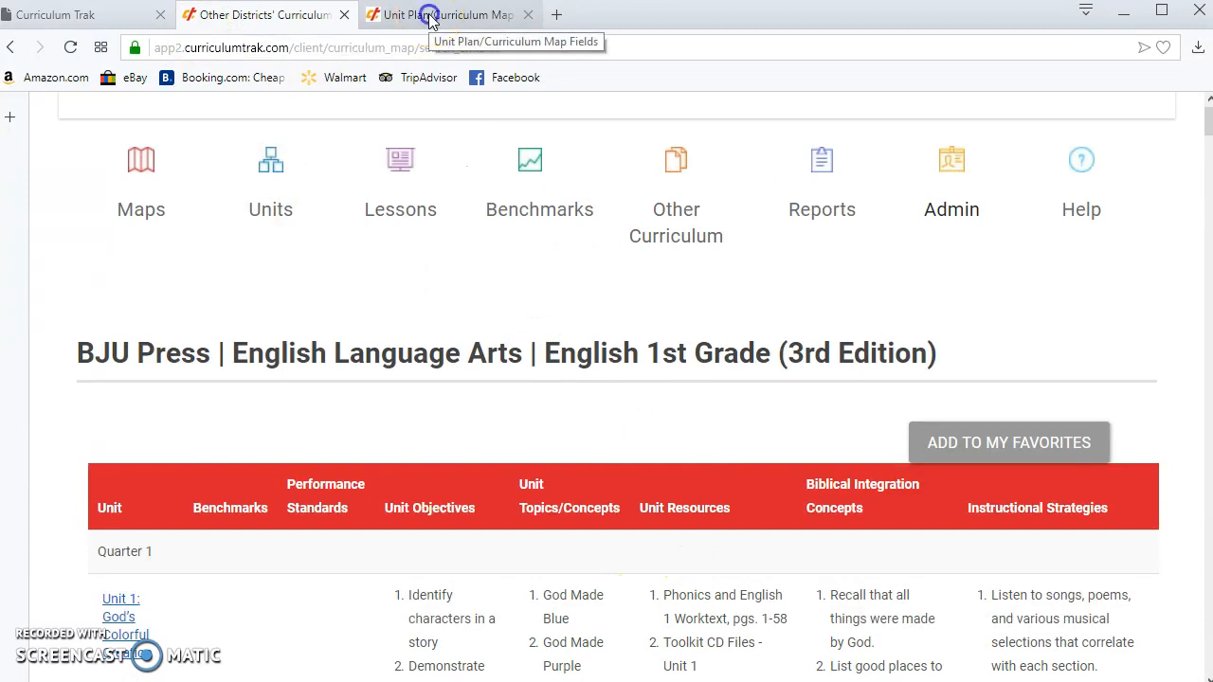
{"action": "left_click", "coordinate": [446, 14]}
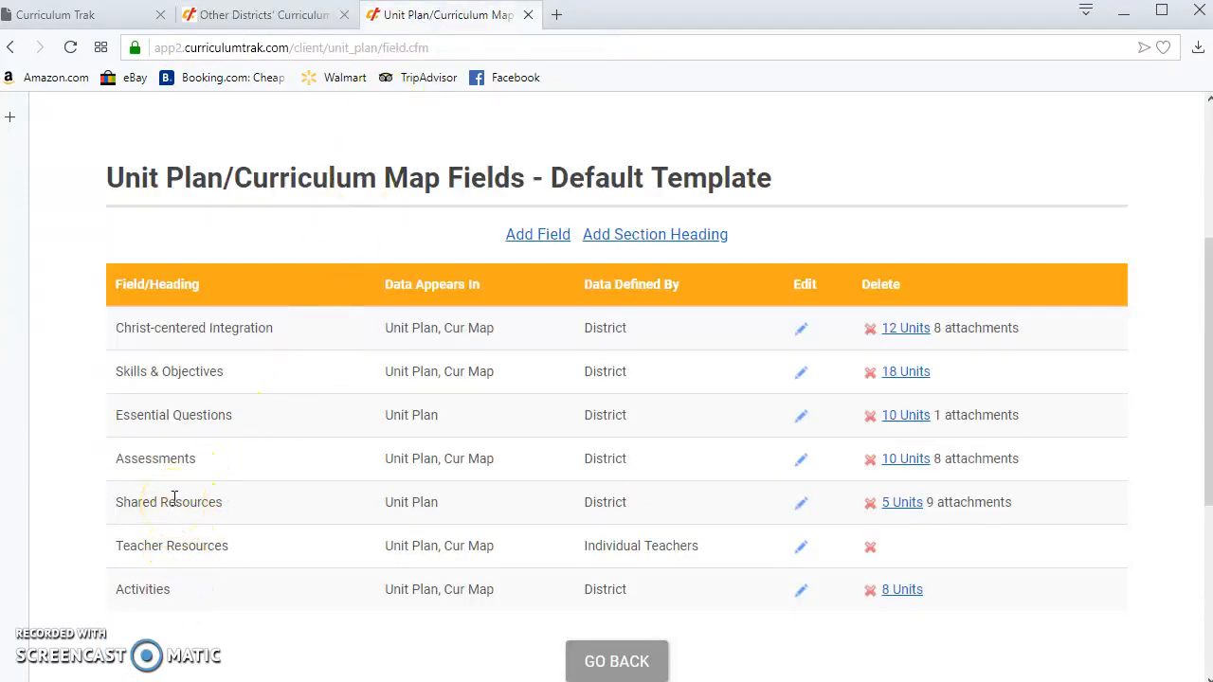
{"action": "mouse_move", "coordinate": [269, 537]}
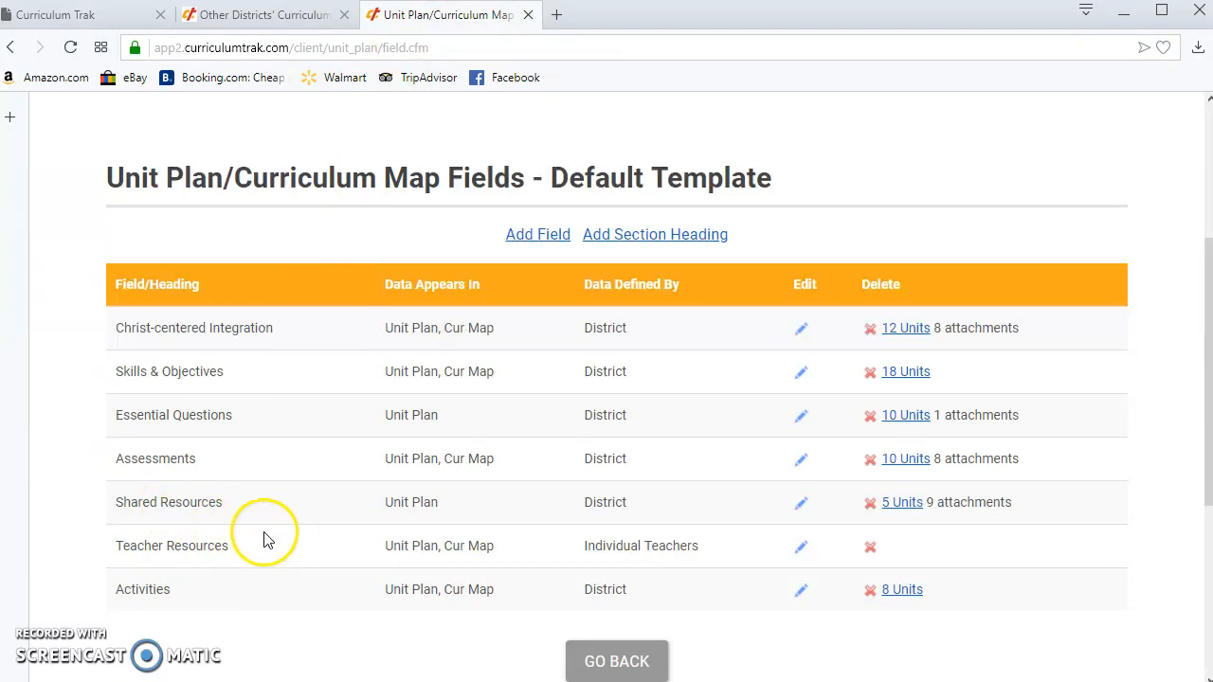
{"action": "mouse_move", "coordinate": [662, 551]}
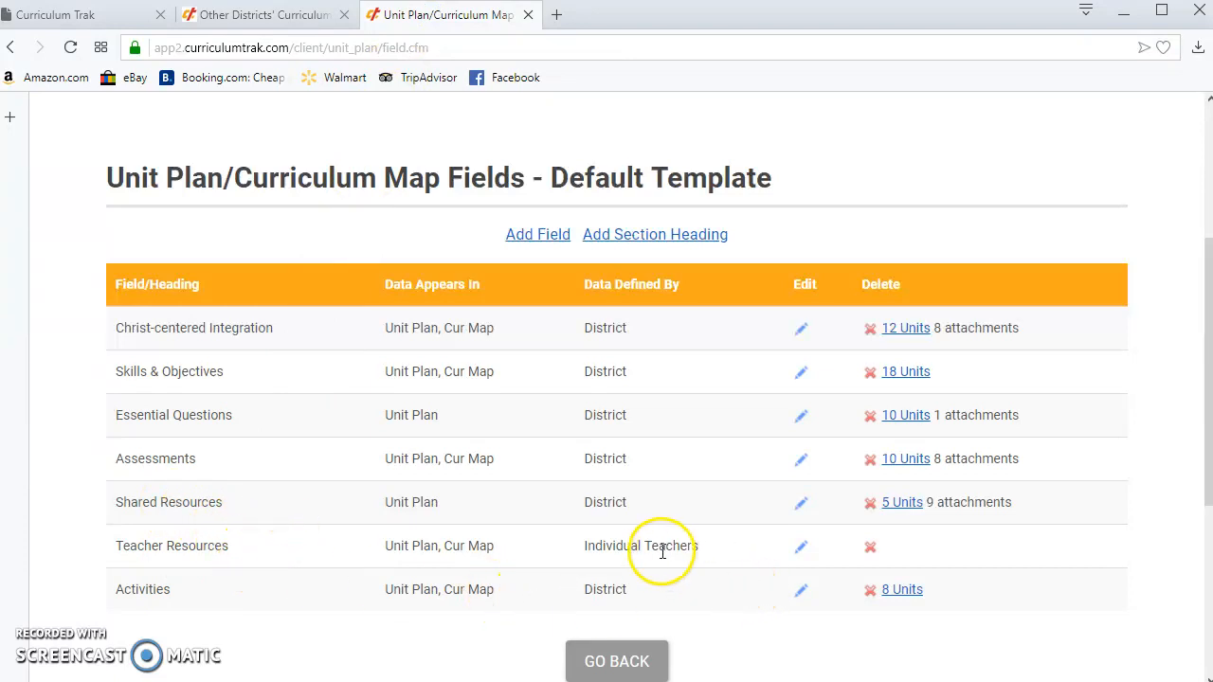
{"action": "mouse_move", "coordinate": [195, 545]}
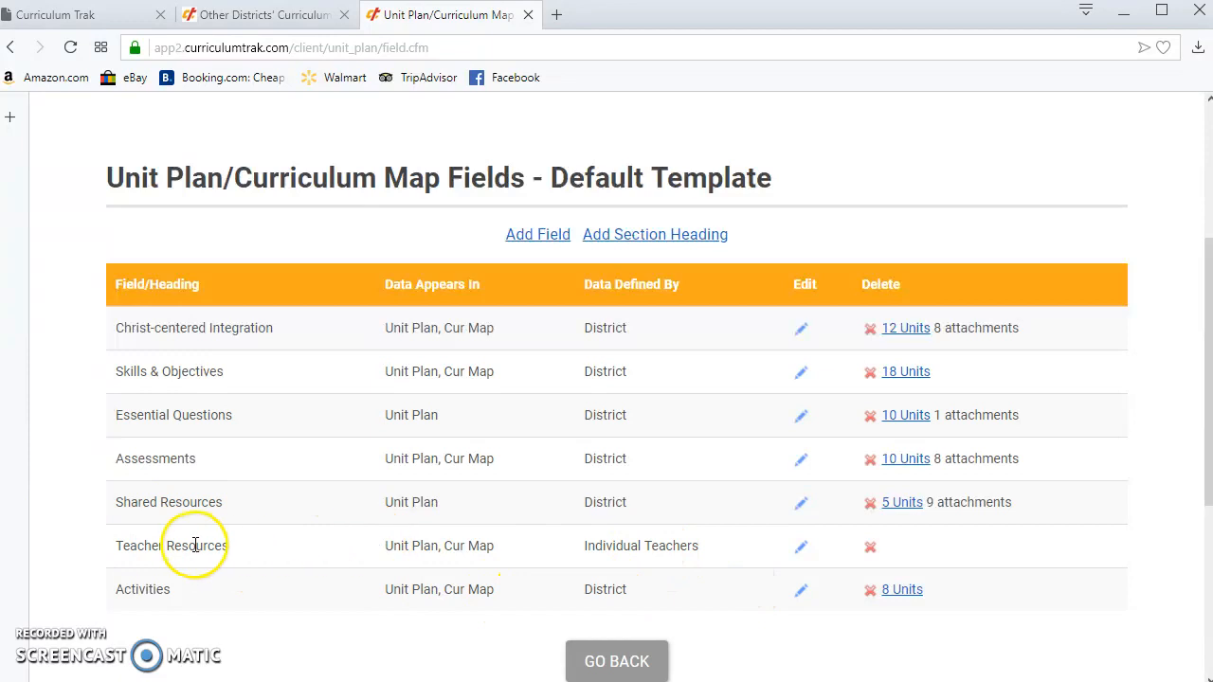
{"action": "double_click", "coordinate": [645, 546]}
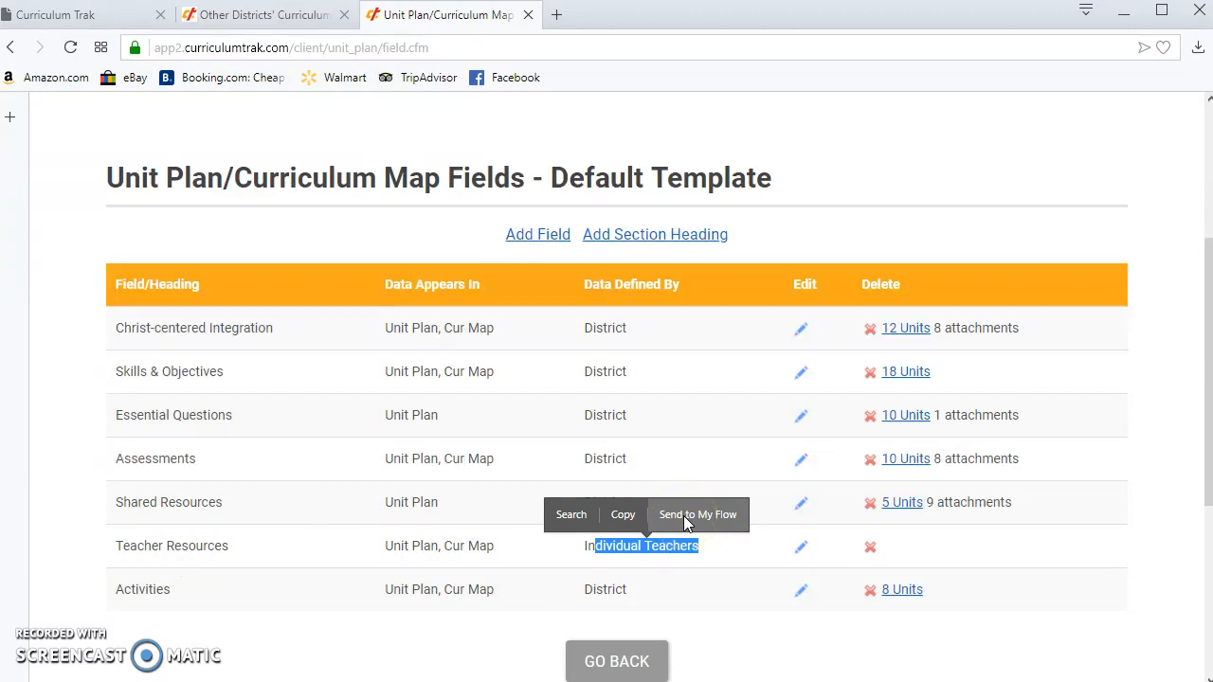
{"action": "mouse_move", "coordinate": [661, 599]}
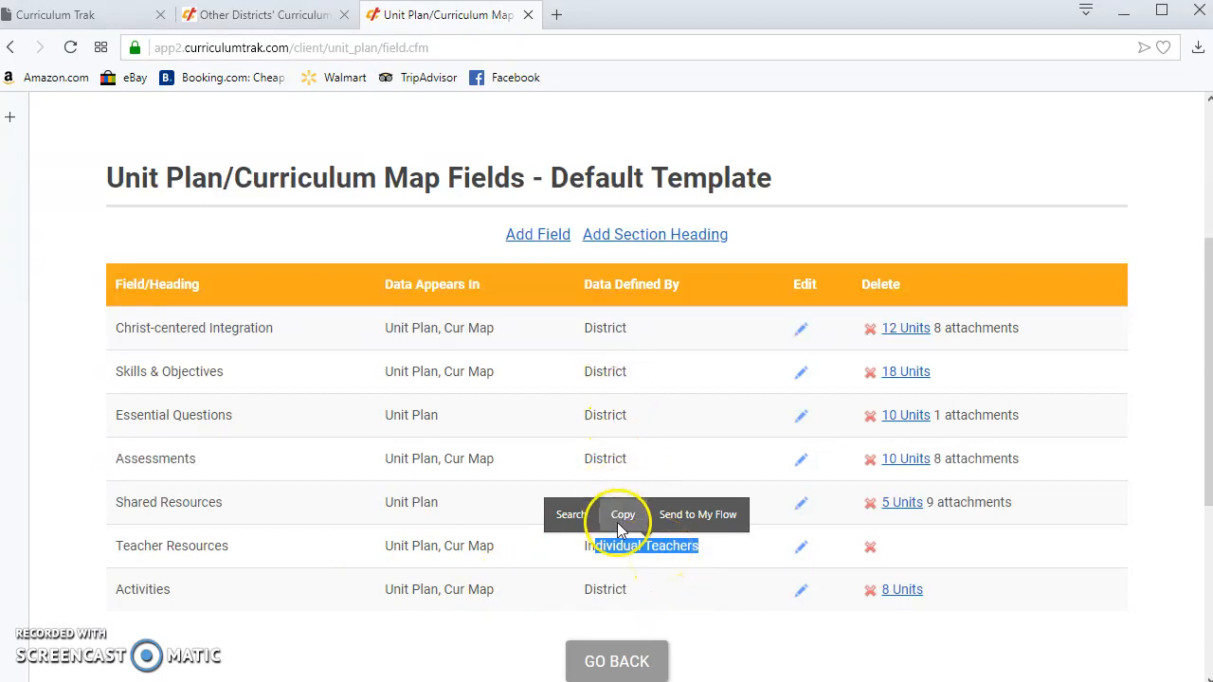
{"action": "mouse_move", "coordinate": [149, 542]}
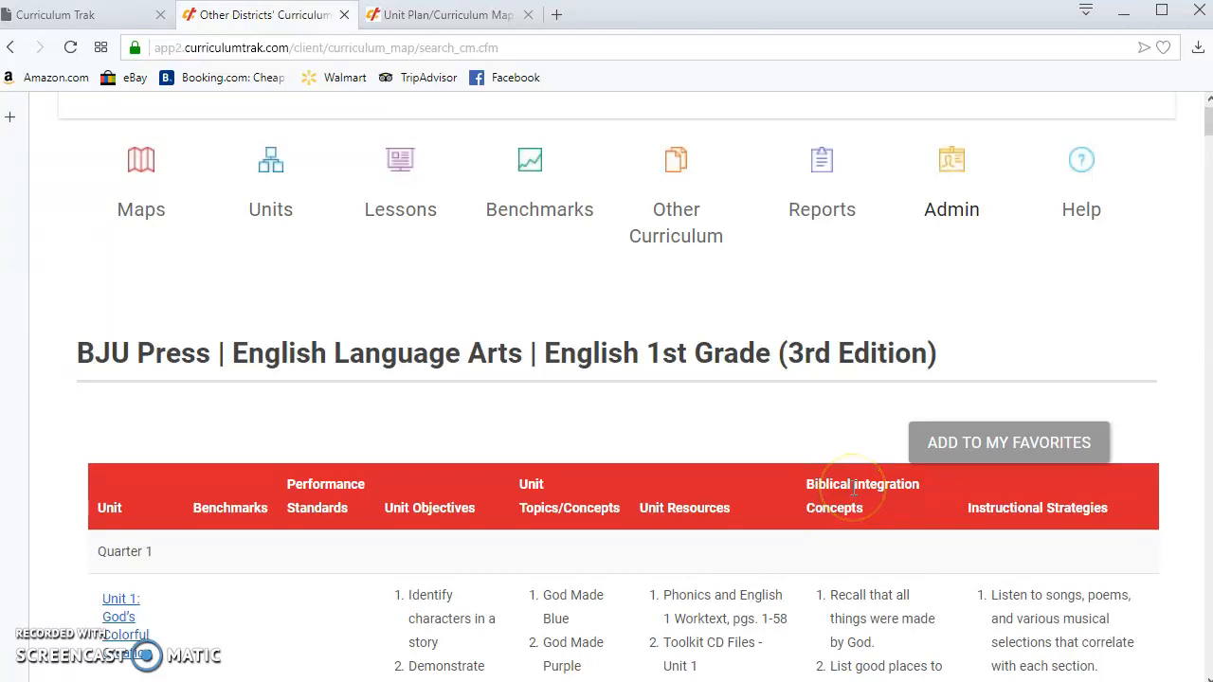
{"action": "left_click", "coordinate": [441, 14]}
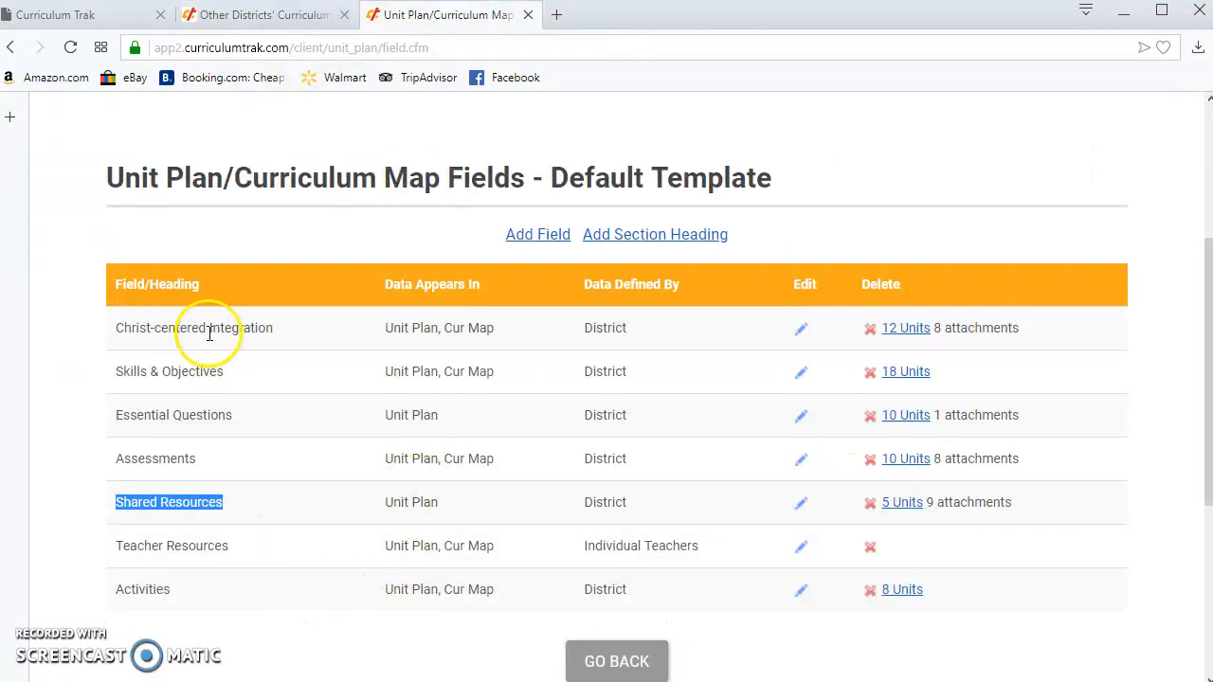
{"action": "left_click", "coordinate": [265, 14]}
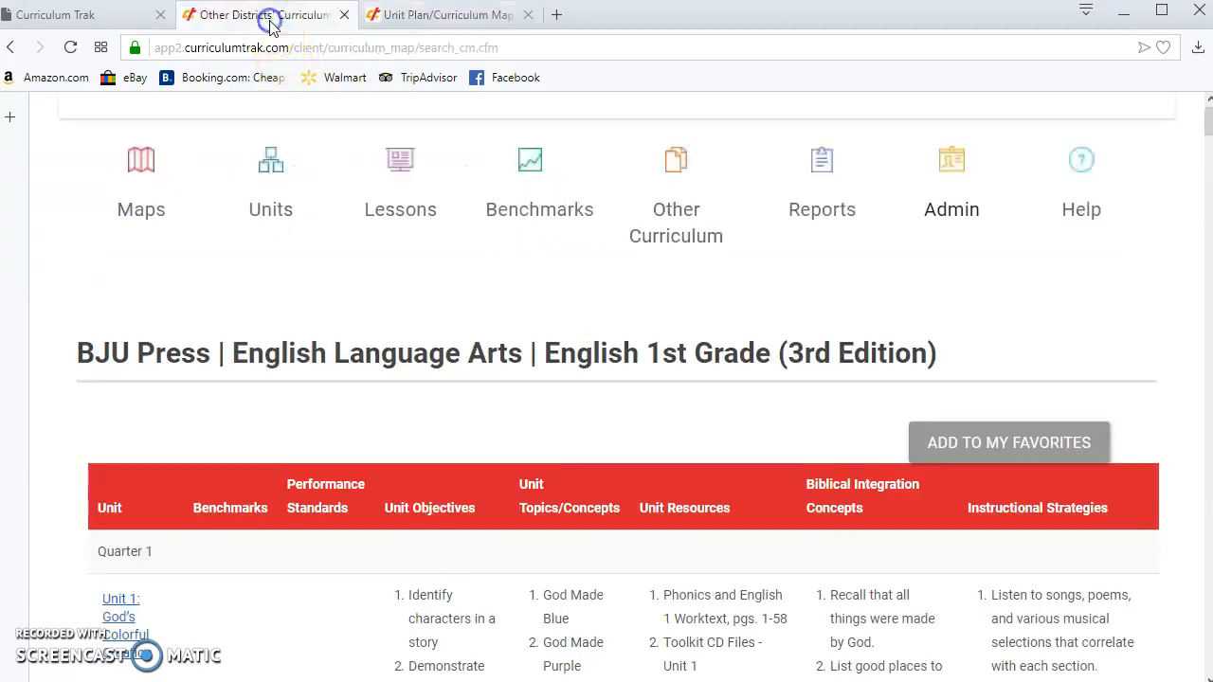
{"action": "mouse_move", "coordinate": [1071, 521]}
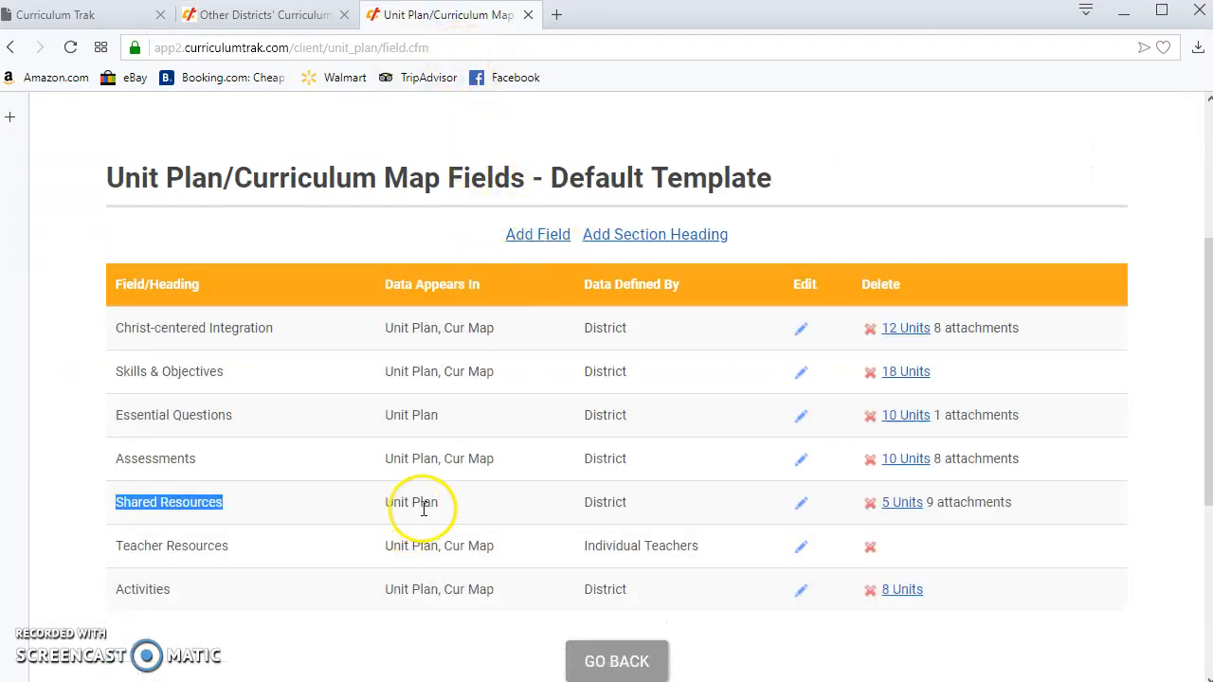
{"action": "mouse_move", "coordinate": [153, 585]}
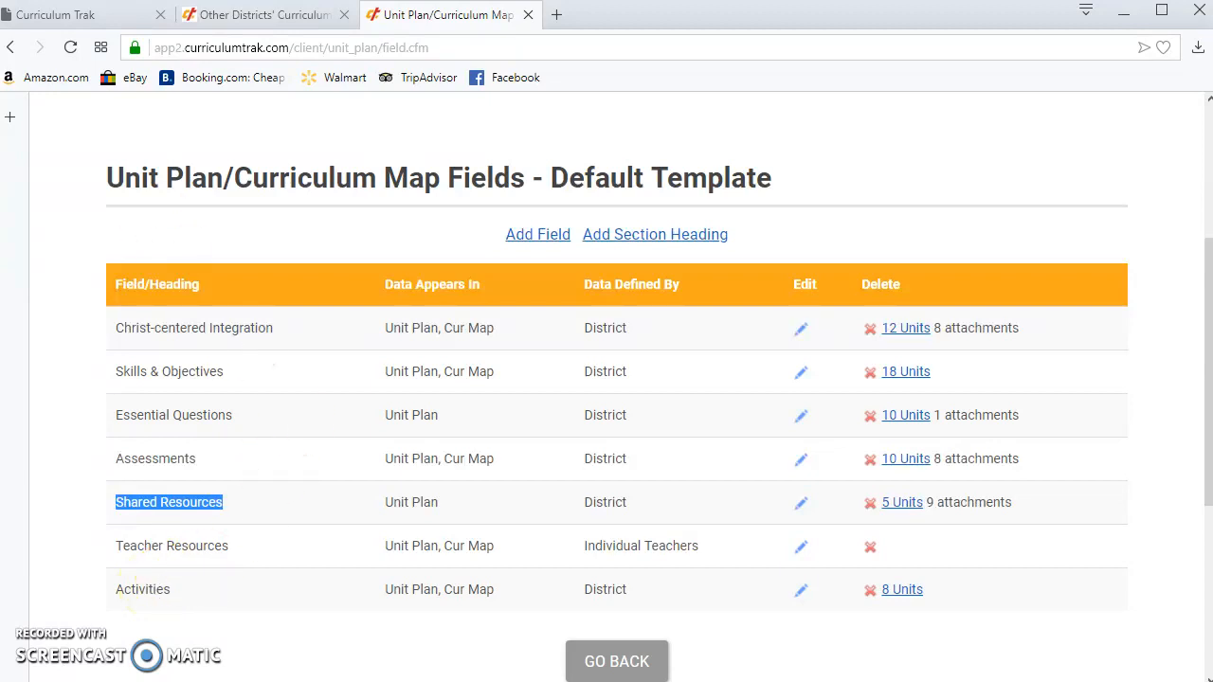
{"action": "left_click", "coordinate": [261, 14]}
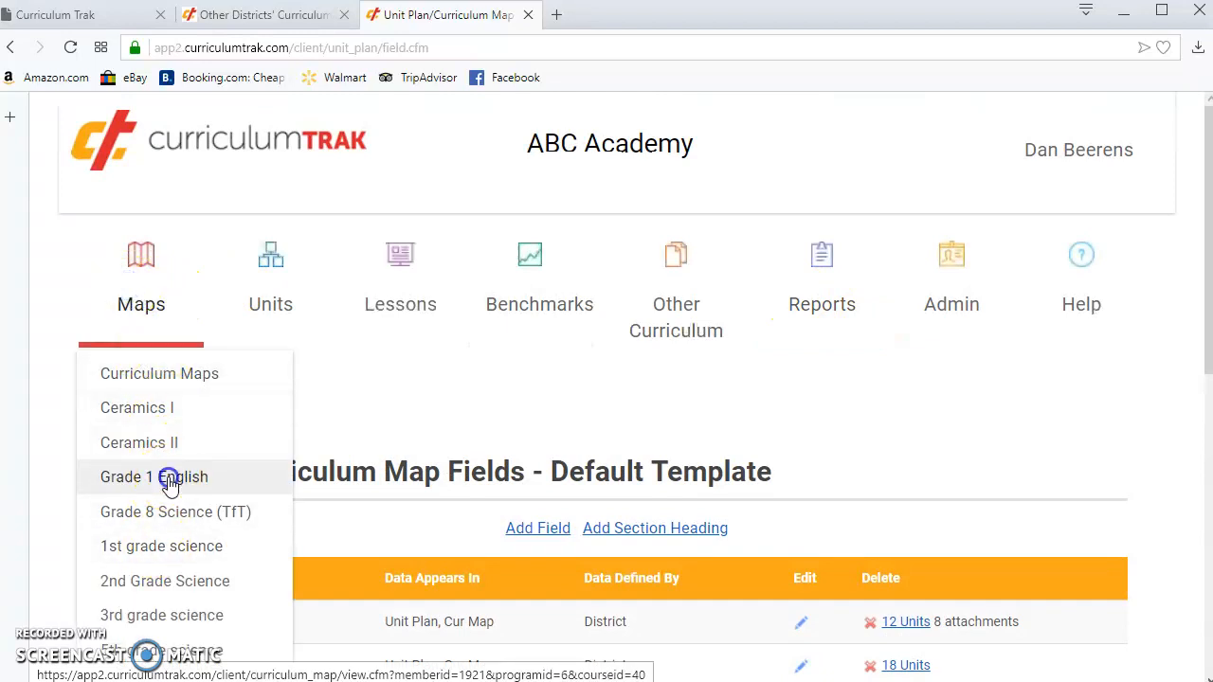
Step: Open the school's Grade 1 English map from the Maps menu
{"action": "left_click", "coordinate": [154, 477]}
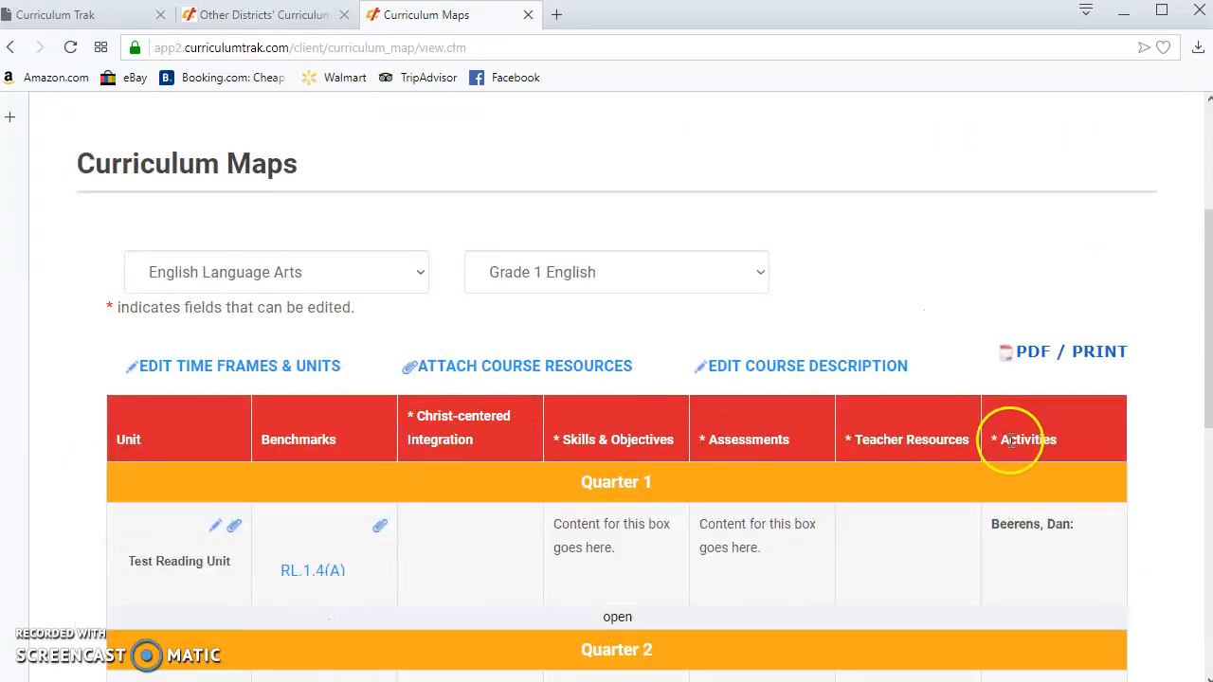
{"action": "mouse_move", "coordinate": [663, 465]}
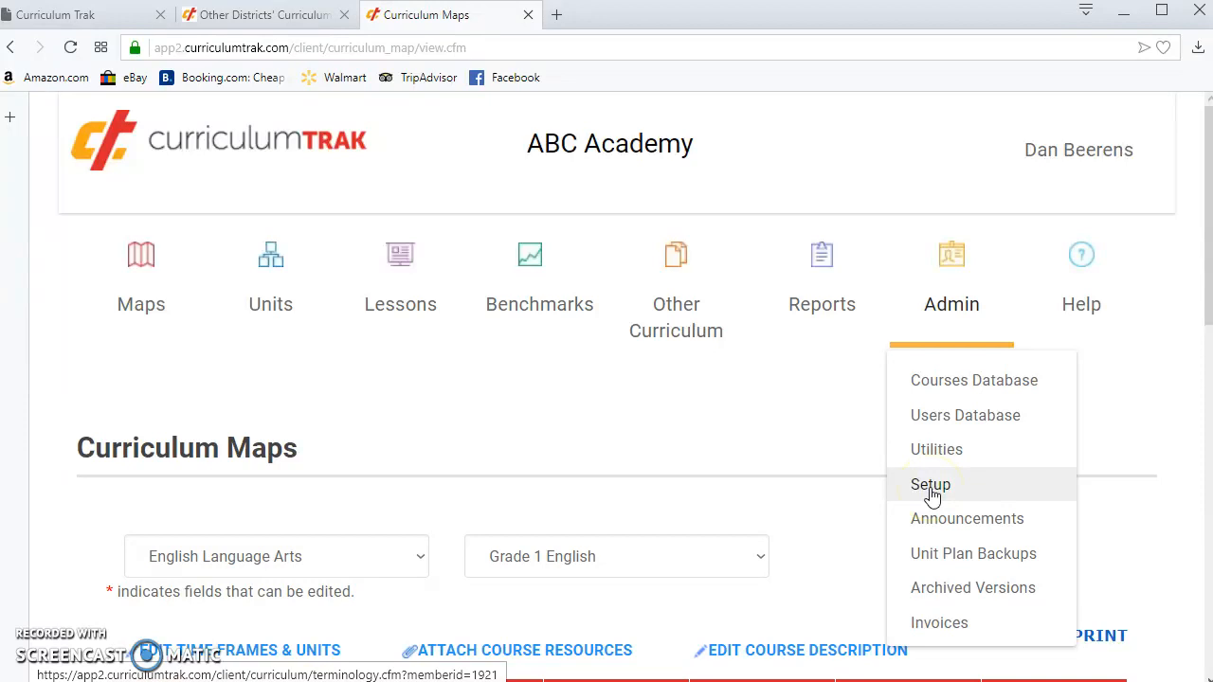
Step: Review the templates list in Setup, then return to the BJU English map tab
{"action": "left_click", "coordinate": [930, 484]}
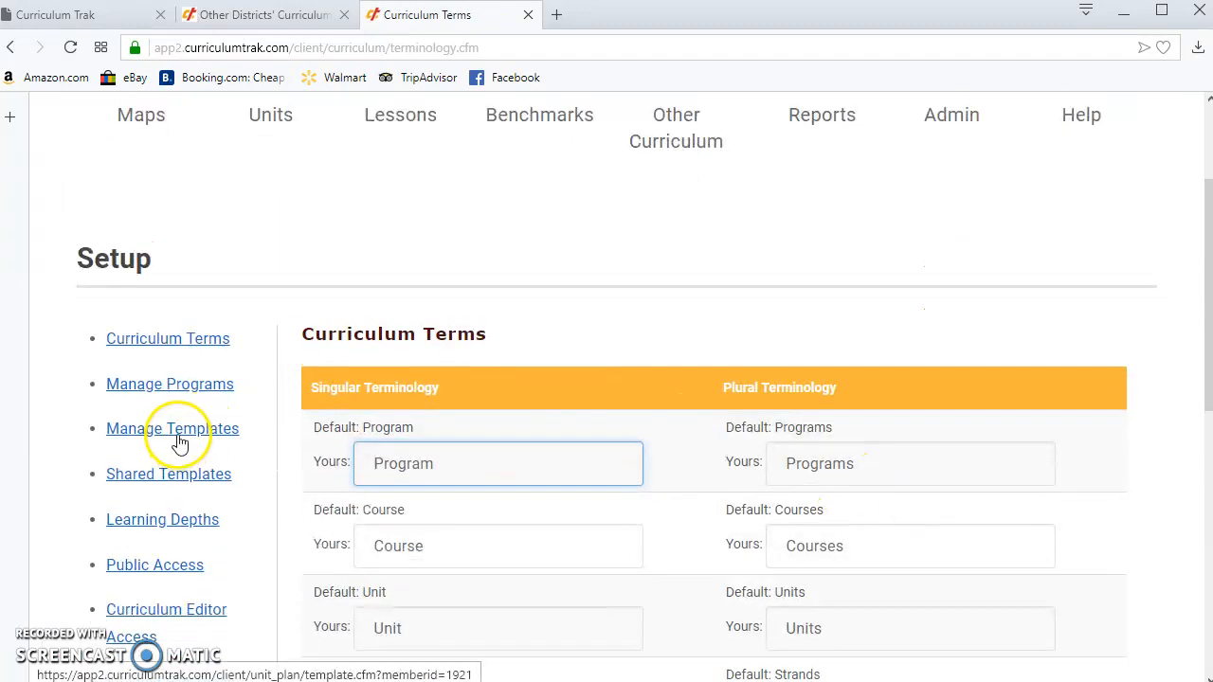
{"action": "left_click", "coordinate": [173, 429]}
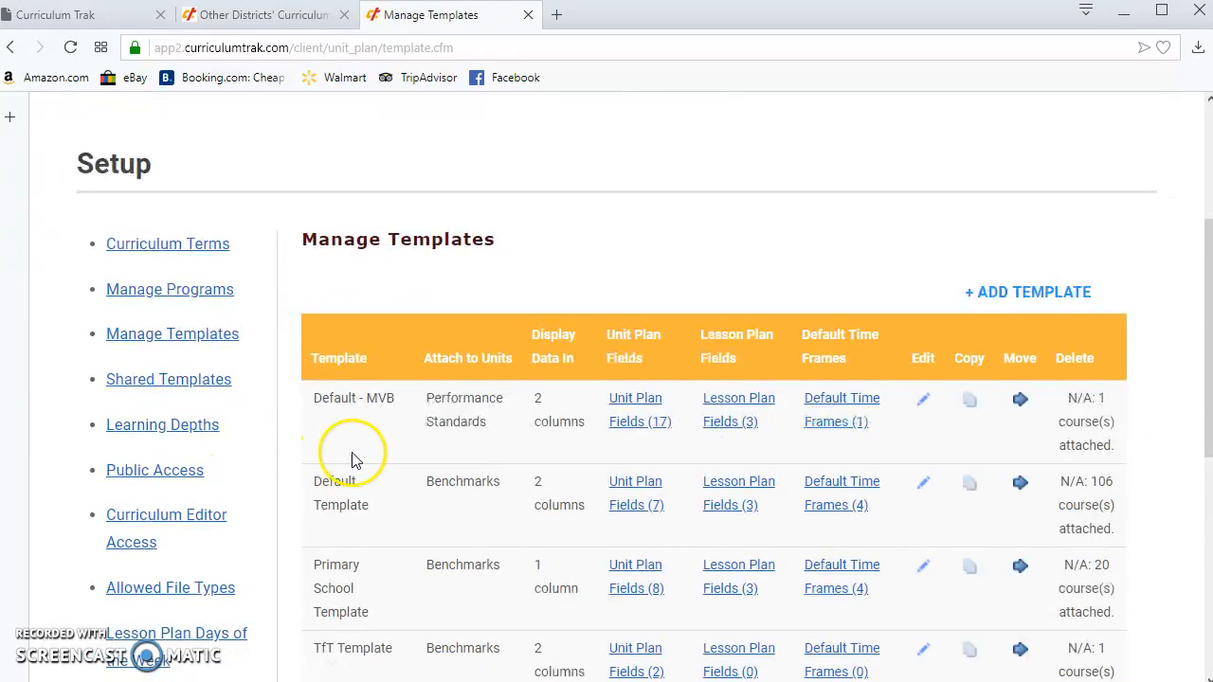
{"action": "scroll", "scroll_direction": "down", "scroll_amount": 3}
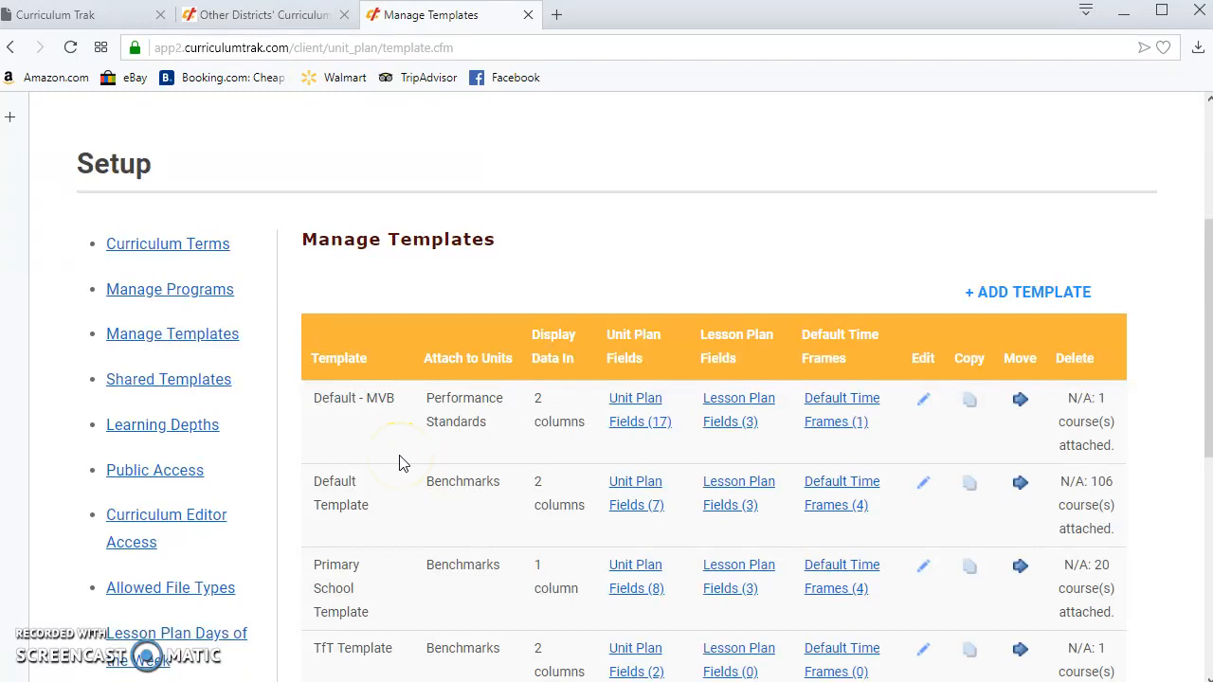
{"action": "mouse_move", "coordinate": [239, 15]}
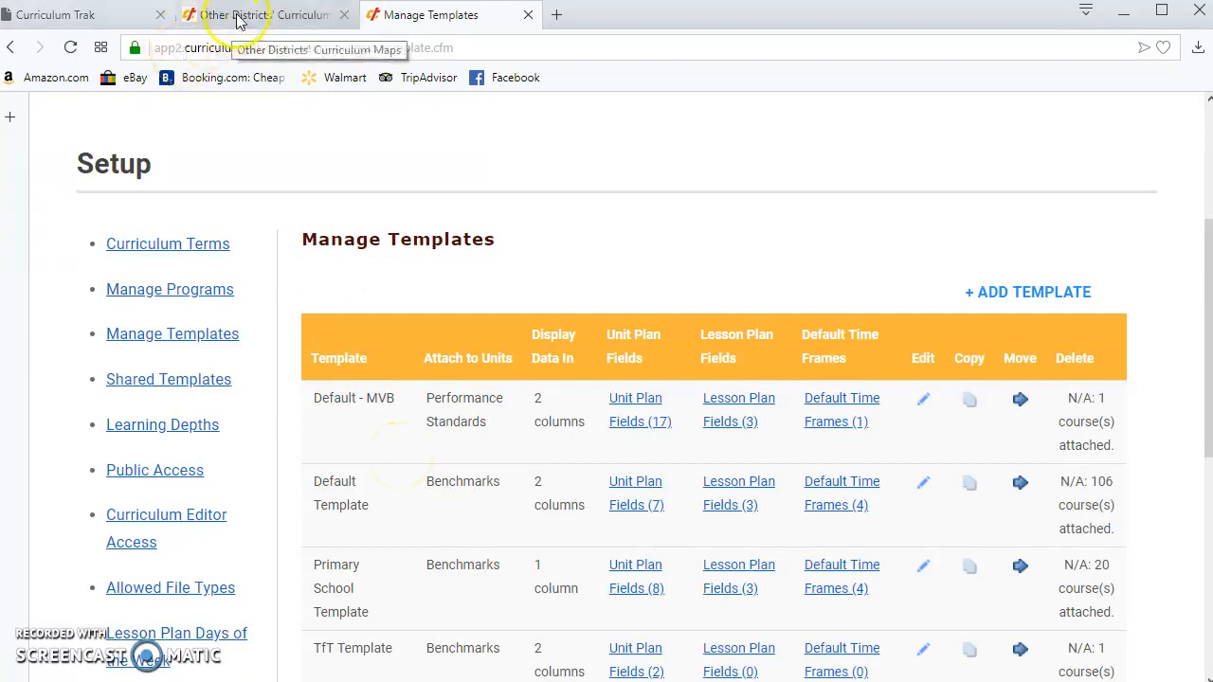
{"action": "left_click", "coordinate": [265, 14]}
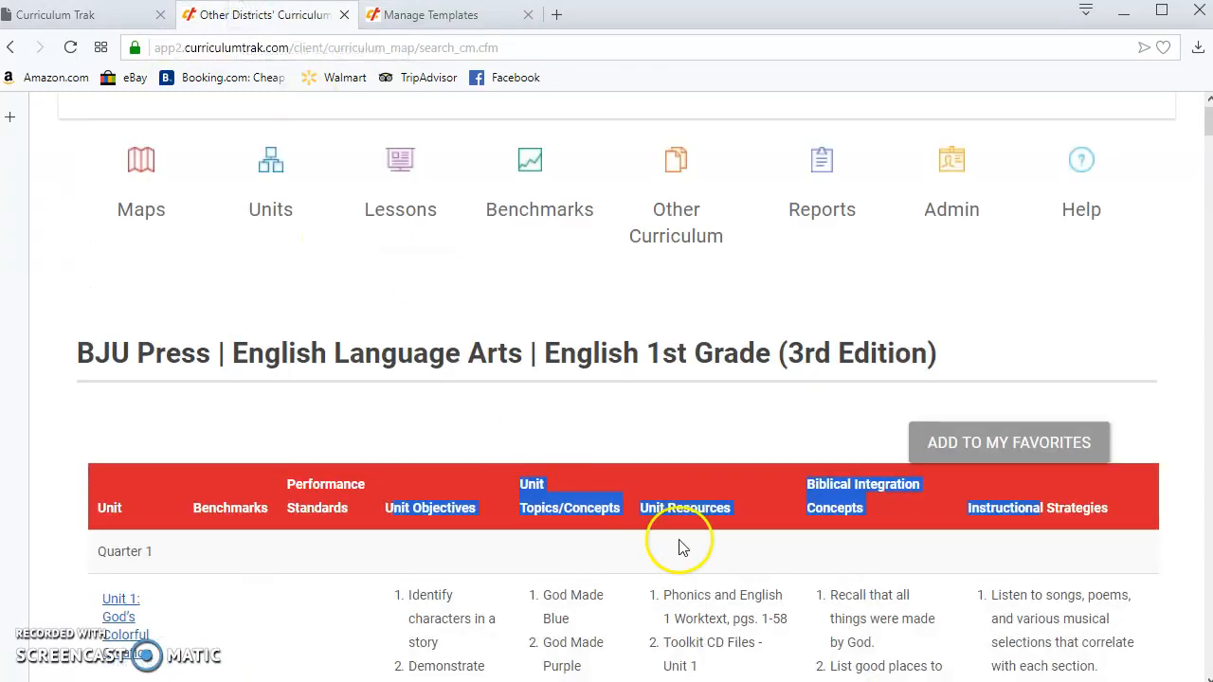
{"action": "mouse_move", "coordinate": [905, 545]}
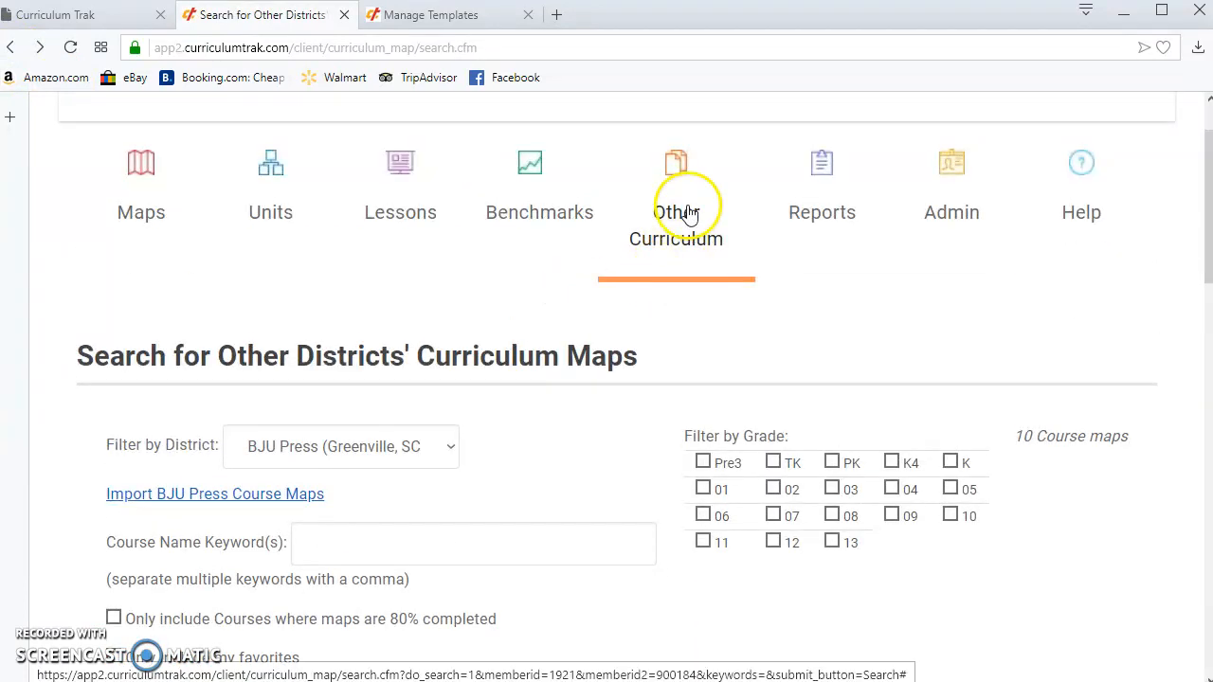
Step: Open the Import BJU Press Course Maps page and continue to Step 1
{"action": "left_click", "coordinate": [676, 190]}
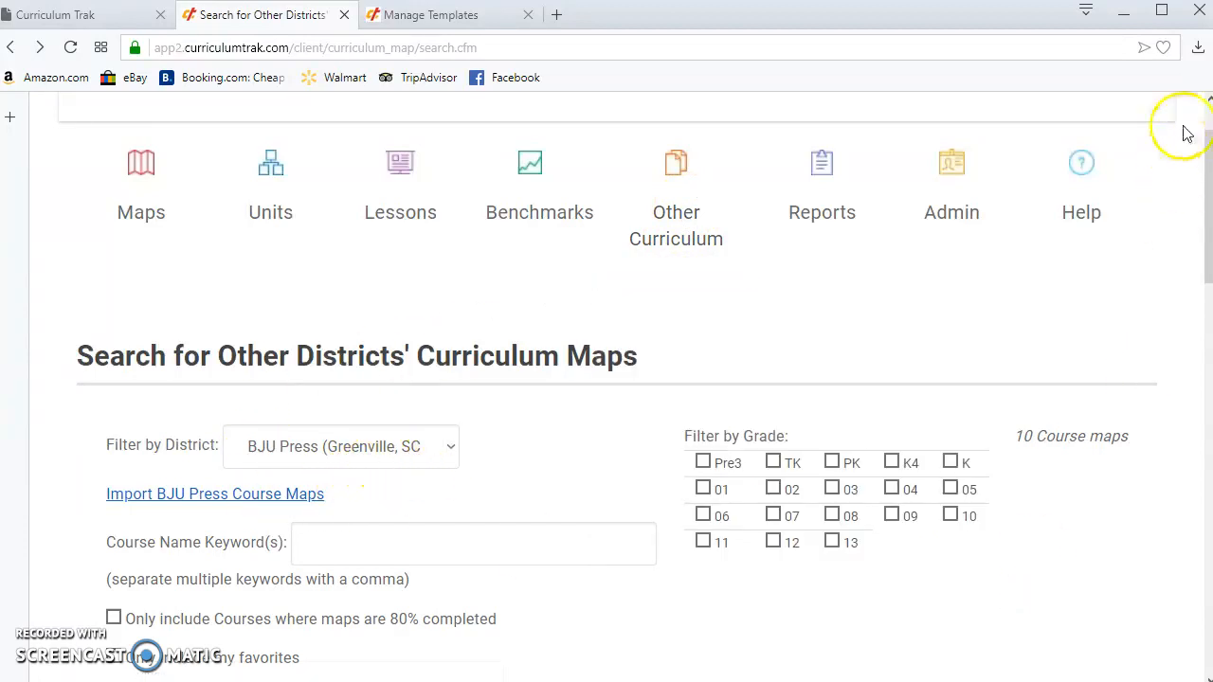
{"action": "scroll", "scroll_direction": "down", "scroll_amount": 3}
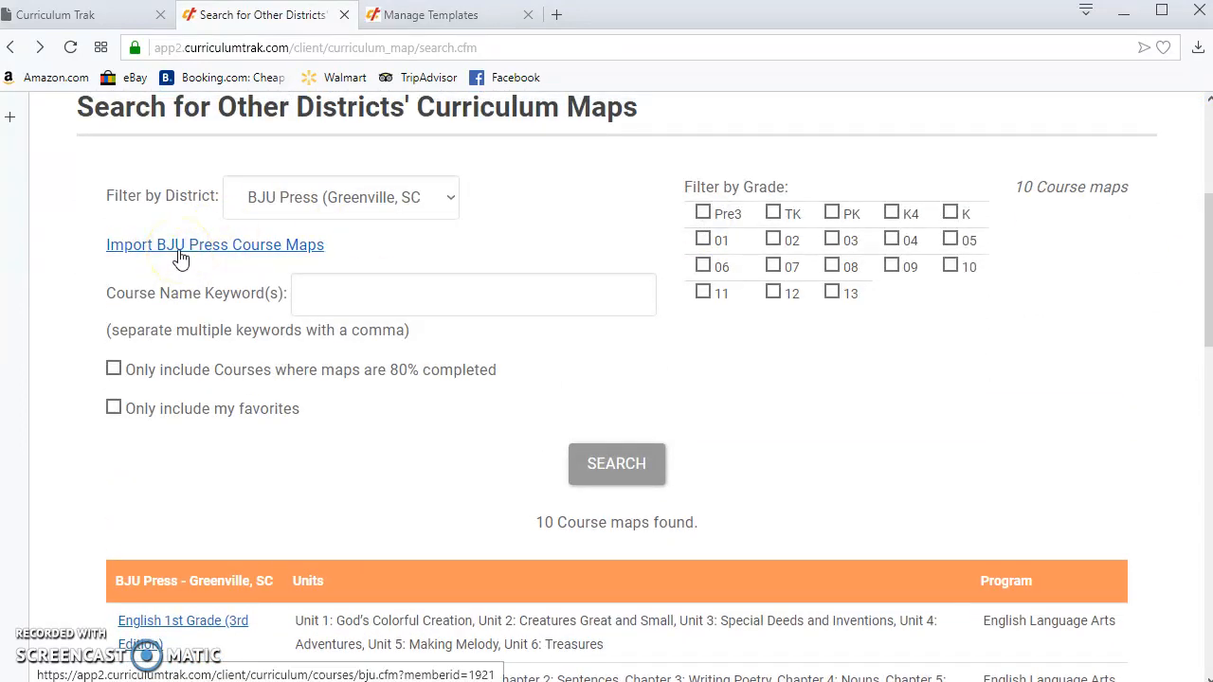
{"action": "left_click", "coordinate": [214, 245]}
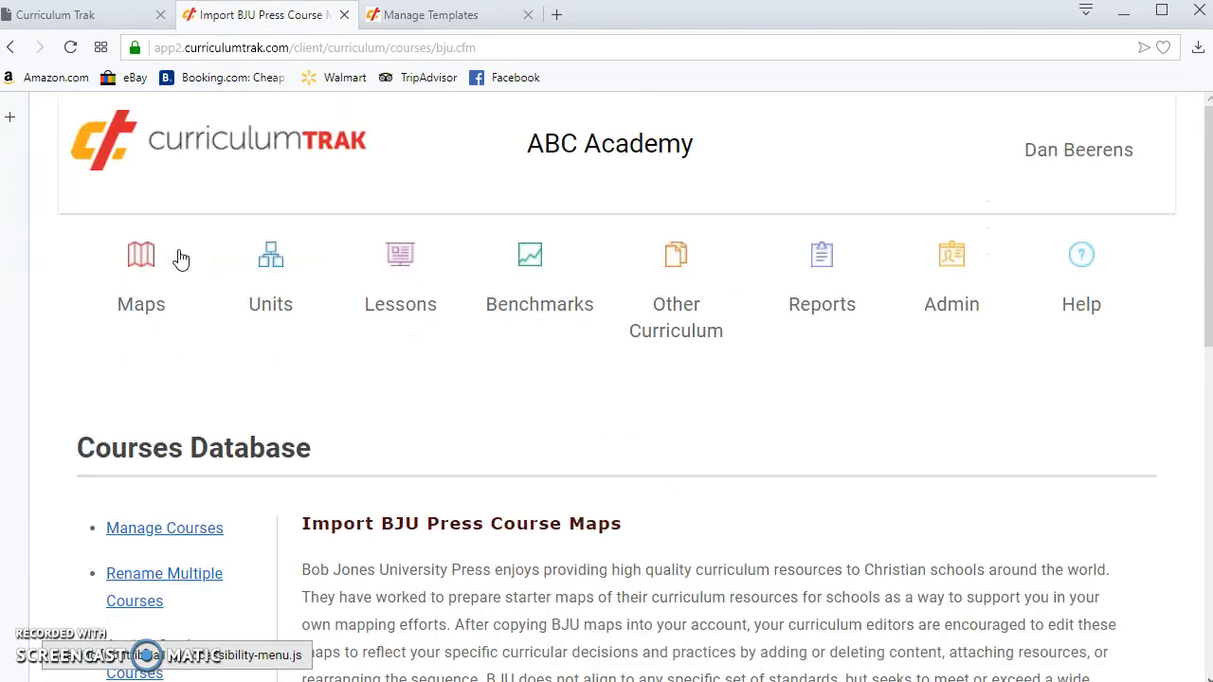
{"action": "scroll", "scroll_direction": "down", "scroll_amount": 3}
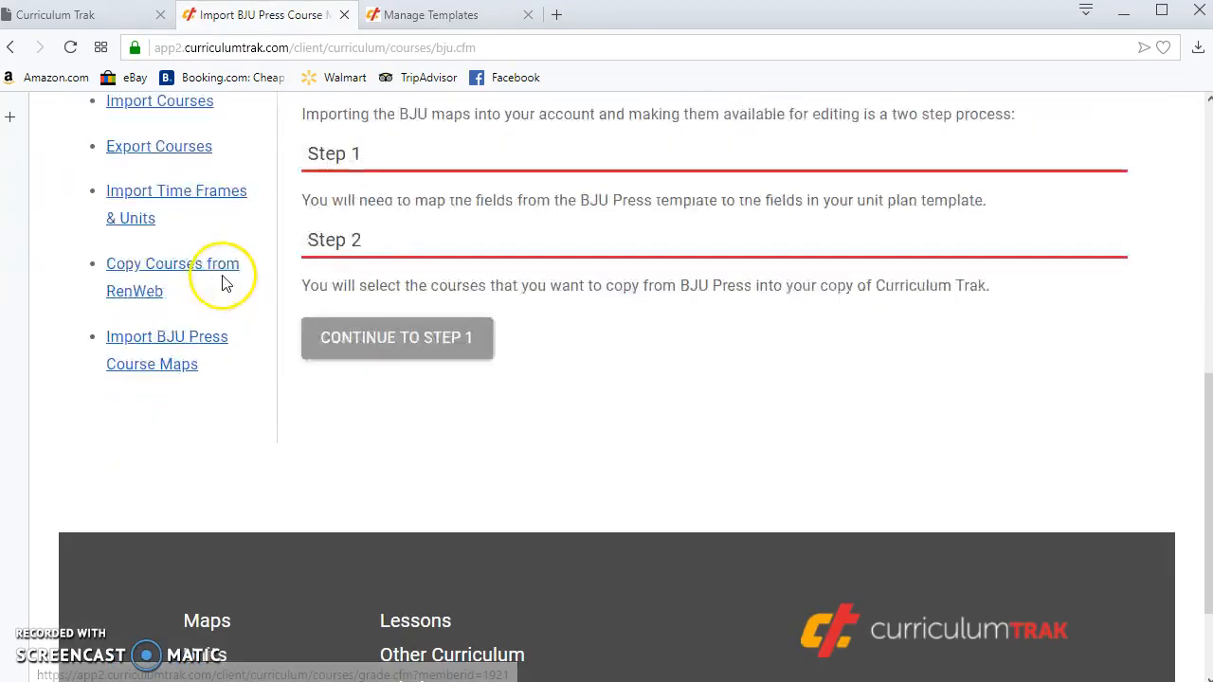
{"action": "mouse_move", "coordinate": [424, 250]}
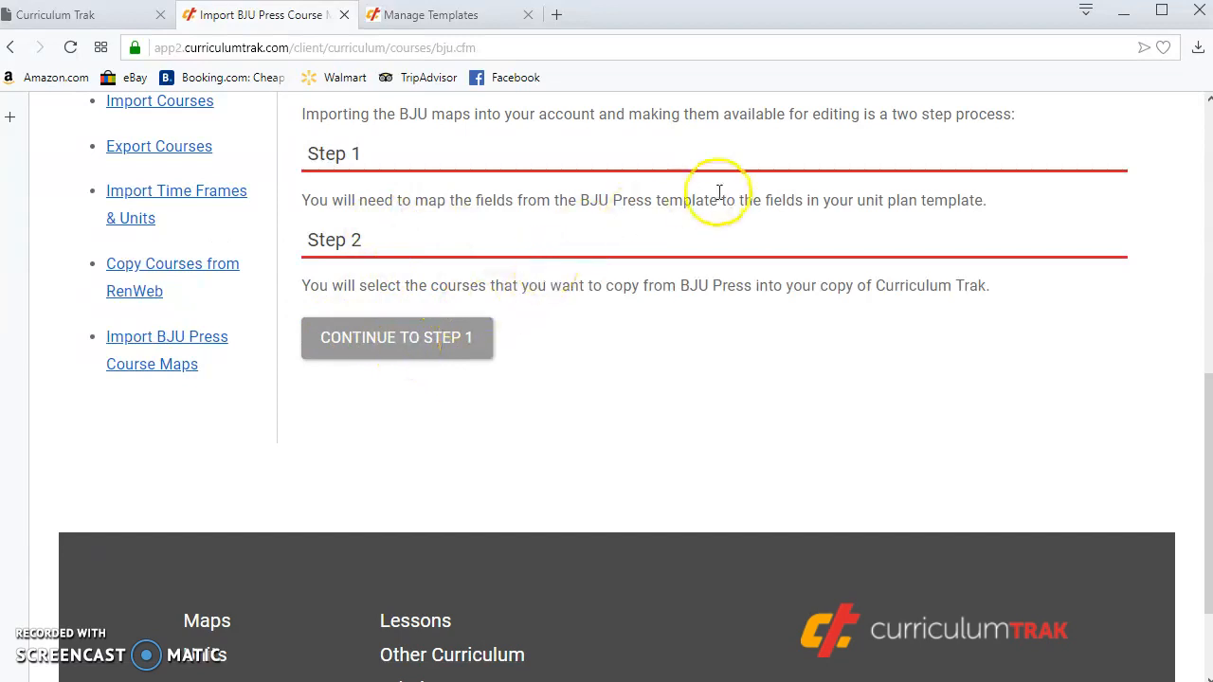
{"action": "left_click", "coordinate": [396, 337]}
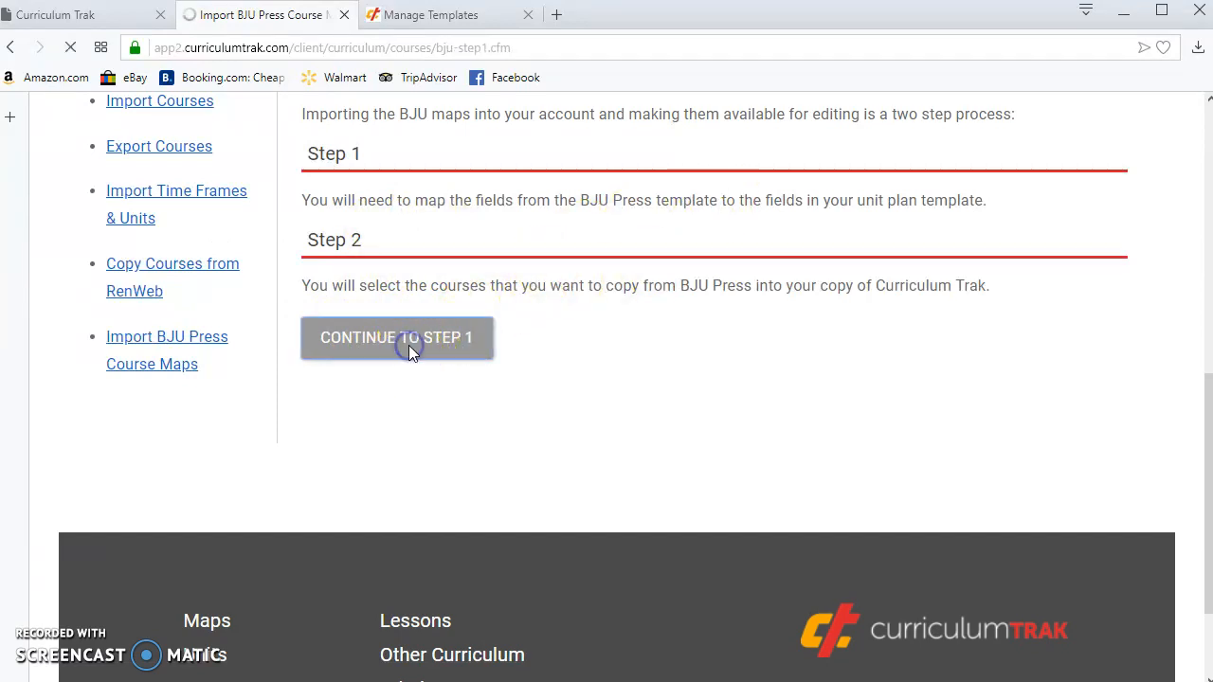
Step: Choose Default Template as the destination template for the import
{"action": "left_click", "coordinate": [396, 337]}
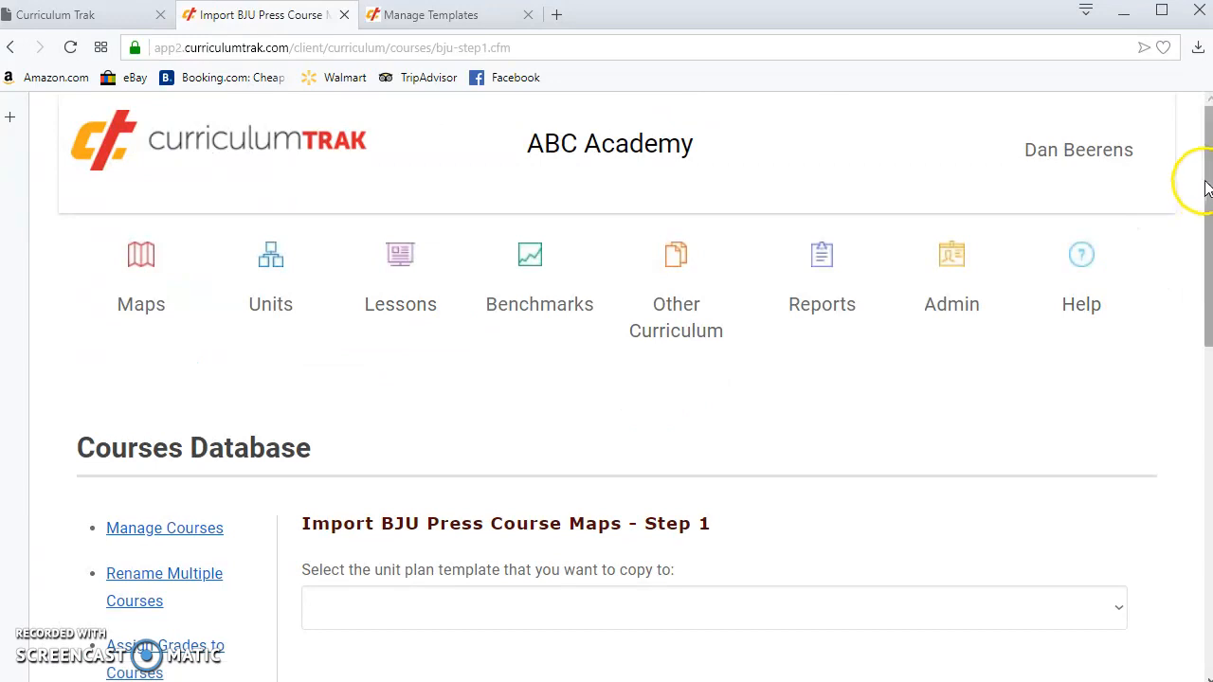
{"action": "scroll", "scroll_direction": "down", "scroll_amount": 3}
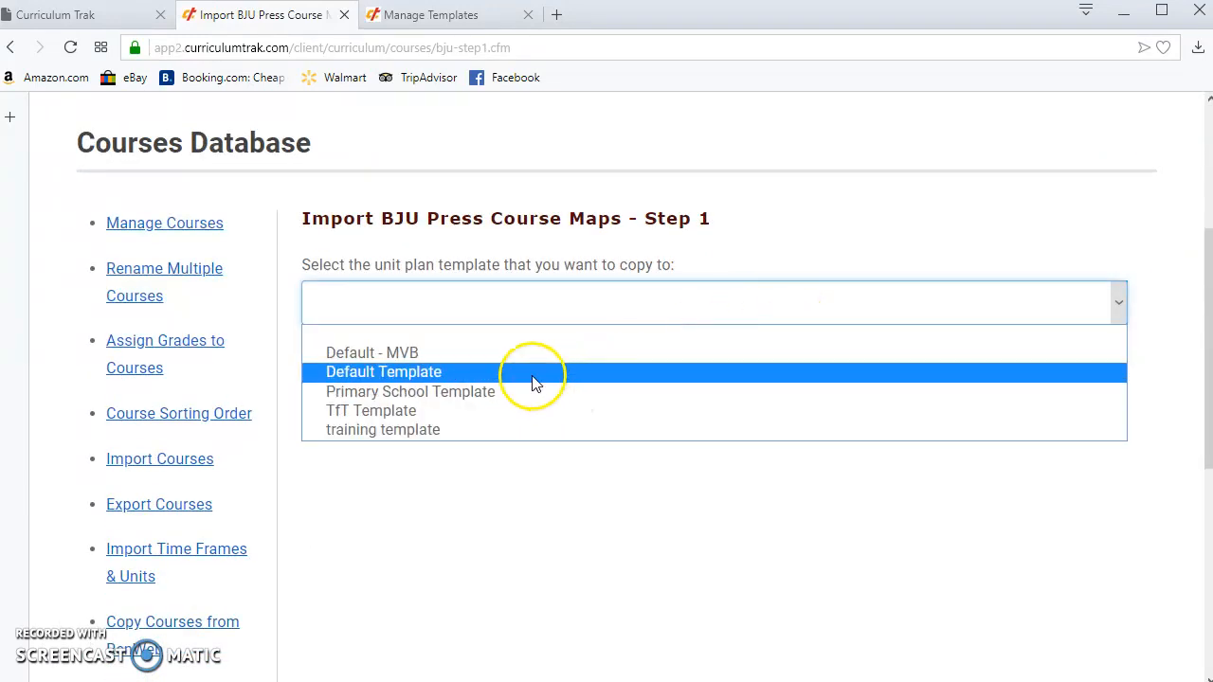
{"action": "left_click", "coordinate": [384, 372]}
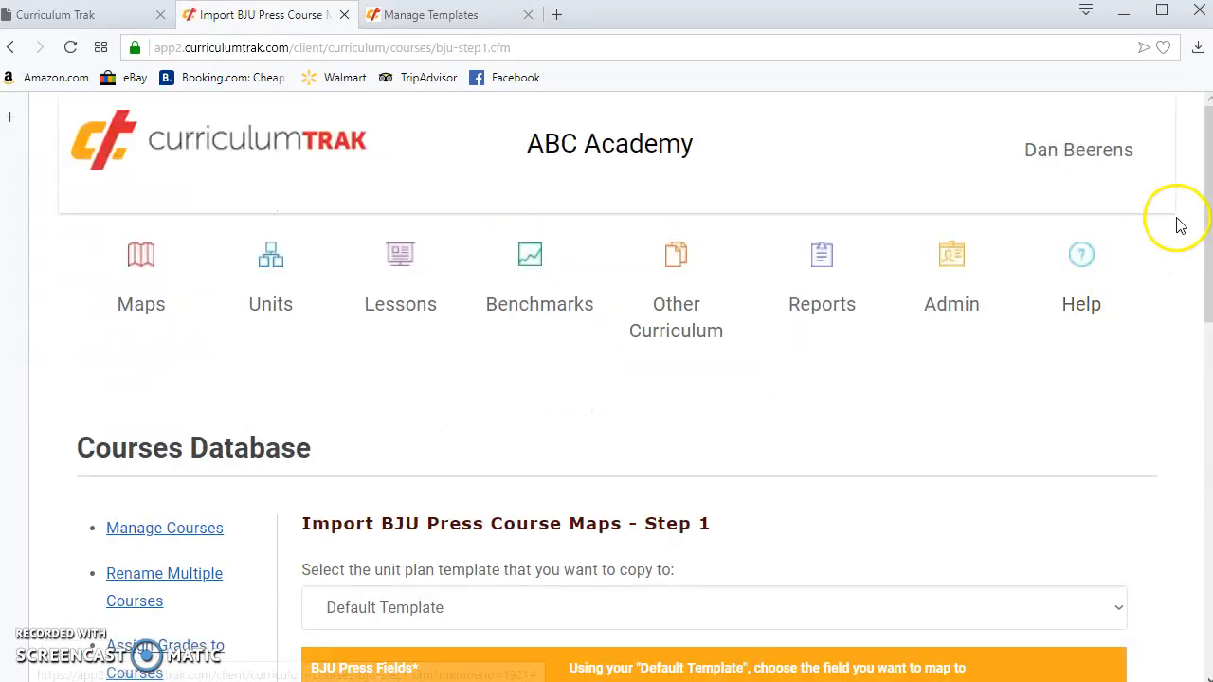
{"action": "scroll", "scroll_direction": "down", "scroll_amount": 3}
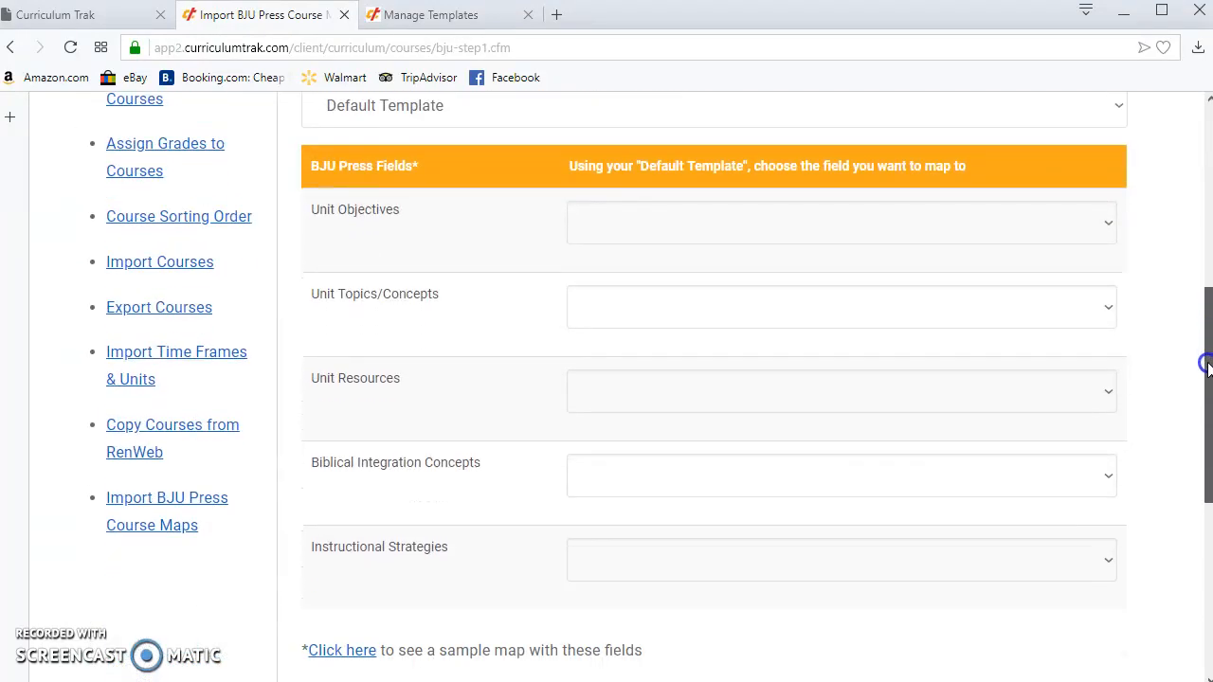
{"action": "scroll", "scroll_direction": "down", "scroll_amount": 3}
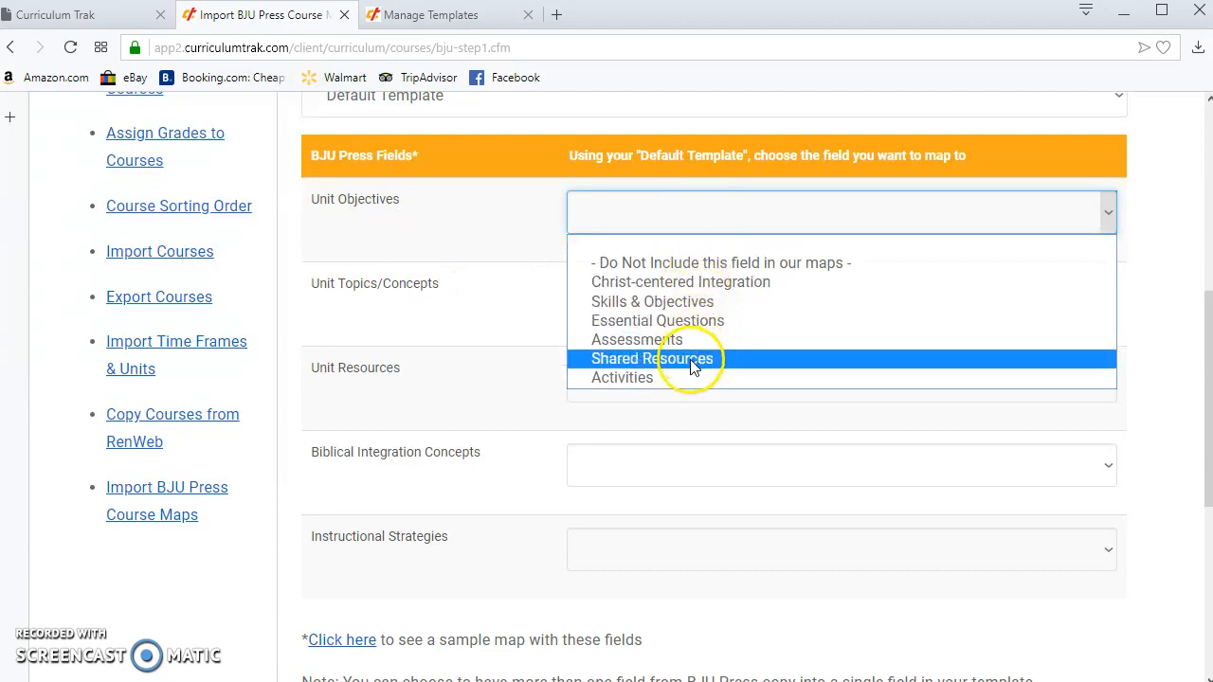
Step: Map BJU fields to Skills & Objectives, Do Not Include, Shared Resources, Christ-centered Integration, Activities
{"action": "left_click", "coordinate": [652, 301]}
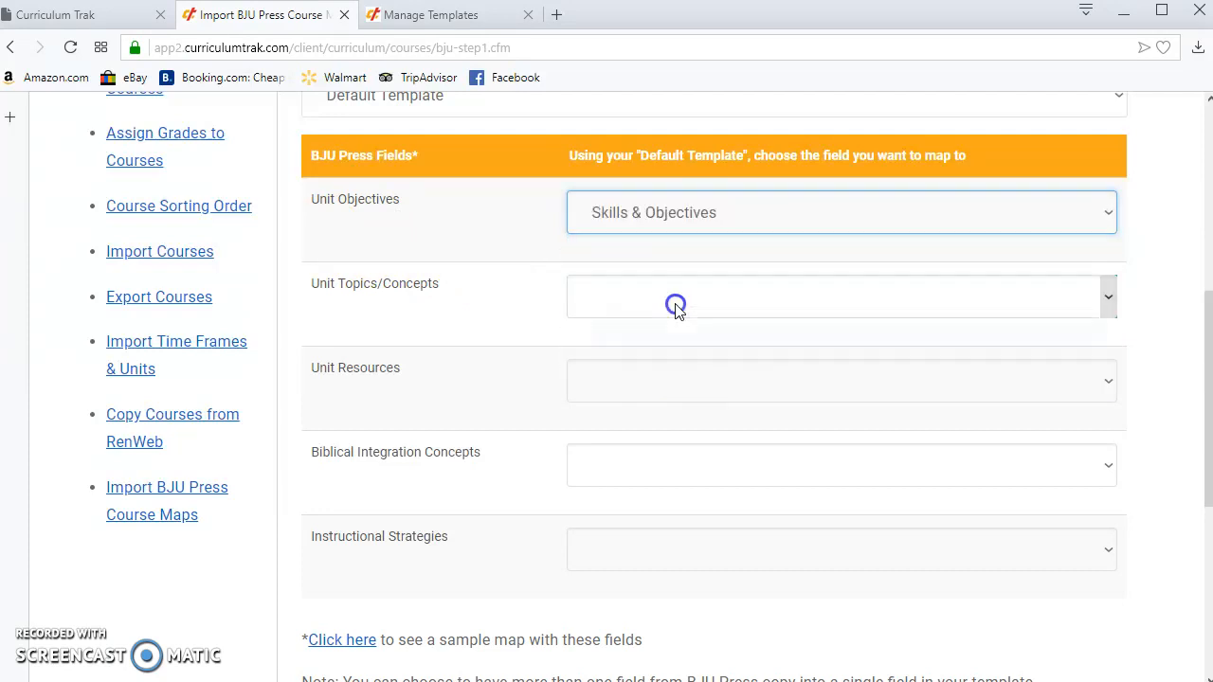
{"action": "left_click", "coordinate": [841, 297]}
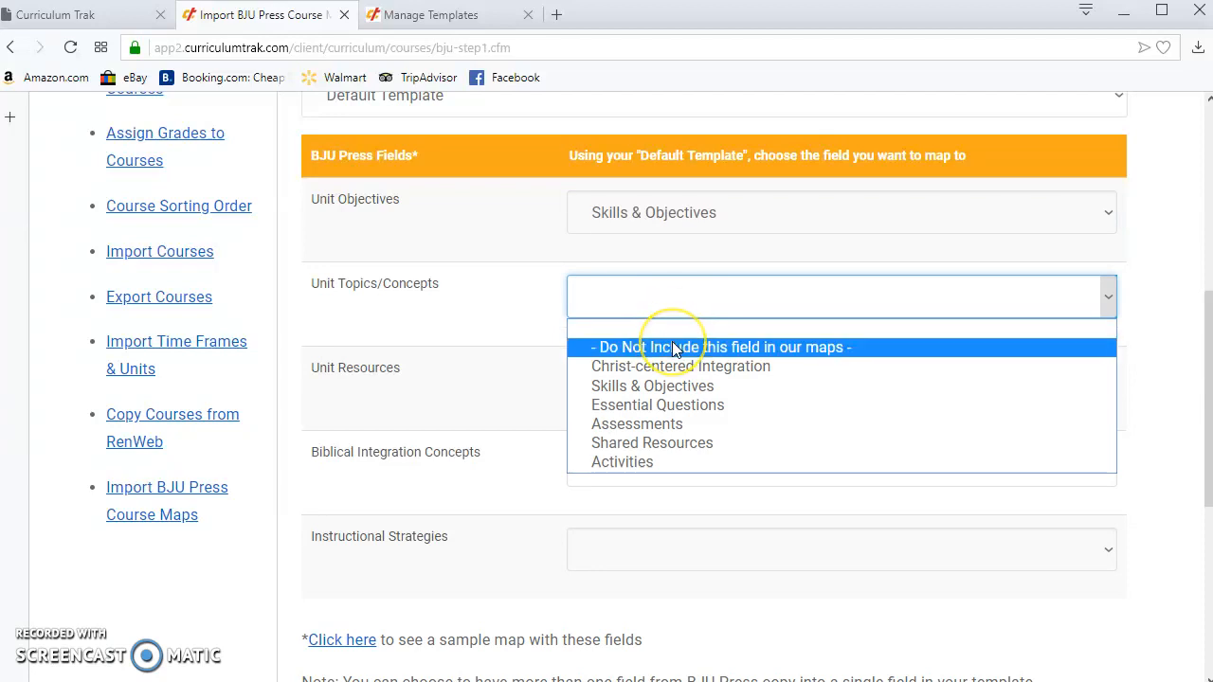
{"action": "mouse_move", "coordinate": [680, 367]}
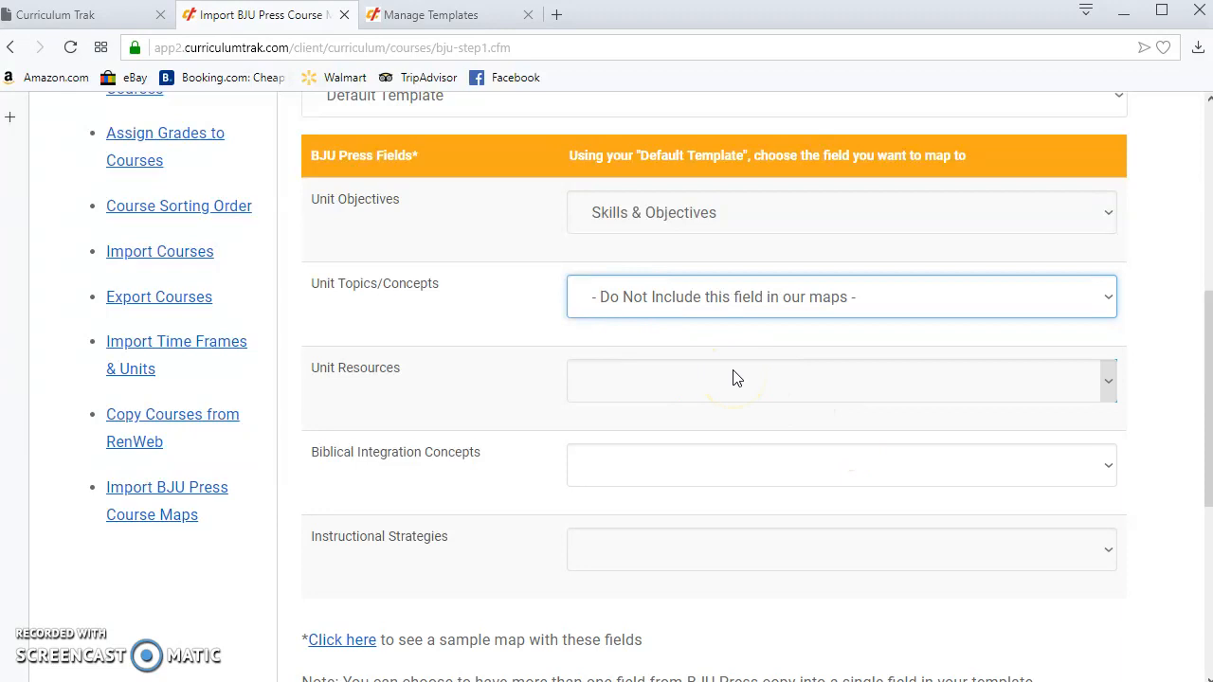
{"action": "left_click", "coordinate": [840, 381]}
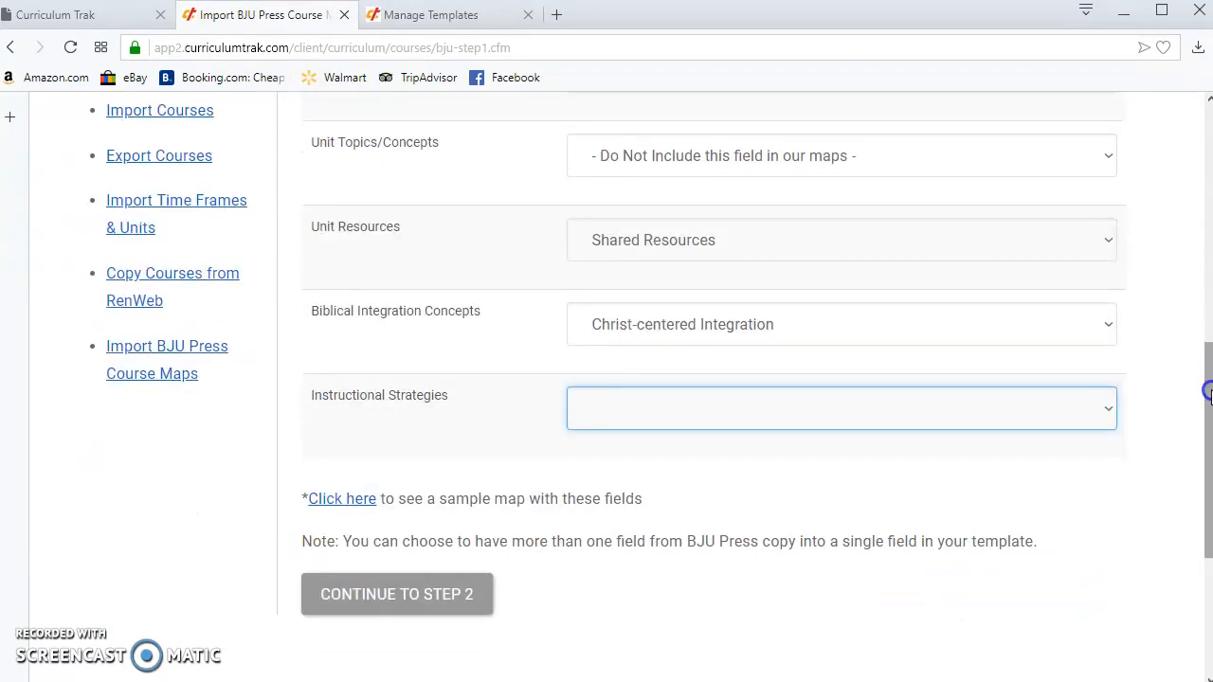
{"action": "left_click", "coordinate": [841, 408]}
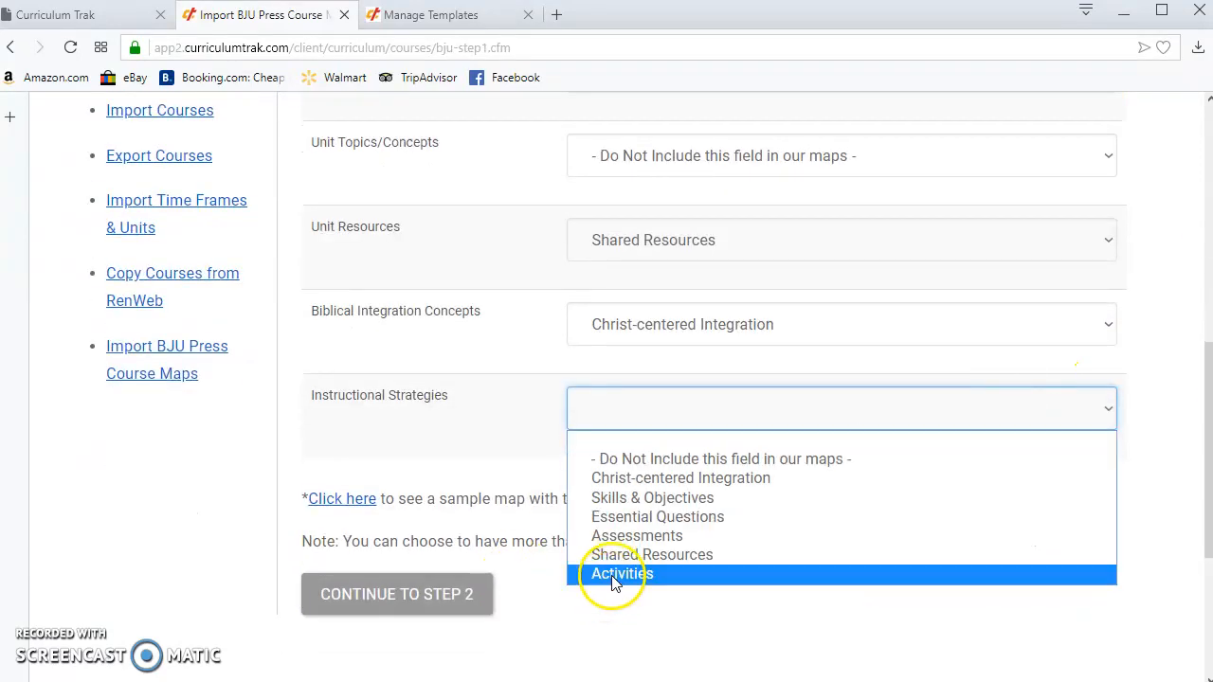
{"action": "left_click", "coordinate": [622, 574]}
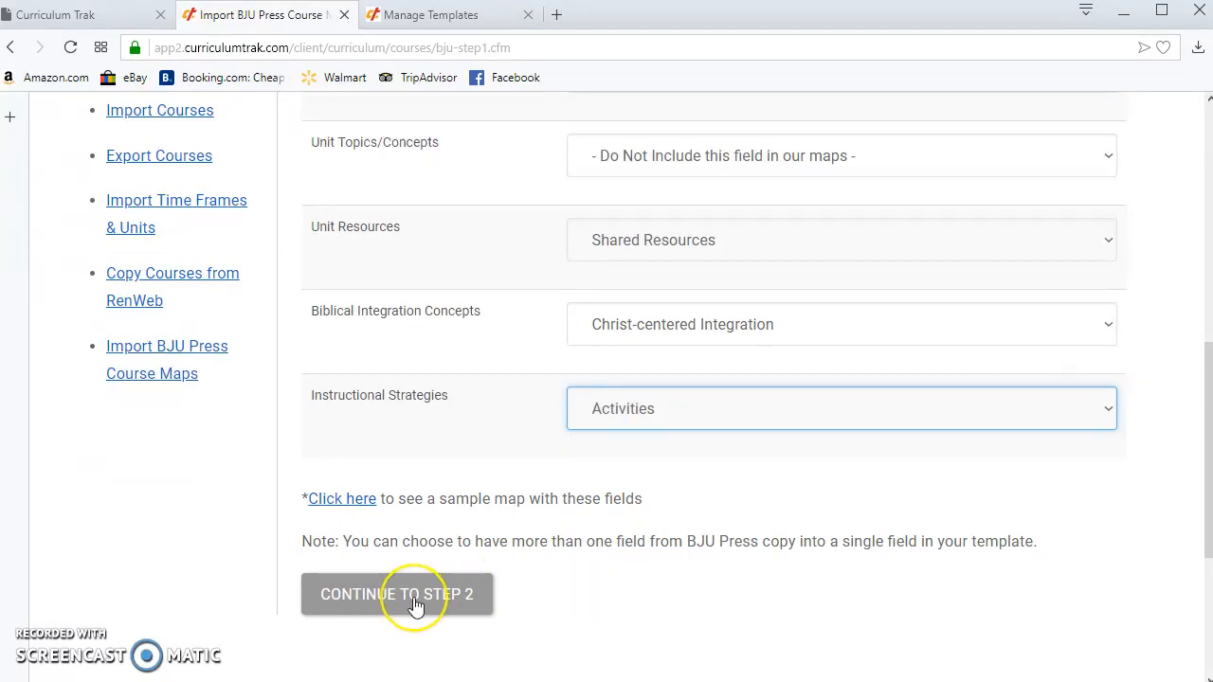
Step: In Step 2, select BJU - English 1st Grade (3rd Edition) and finish the import
{"action": "left_click", "coordinate": [396, 594]}
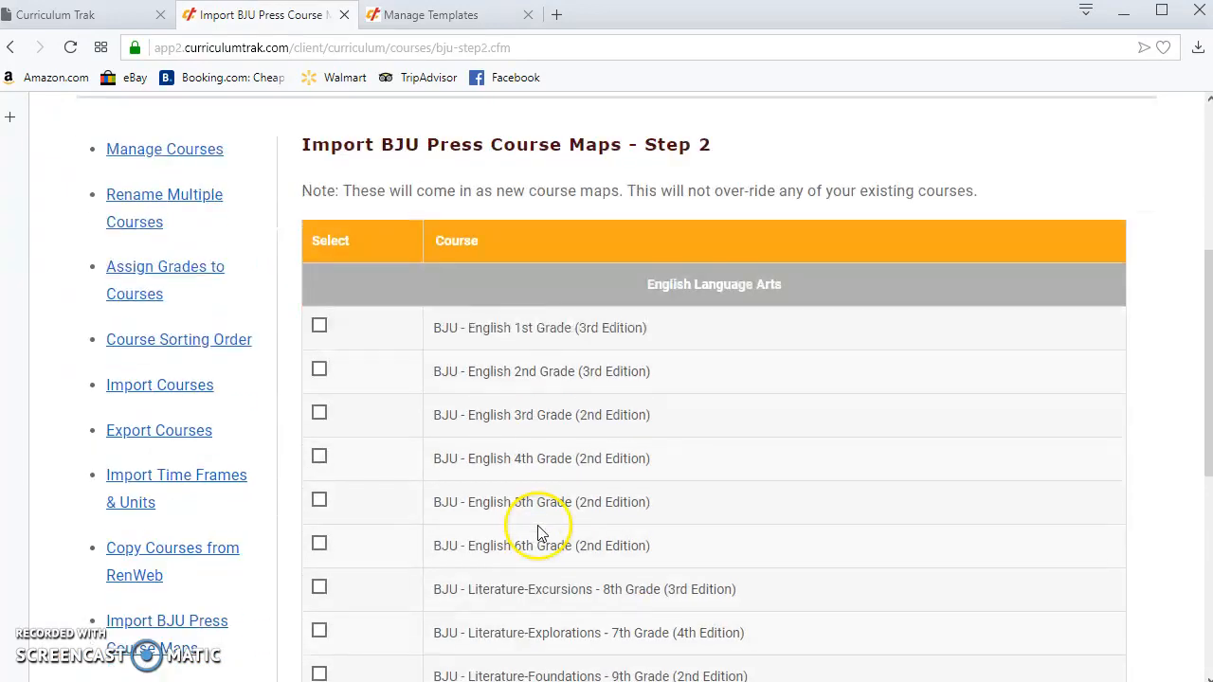
{"action": "left_click", "coordinate": [319, 325]}
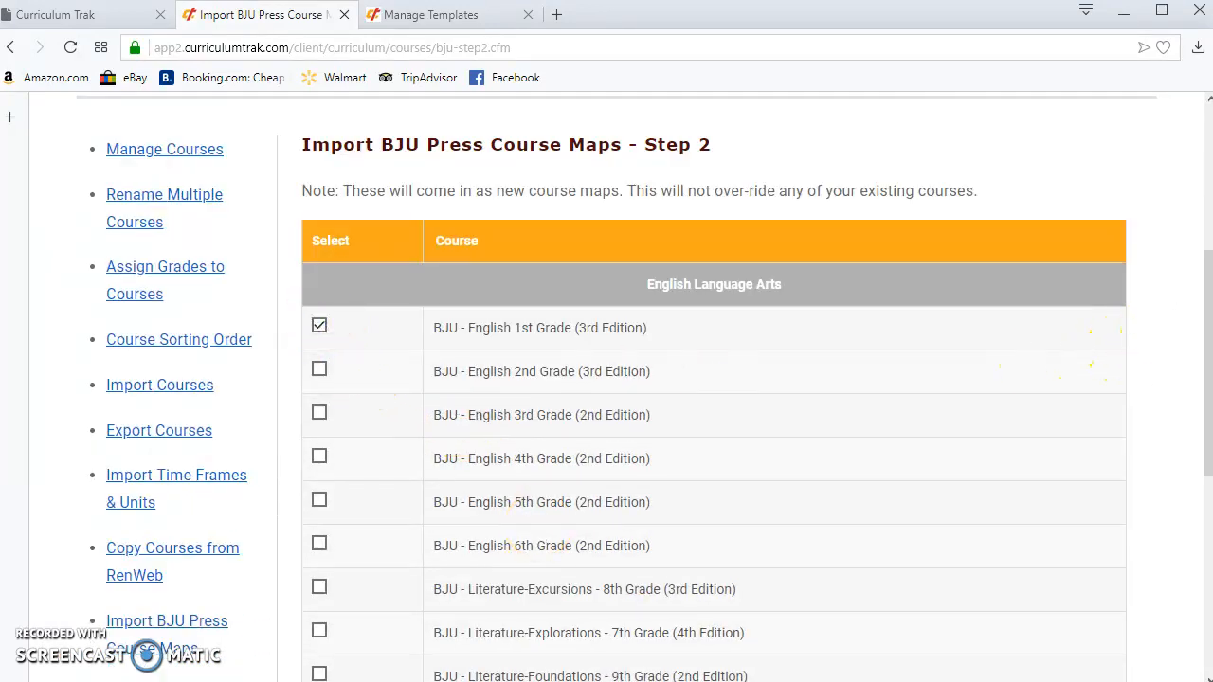
{"action": "scroll", "scroll_direction": "down", "scroll_amount": 3}
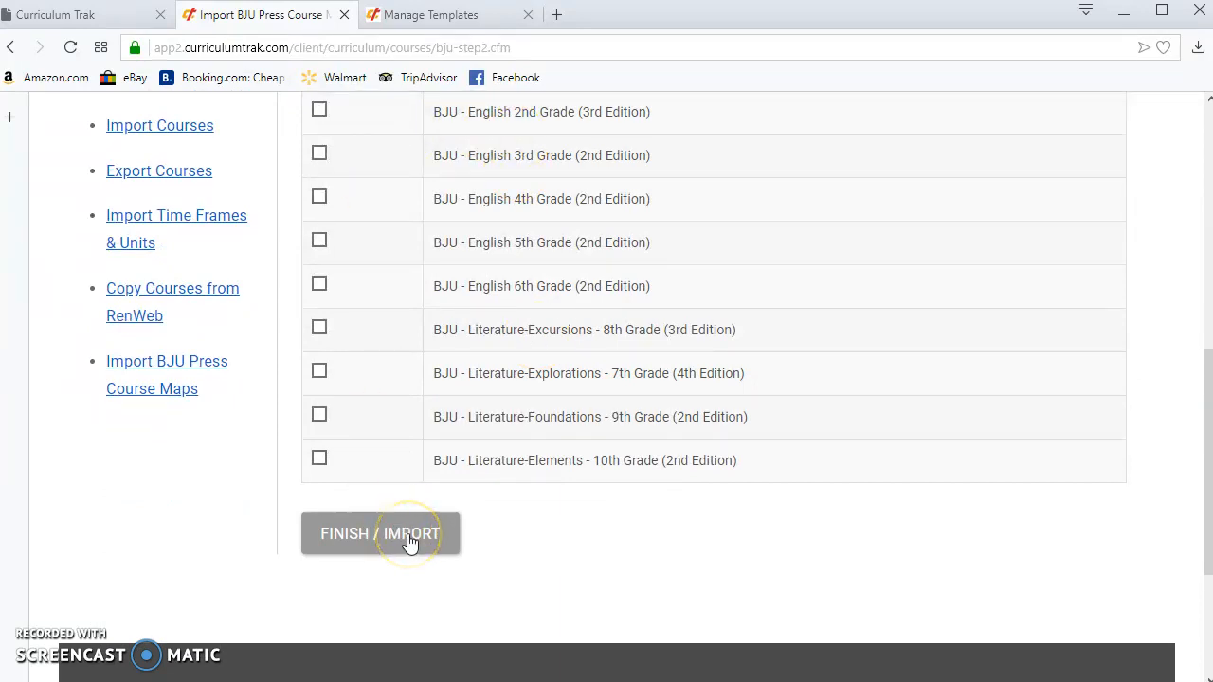
{"action": "left_click", "coordinate": [380, 533]}
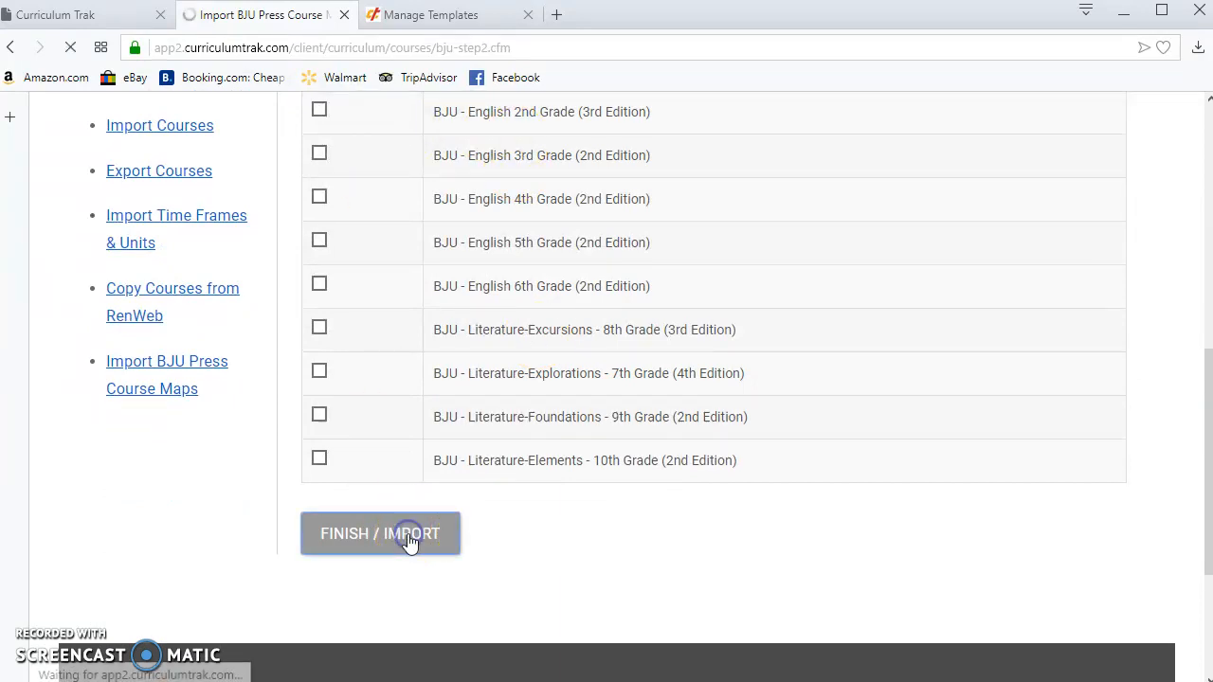
{"action": "left_click", "coordinate": [380, 532]}
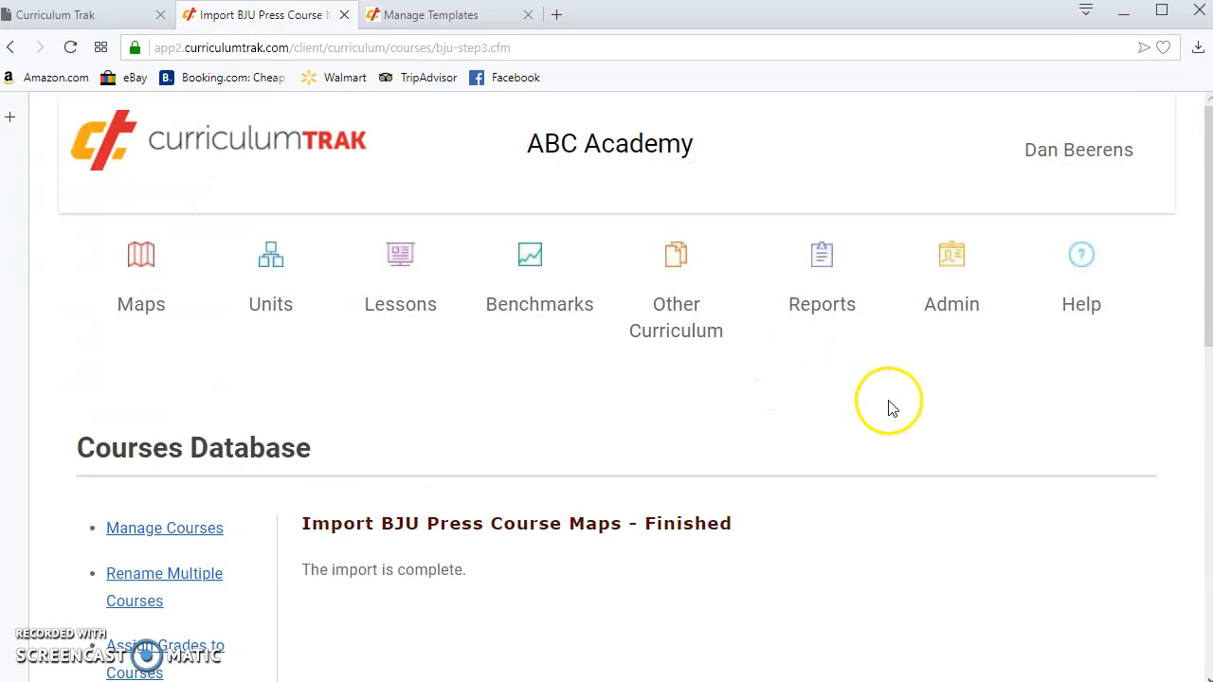
Step: Go from the Maps menu to the Curriculum Maps overview page
{"action": "left_click", "coordinate": [140, 280]}
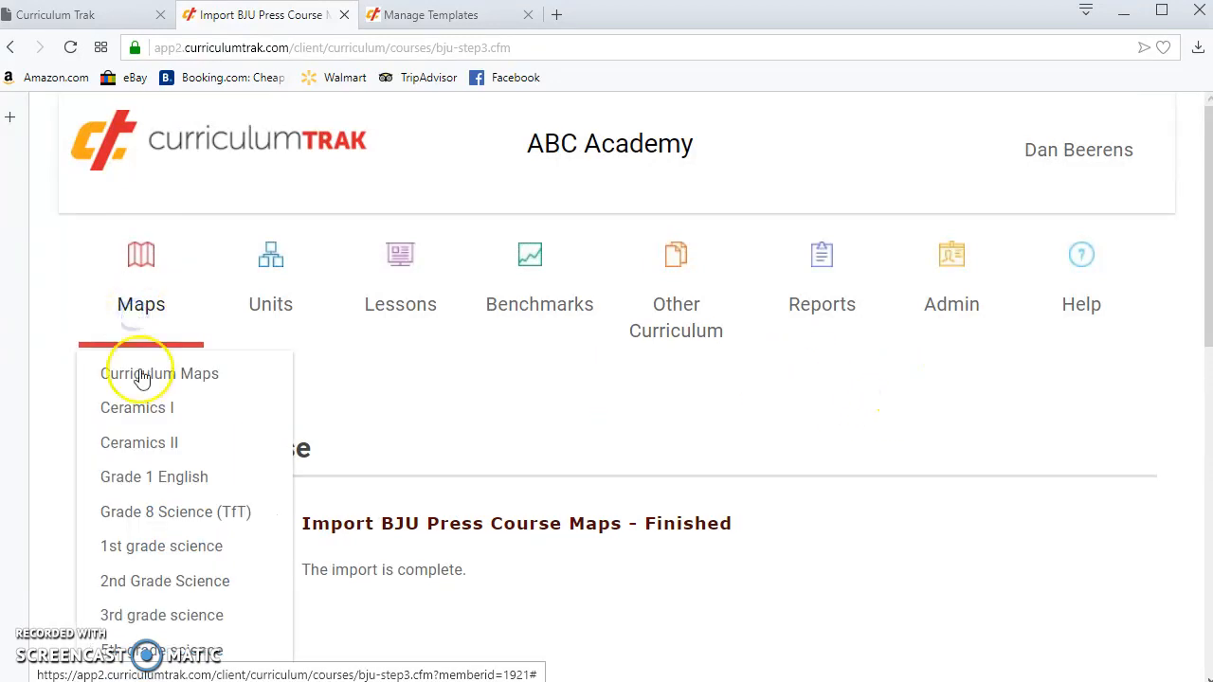
{"action": "left_click", "coordinate": [159, 373]}
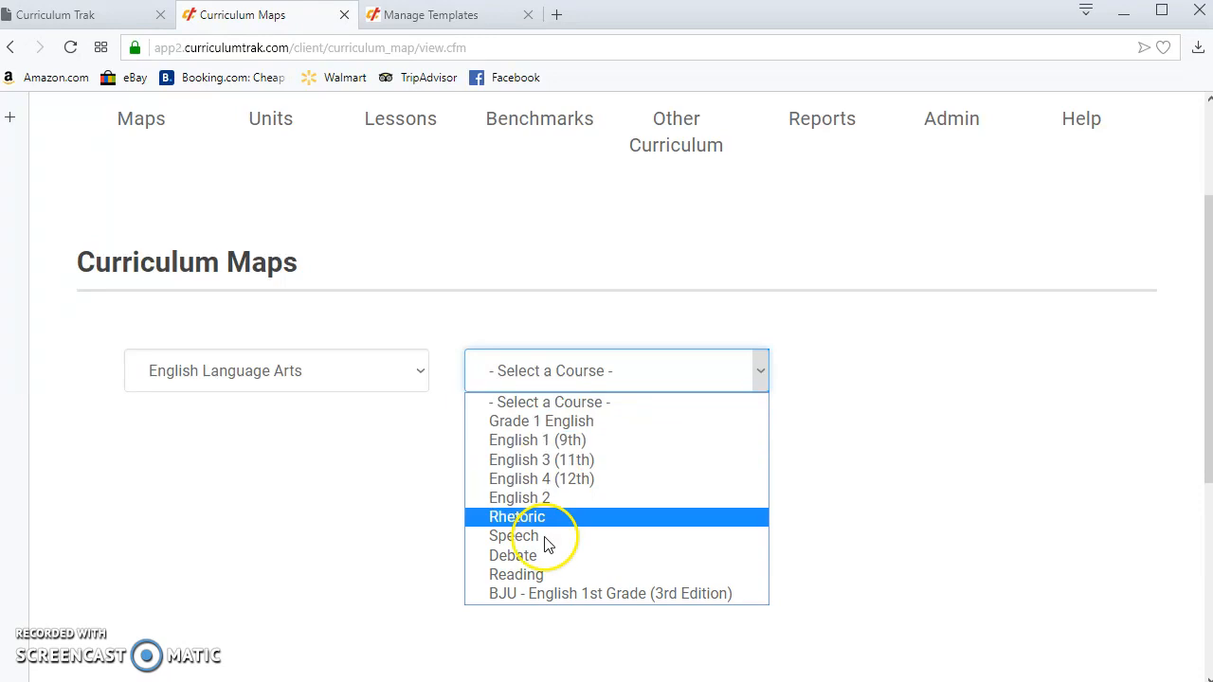
{"action": "mouse_move", "coordinate": [564, 594]}
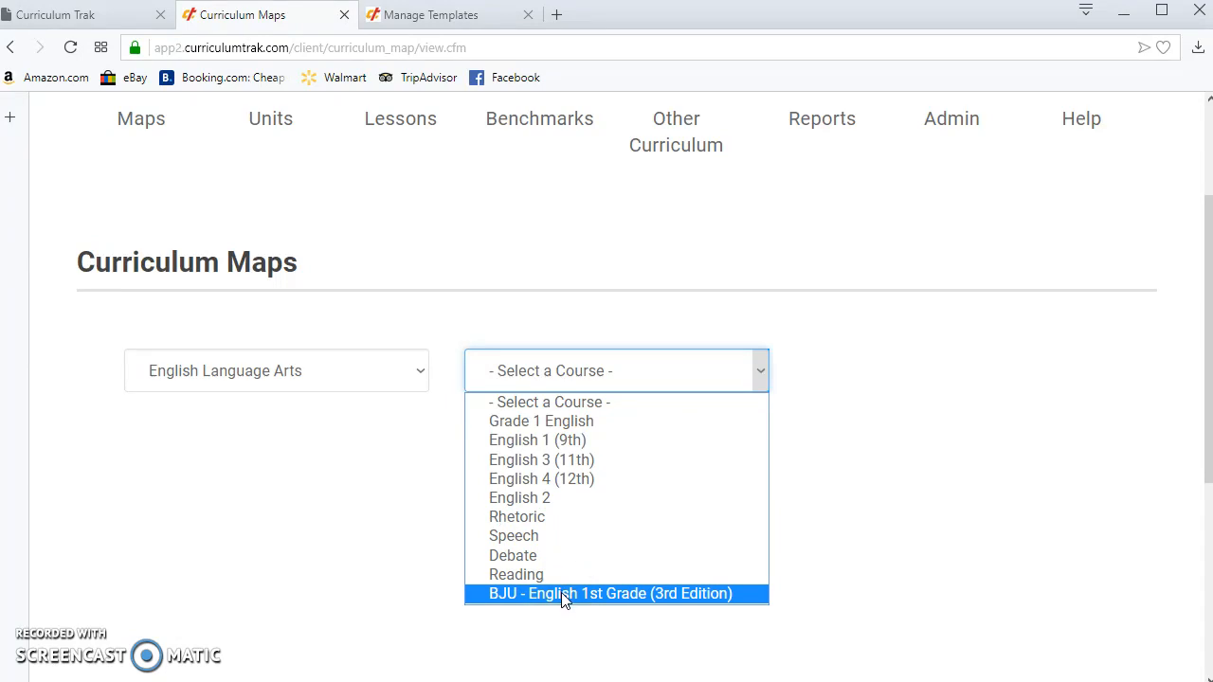
{"action": "mouse_move", "coordinate": [567, 421]}
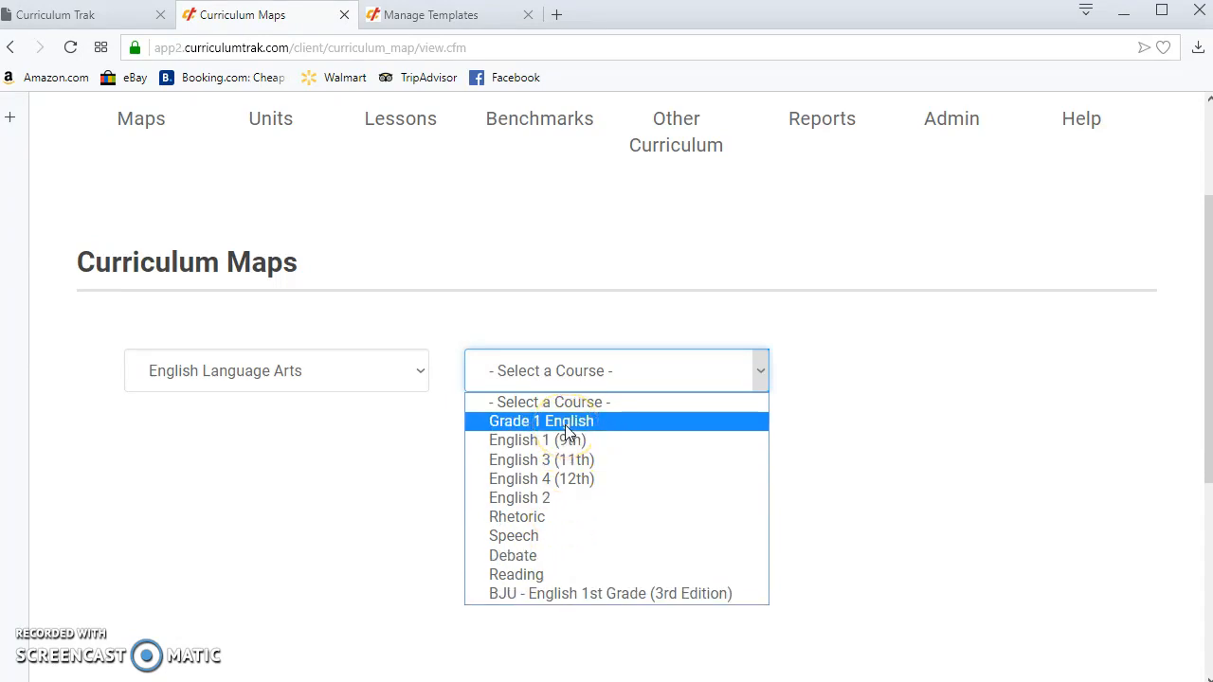
{"action": "mouse_move", "coordinate": [556, 593]}
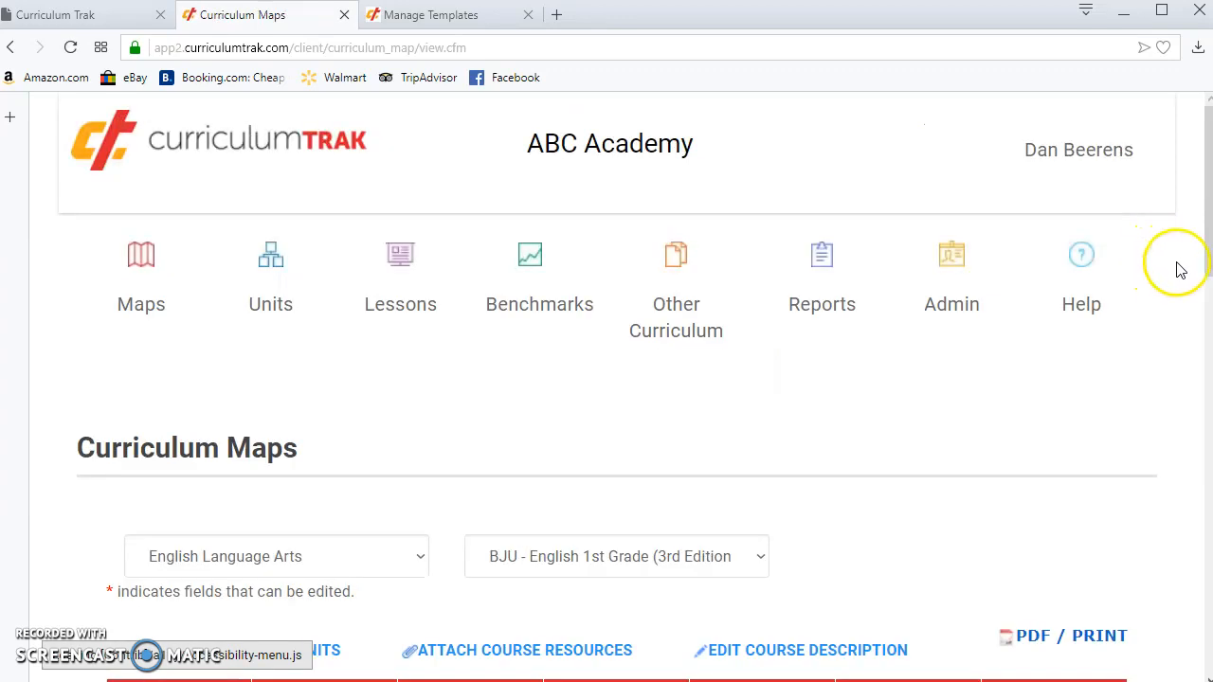
Step: Scroll through the BJU English 1st Grade map's units, skills, resources and activities
{"action": "scroll", "scroll_direction": "down", "scroll_amount": 3}
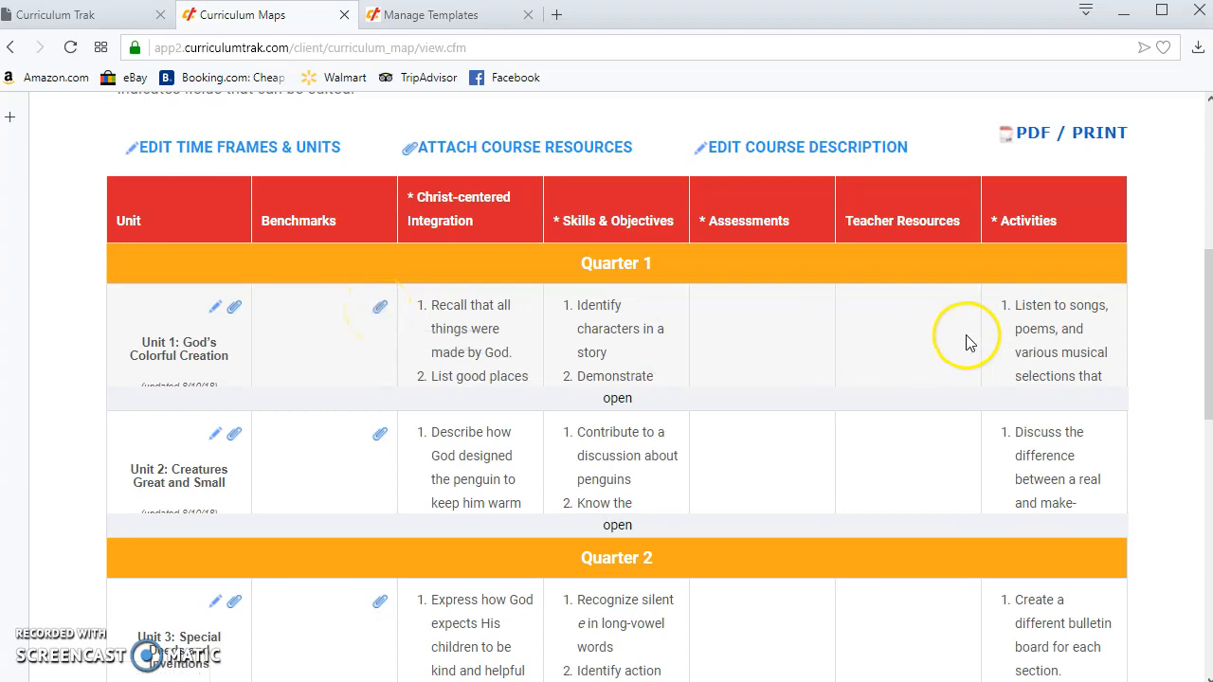
{"action": "mouse_move", "coordinate": [915, 272]}
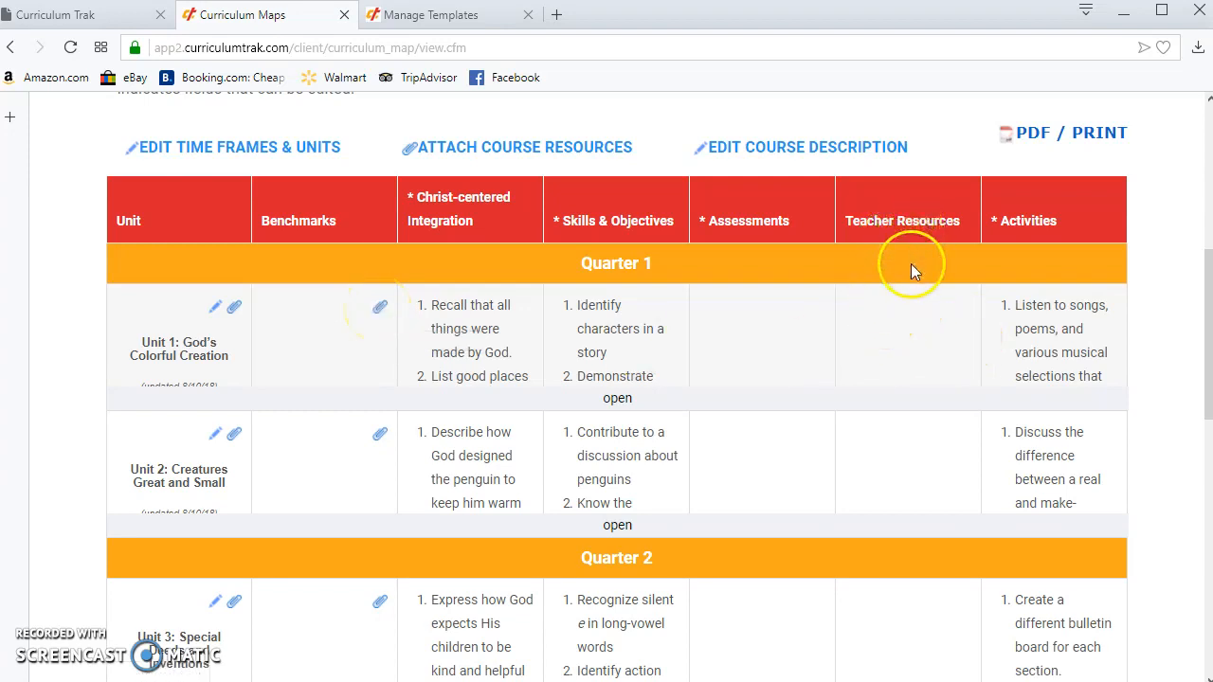
{"action": "mouse_move", "coordinate": [912, 264]}
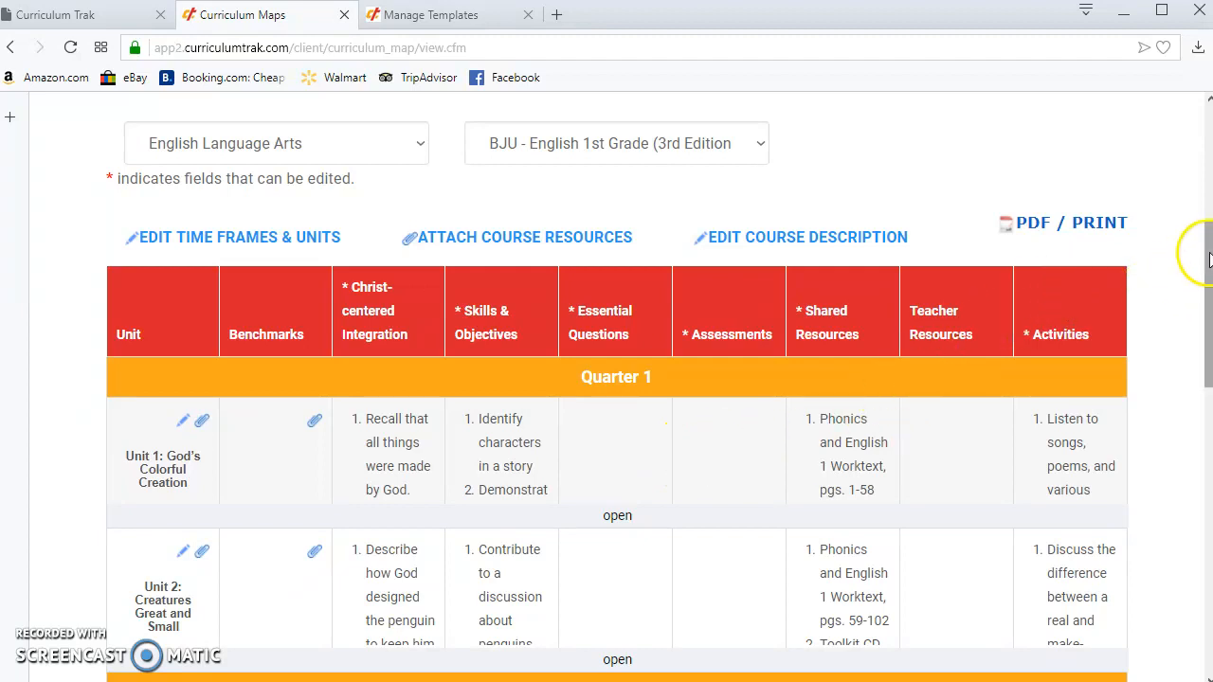
{"action": "scroll", "scroll_direction": "down", "scroll_amount": 3}
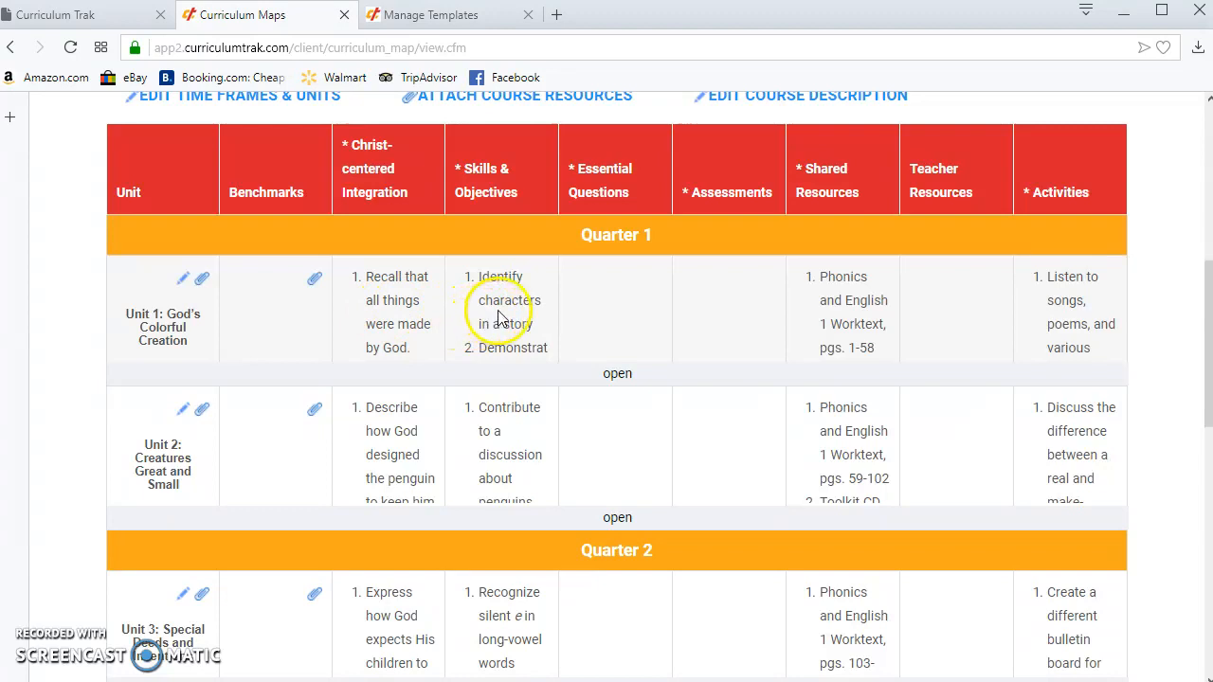
{"action": "mouse_move", "coordinate": [811, 317]}
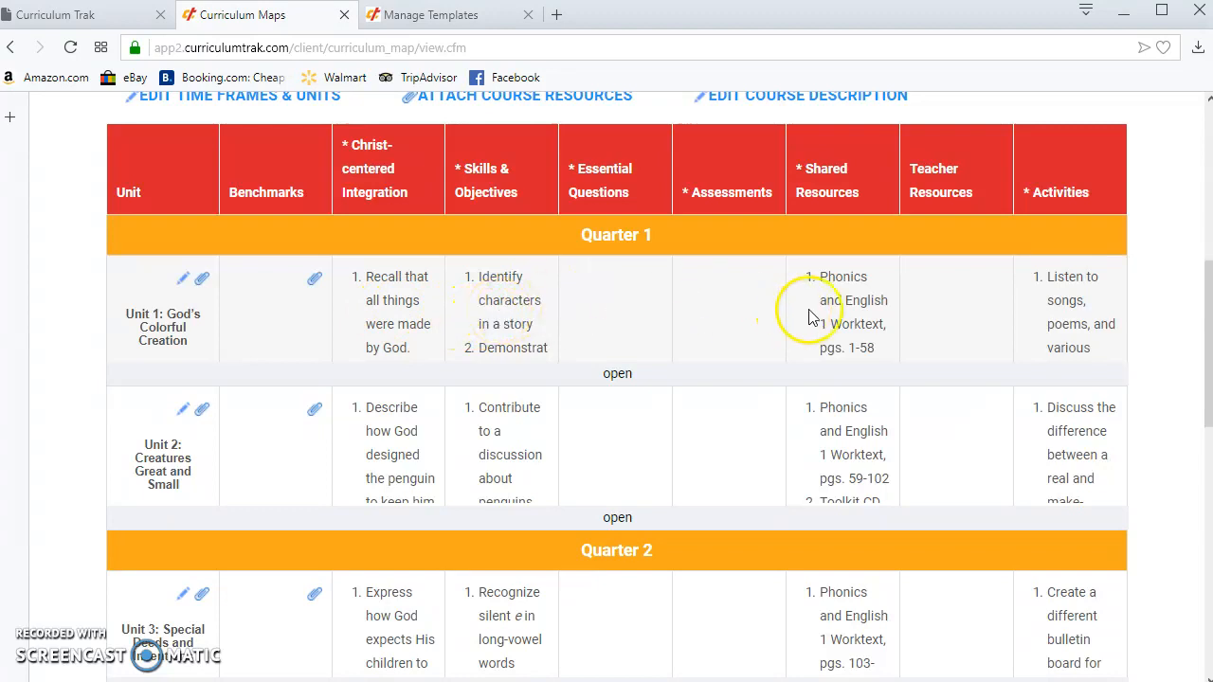
{"action": "mouse_move", "coordinate": [1062, 341]}
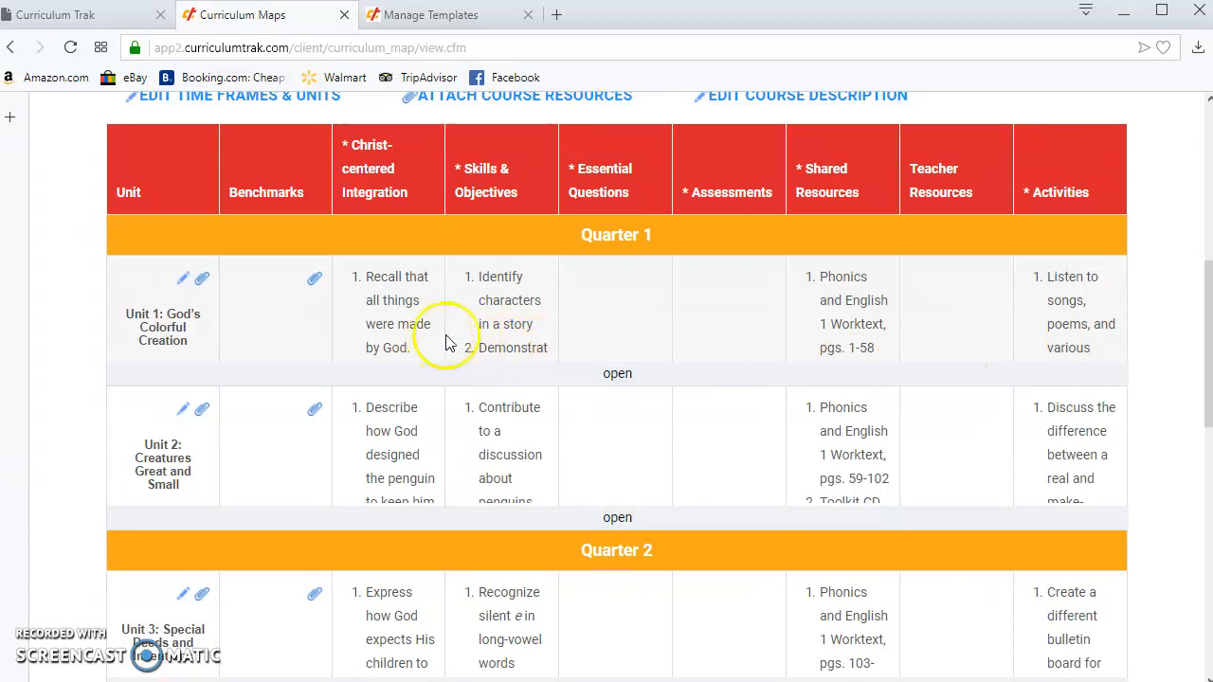
{"action": "mouse_move", "coordinate": [1009, 317]}
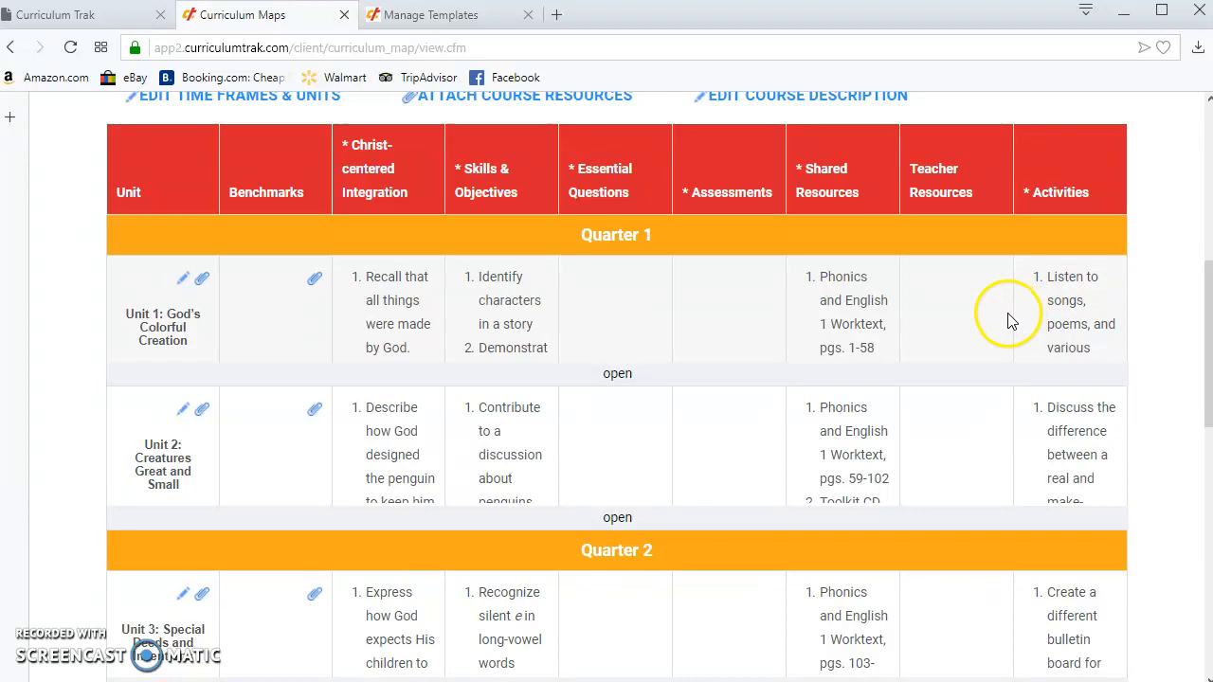
{"action": "scroll", "scroll_direction": "up", "scroll_amount": 3}
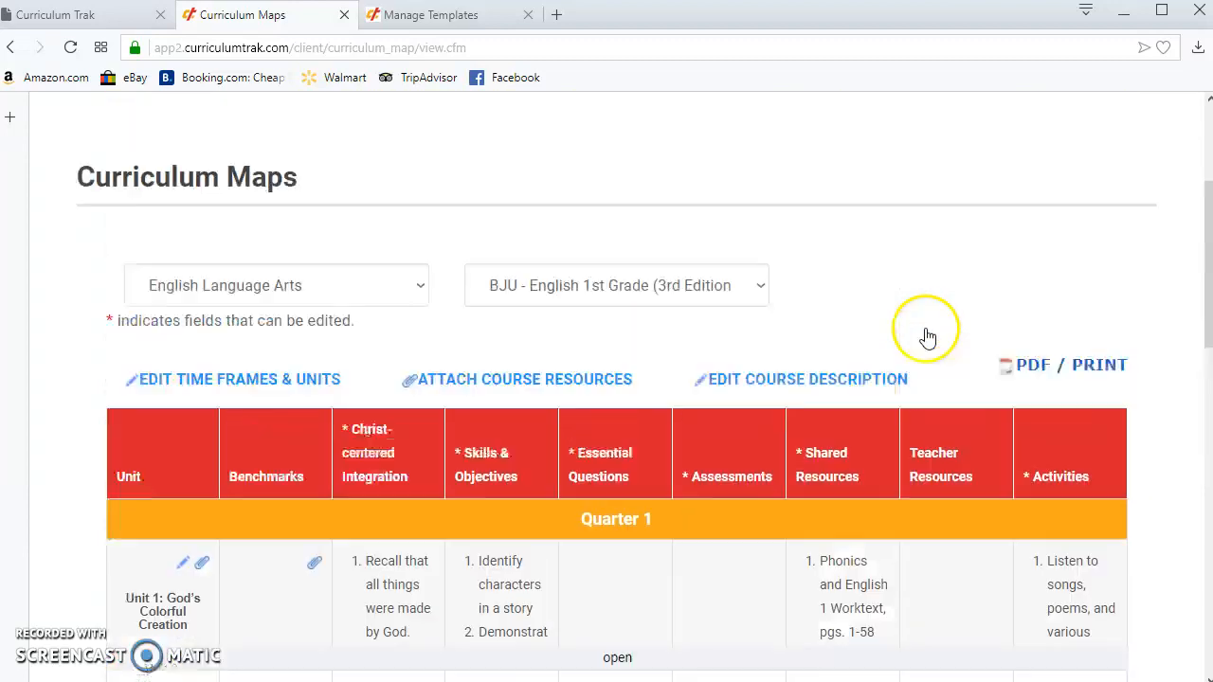
{"action": "scroll", "scroll_direction": "down", "scroll_amount": 3}
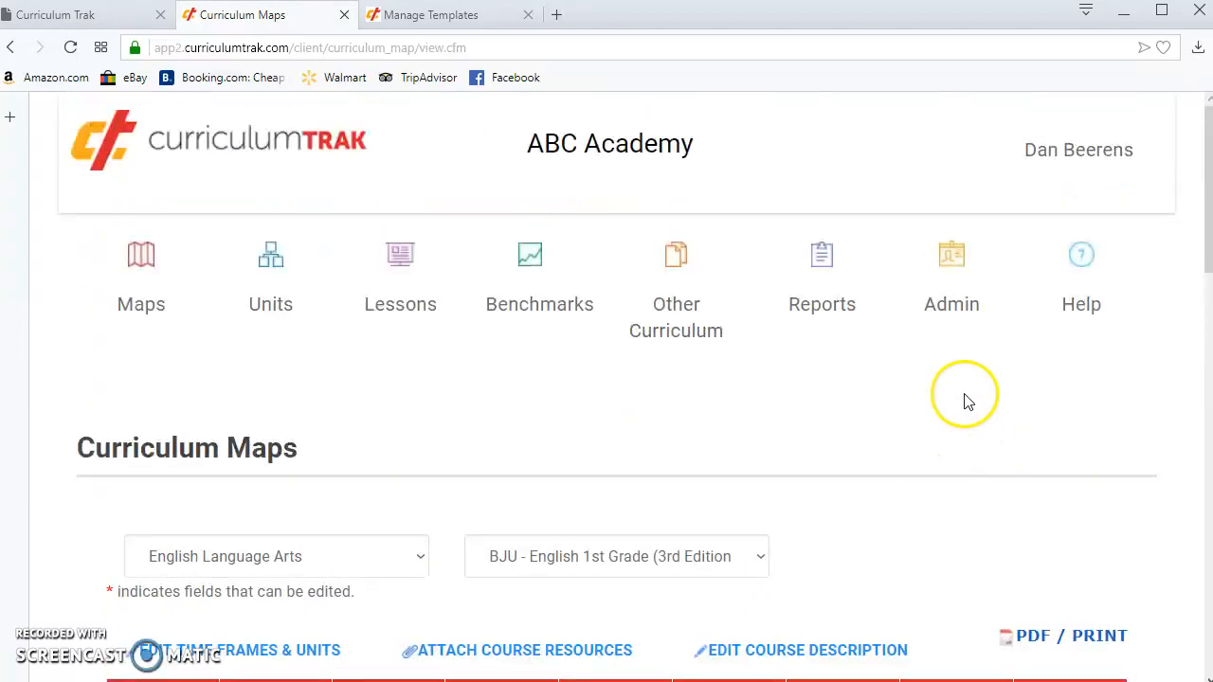
Step: Open the Grade 1 English course for editing from the Admin Courses Database
{"action": "left_click", "coordinate": [951, 304]}
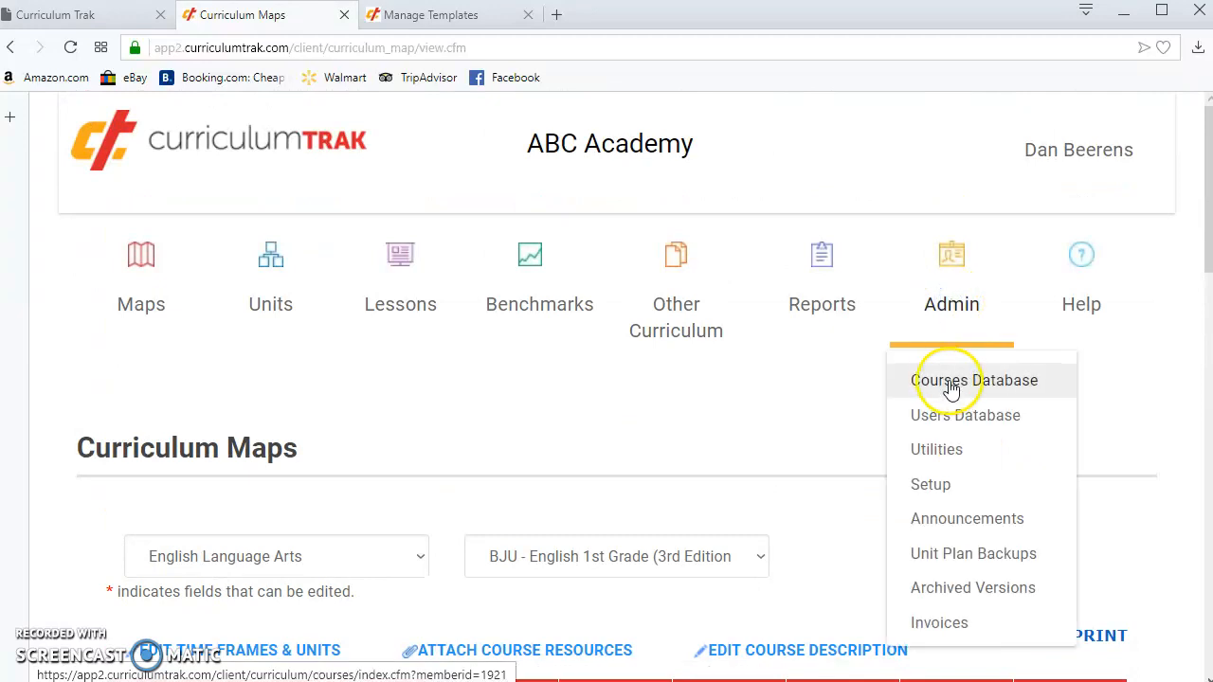
{"action": "left_click", "coordinate": [974, 380]}
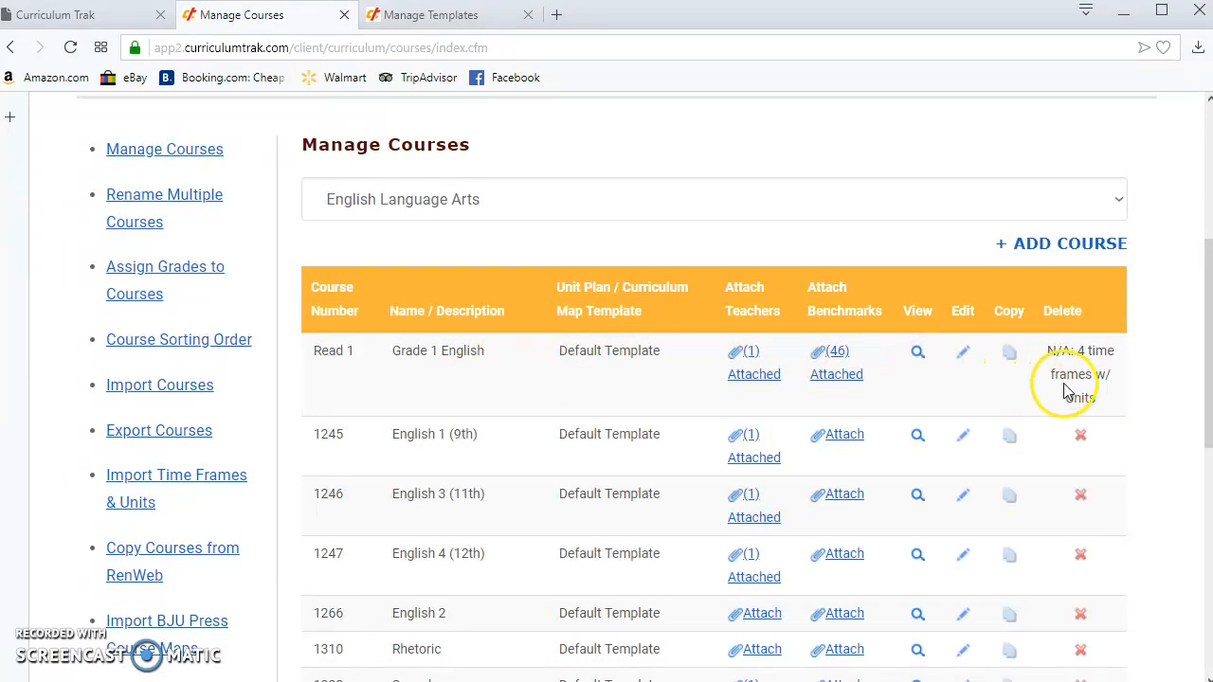
{"action": "mouse_move", "coordinate": [963, 355]}
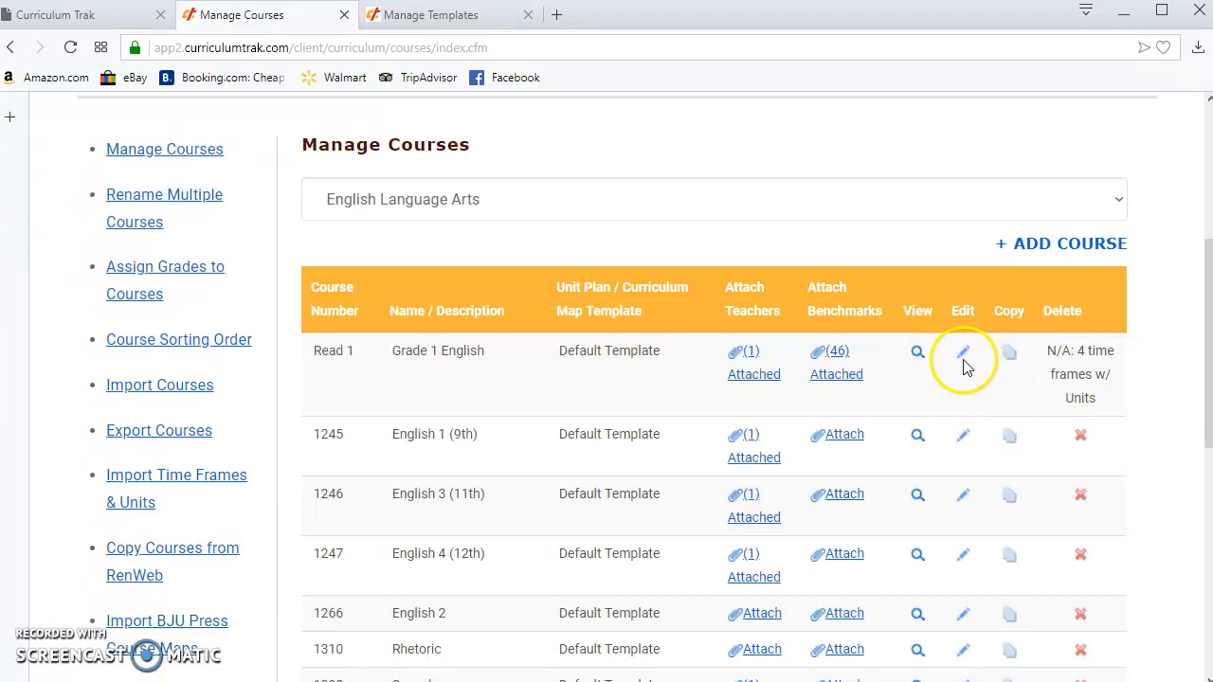
{"action": "left_click", "coordinate": [963, 352]}
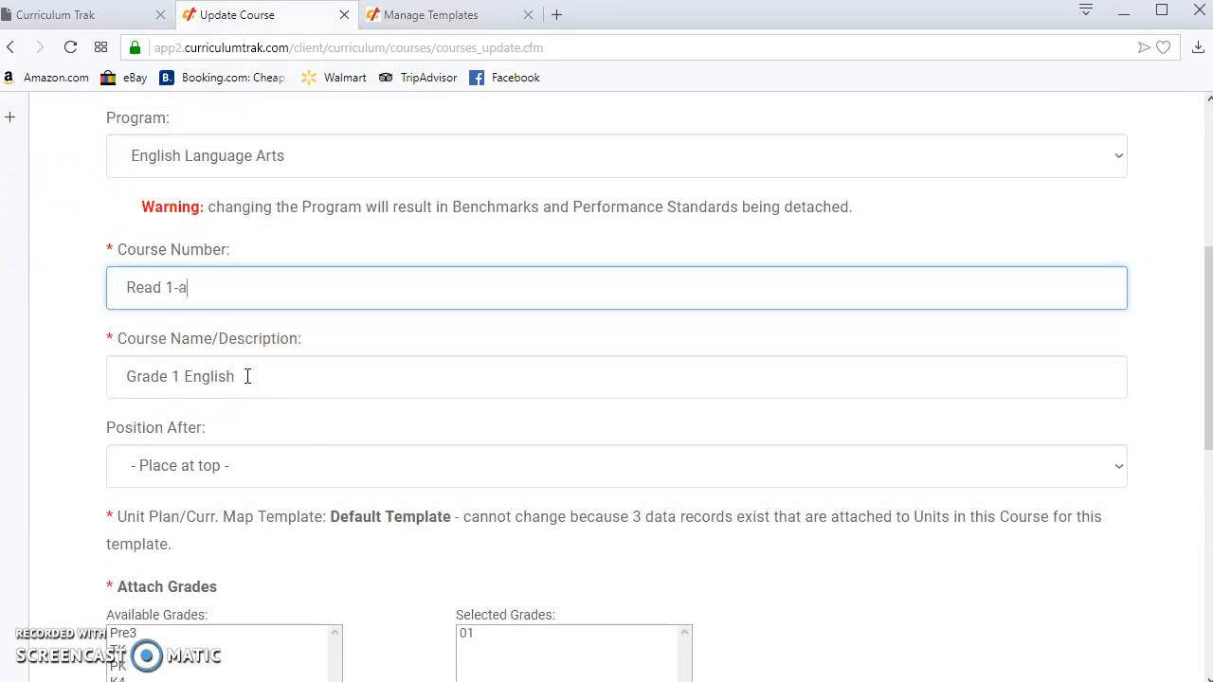
Step: Save it as Read 1-archive / Grade 1 English-archive under the Other/Misc program
{"action": "type", "text": "rc"}
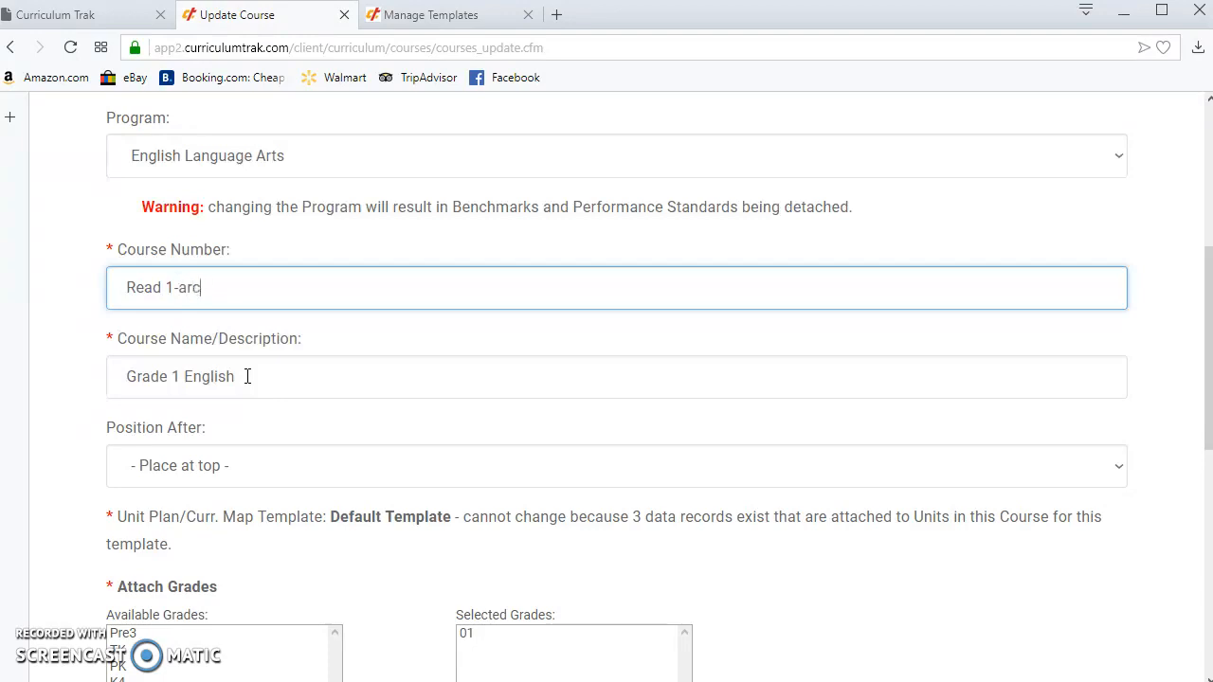
{"action": "left_click", "coordinate": [247, 376]}
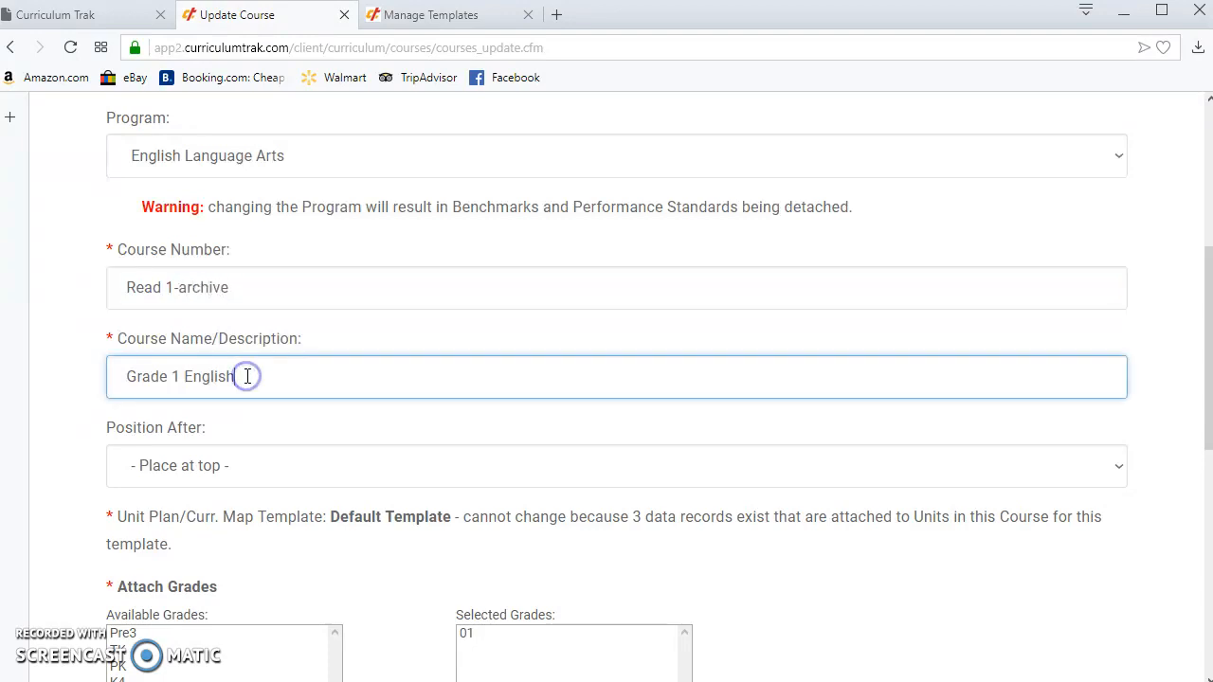
{"action": "type", "text": "-archive"}
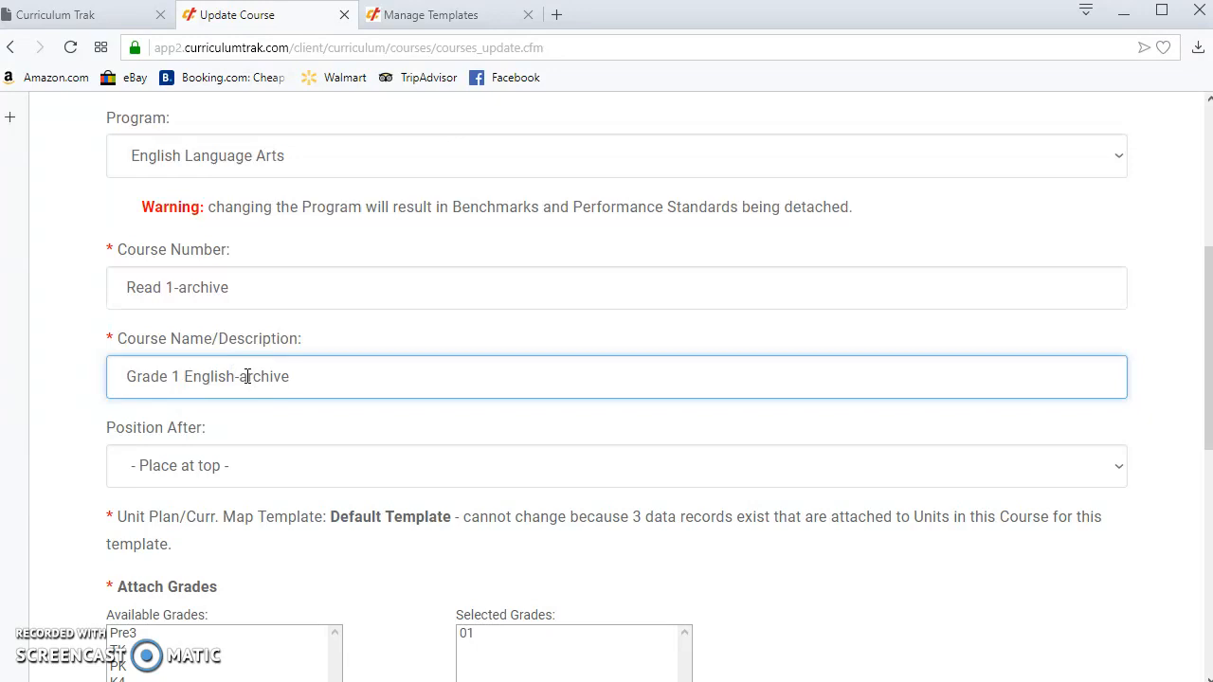
{"action": "left_click", "coordinate": [616, 156]}
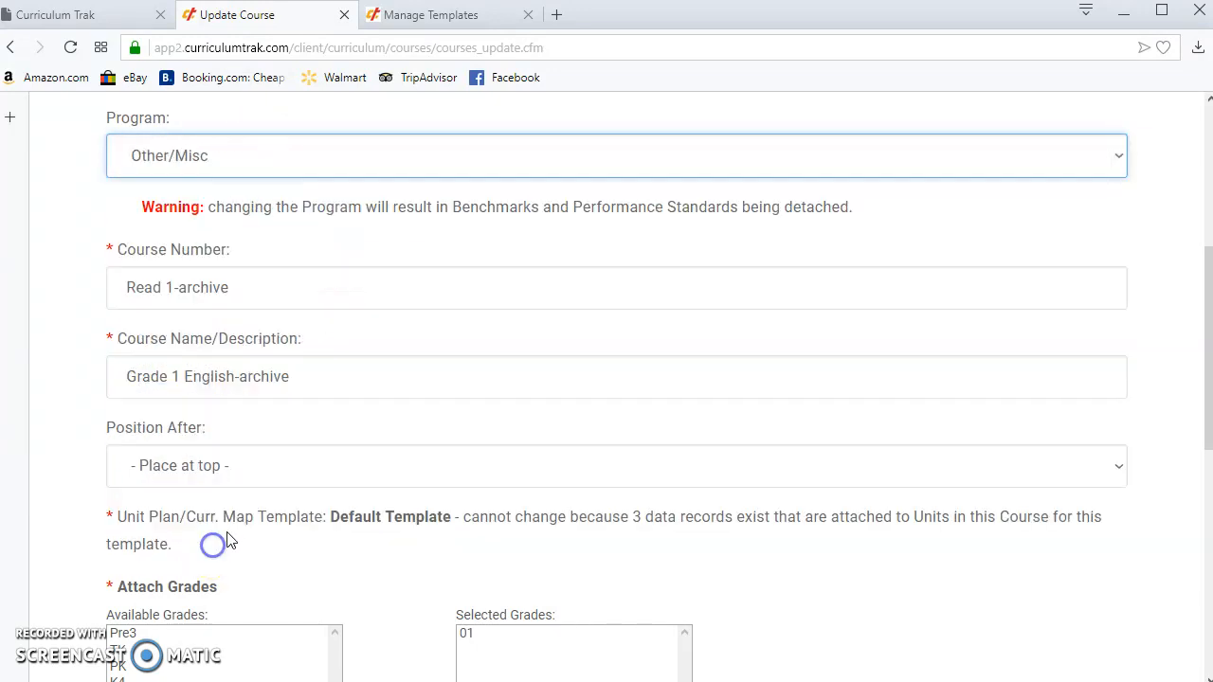
{"action": "scroll", "scroll_direction": "down", "scroll_amount": 3}
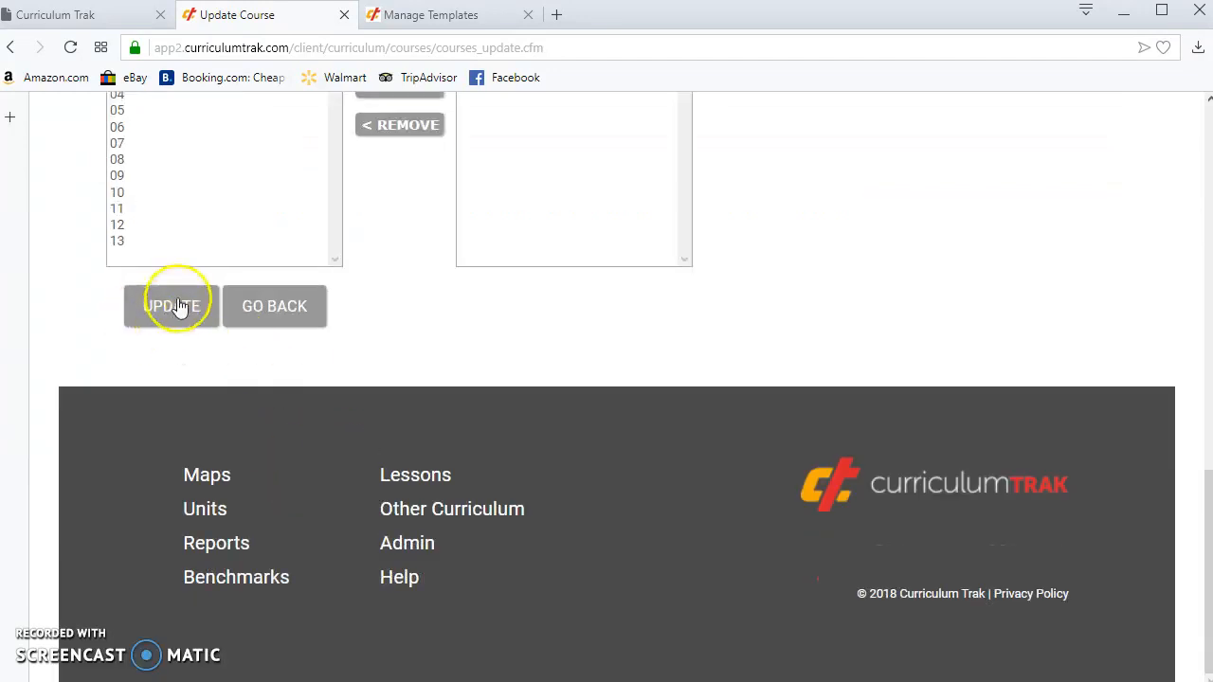
{"action": "left_click", "coordinate": [170, 305]}
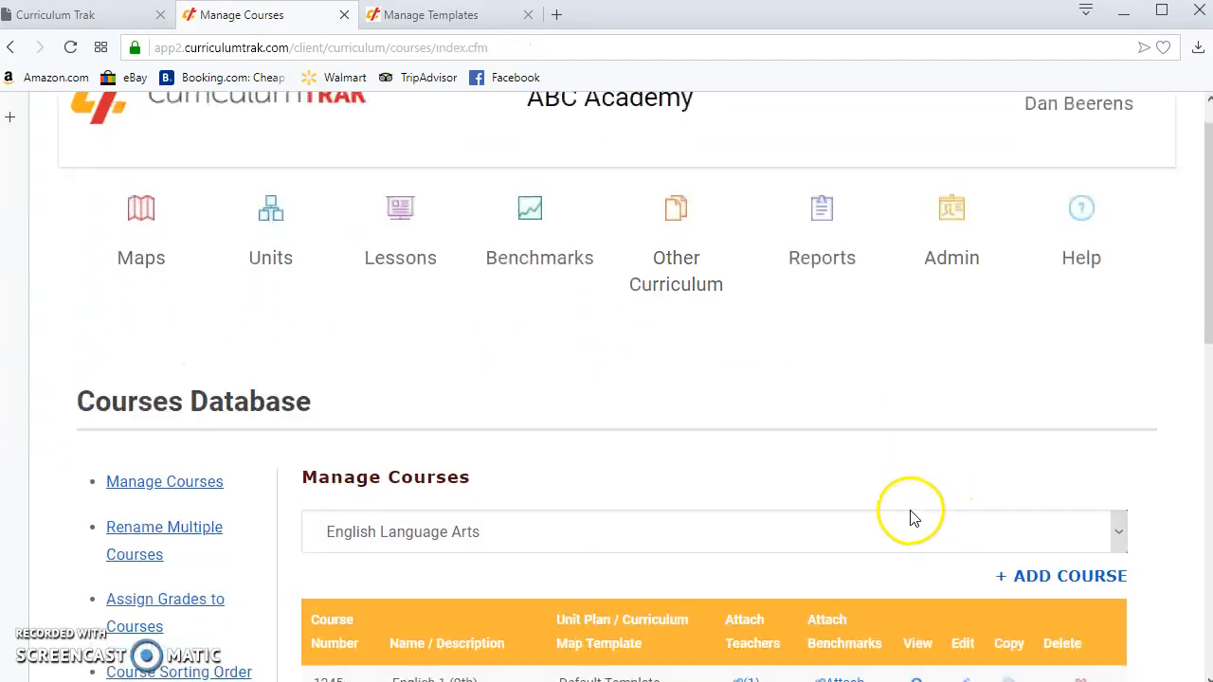
Step: Edit the BJU English 1st Grade course to number 1001, name English 1st Grade, and update
{"action": "scroll", "scroll_direction": "down", "scroll_amount": 3}
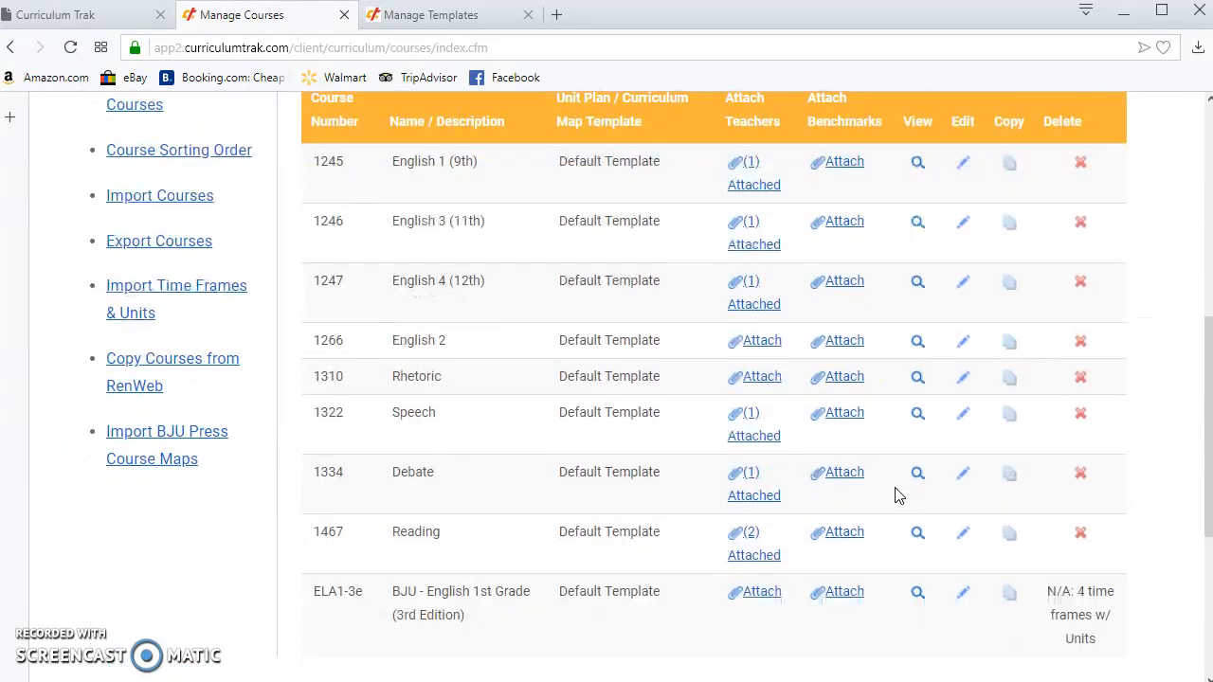
{"action": "mouse_move", "coordinate": [963, 592]}
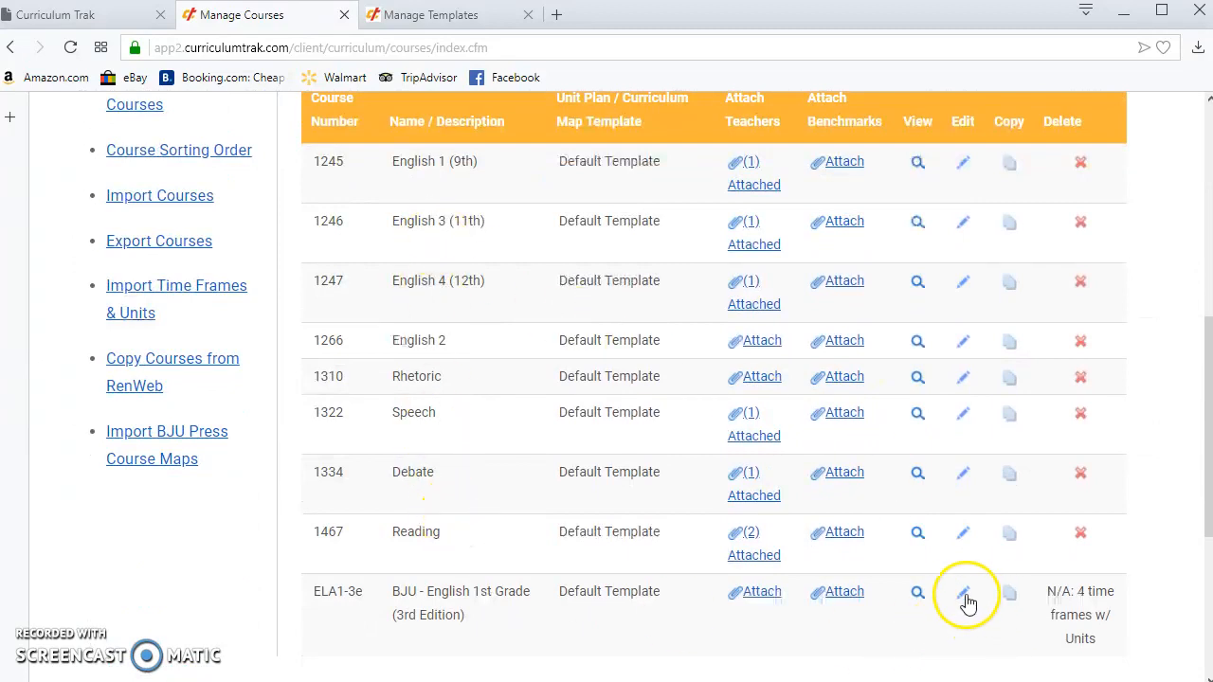
{"action": "left_click", "coordinate": [963, 592]}
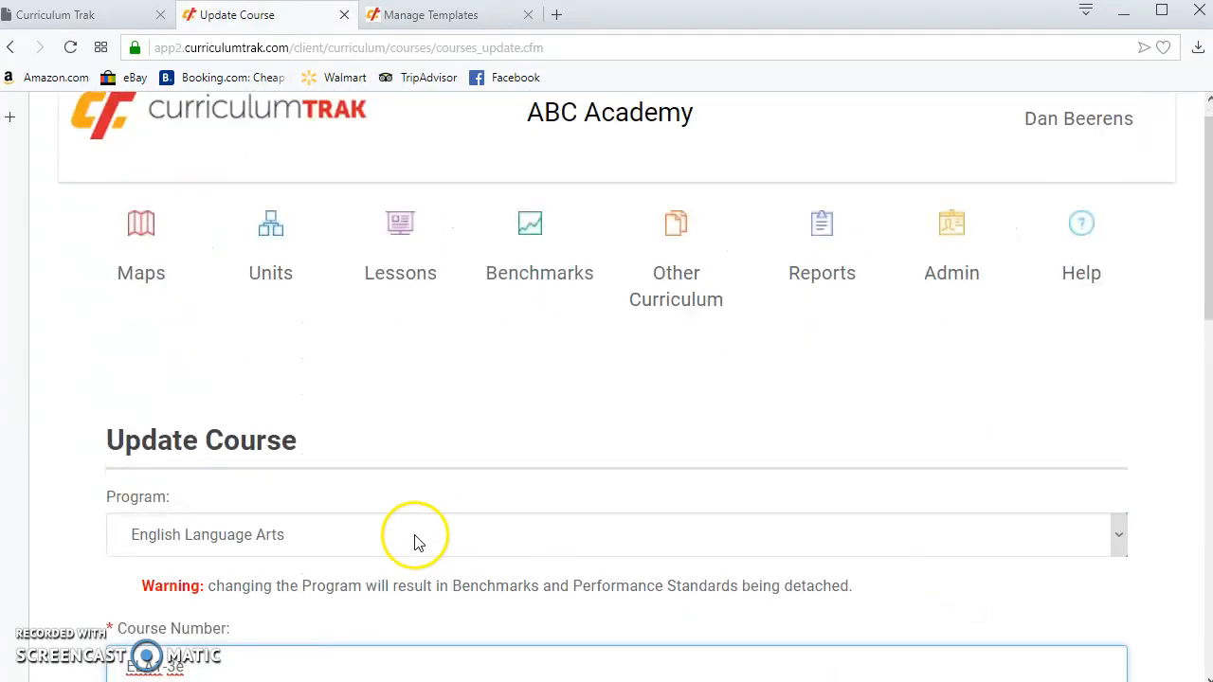
{"action": "scroll", "scroll_direction": "down", "scroll_amount": 3}
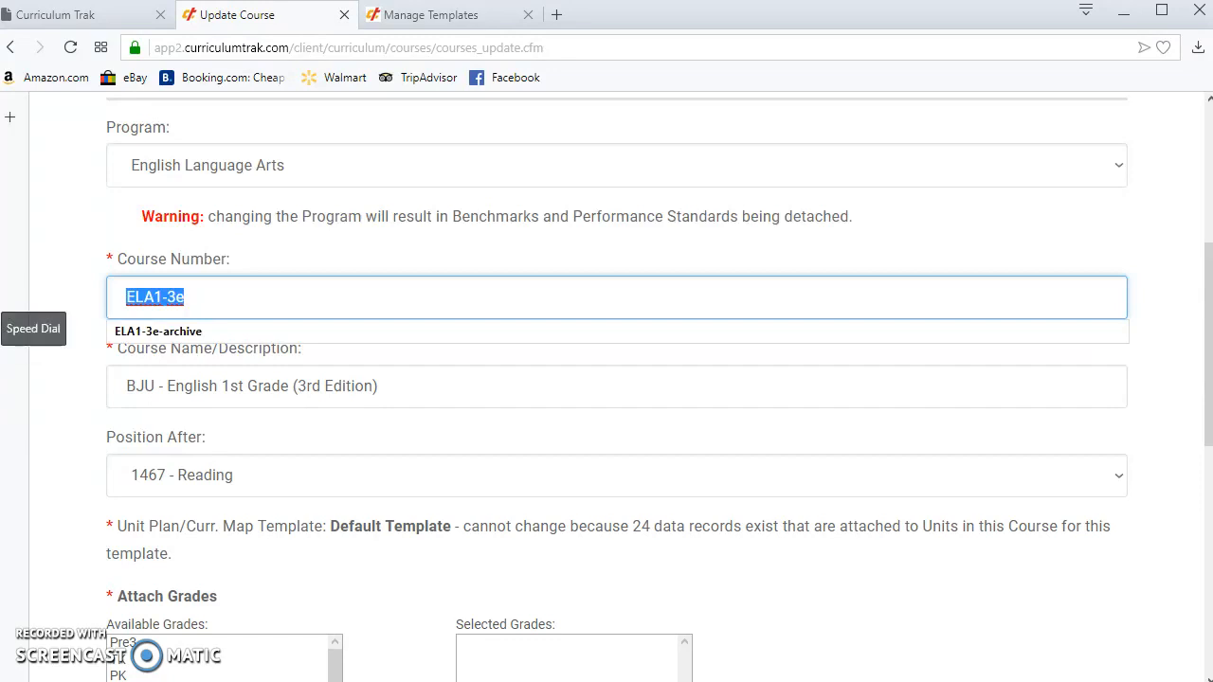
{"action": "type", "text": "1001"}
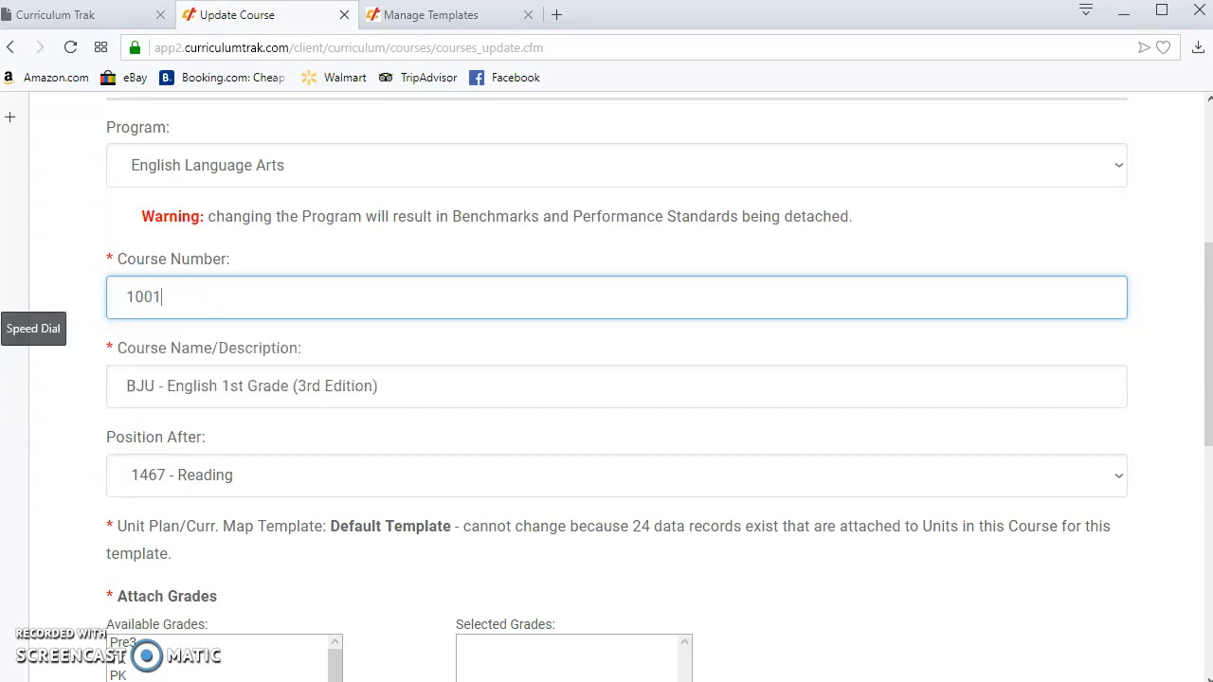
{"action": "triple_click", "coordinate": [251, 386]}
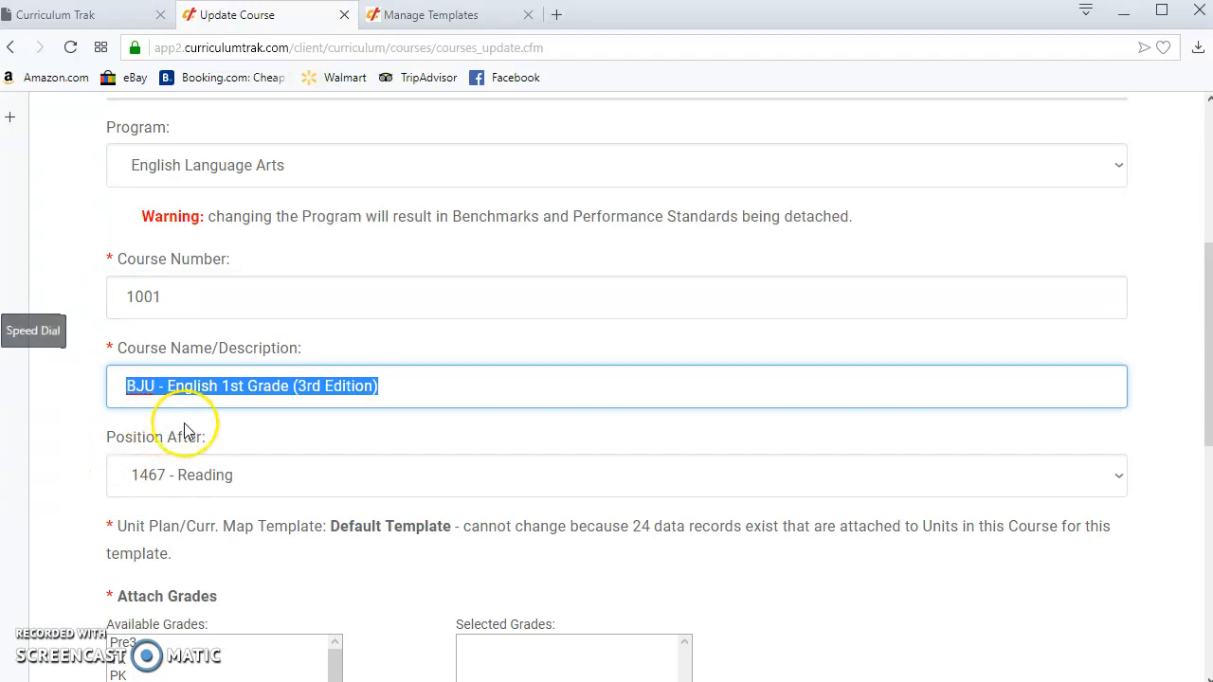
{"action": "mouse_move", "coordinate": [190, 395]}
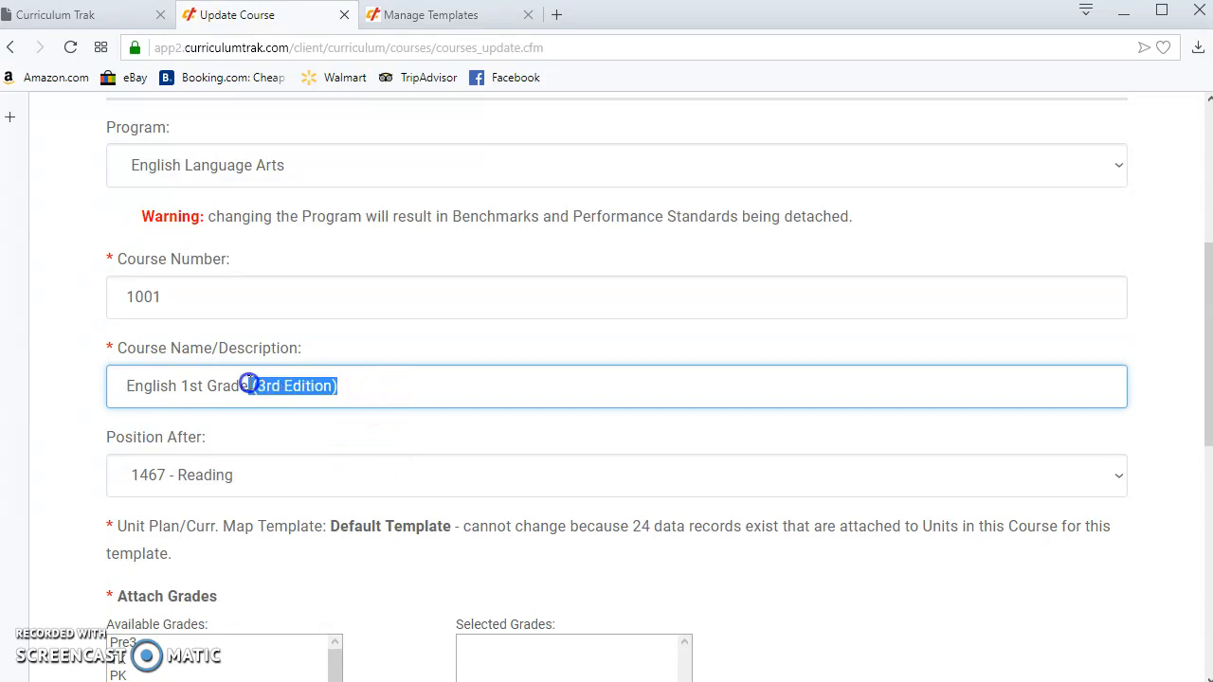
{"action": "scroll", "scroll_direction": "down", "scroll_amount": 3}
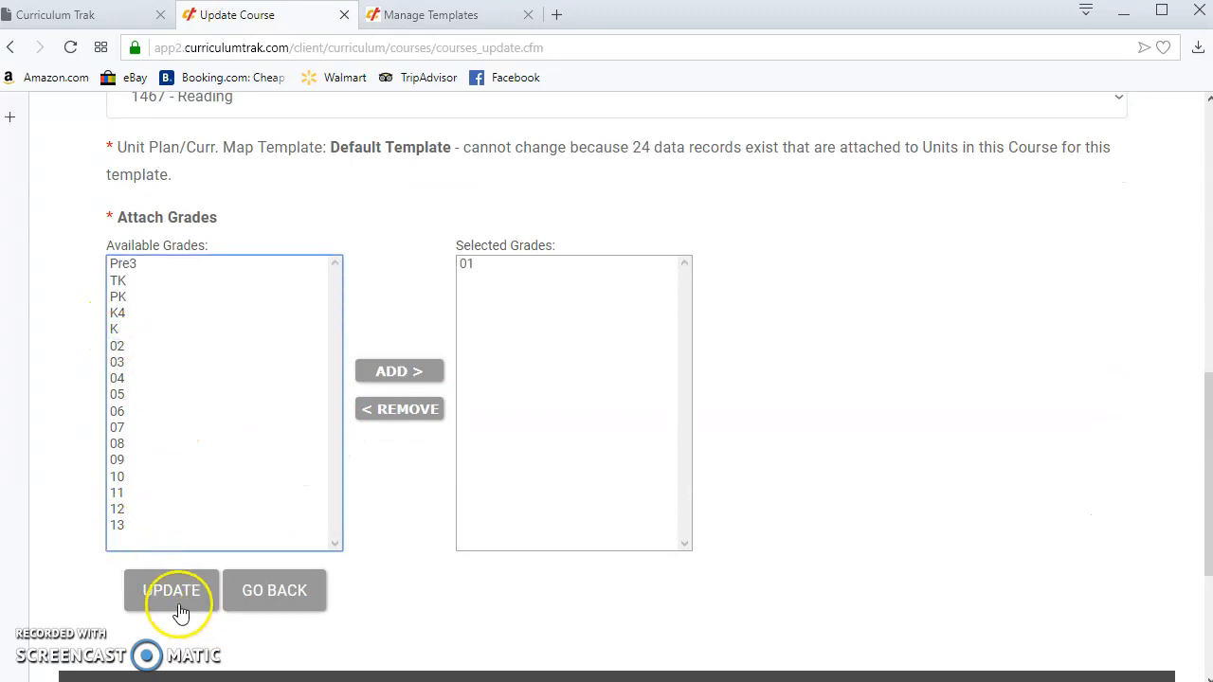
{"action": "left_click", "coordinate": [170, 589]}
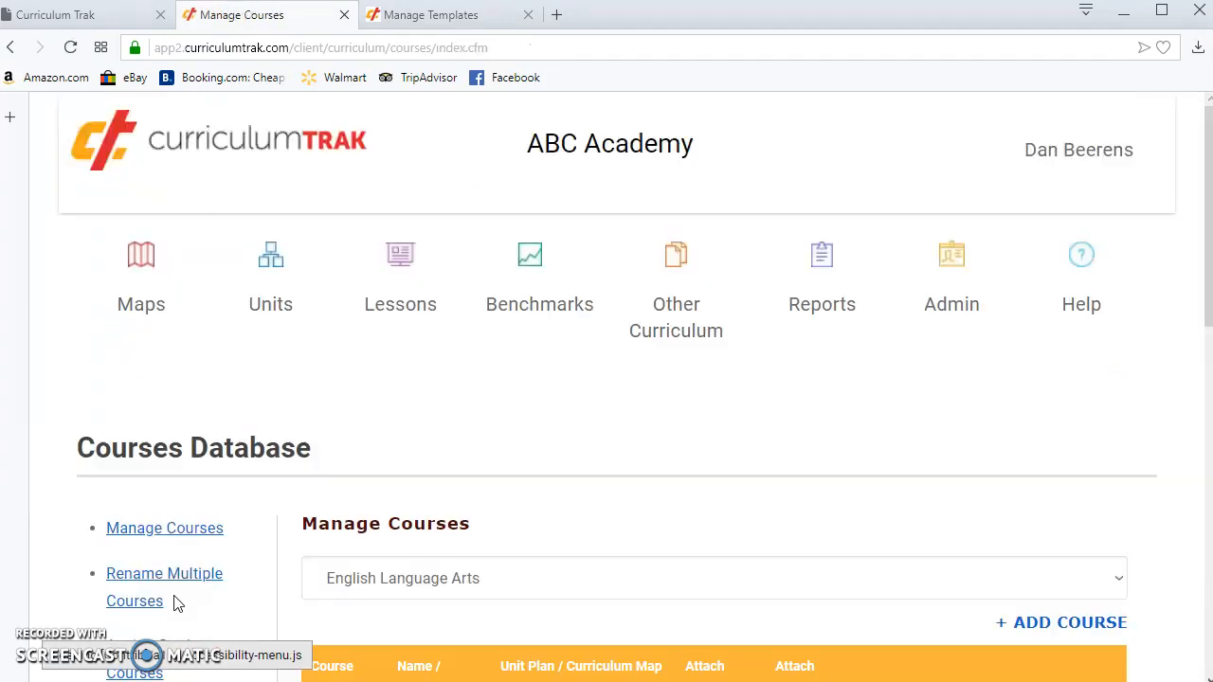
{"action": "scroll", "scroll_direction": "down", "scroll_amount": 3}
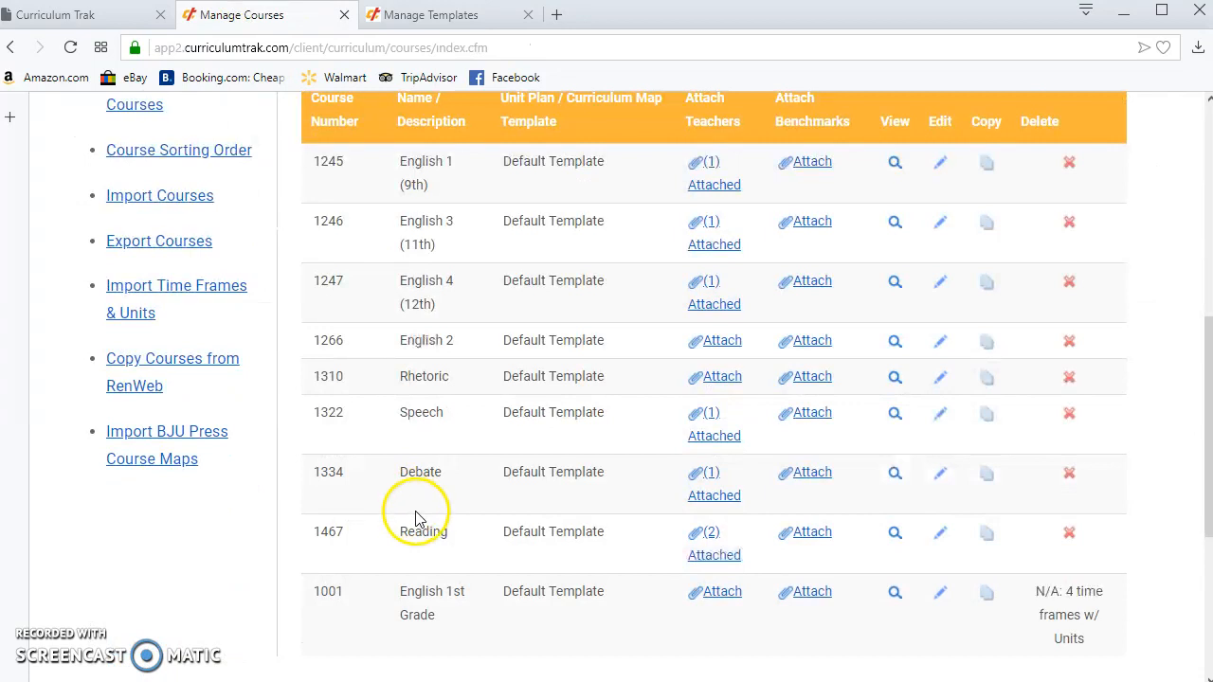
{"action": "scroll", "scroll_direction": "down", "scroll_amount": 3}
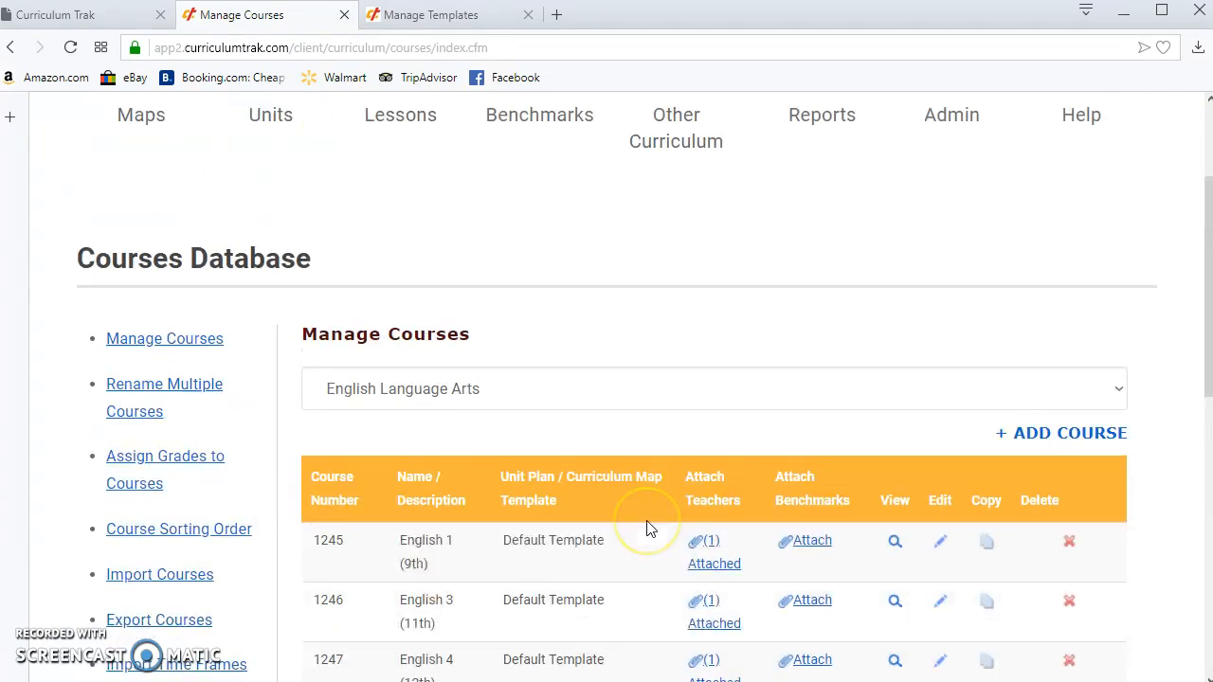
{"action": "mouse_move", "coordinate": [654, 517]}
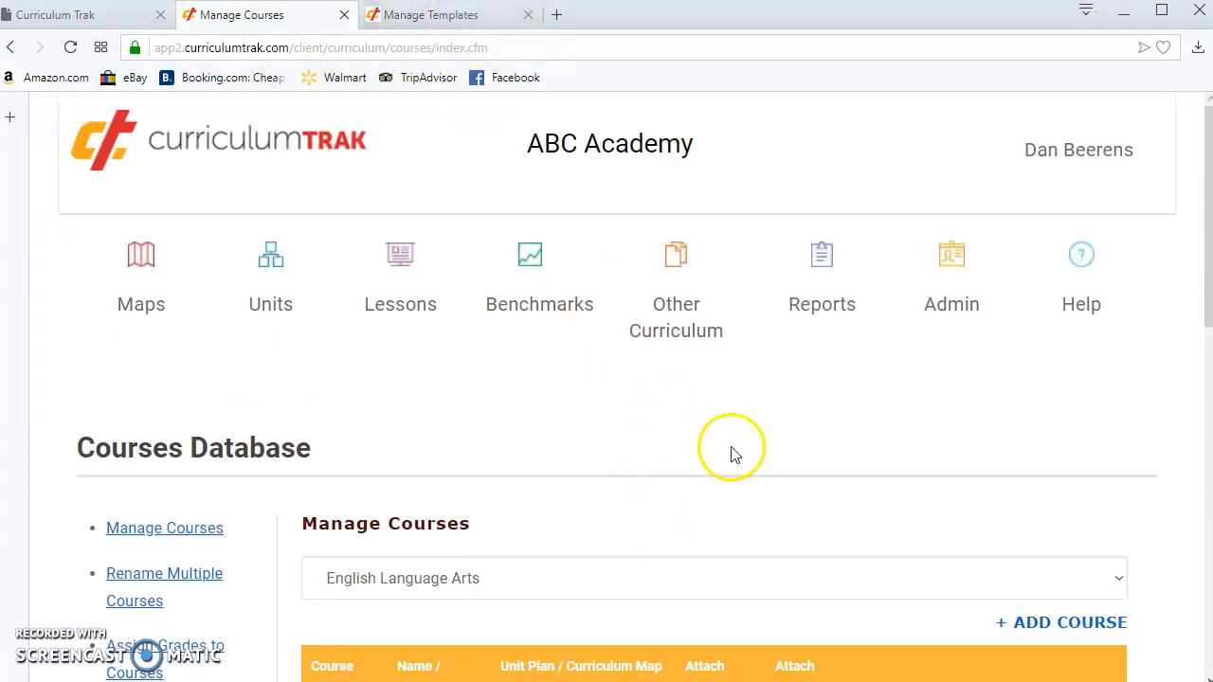
{"action": "mouse_move", "coordinate": [867, 403]}
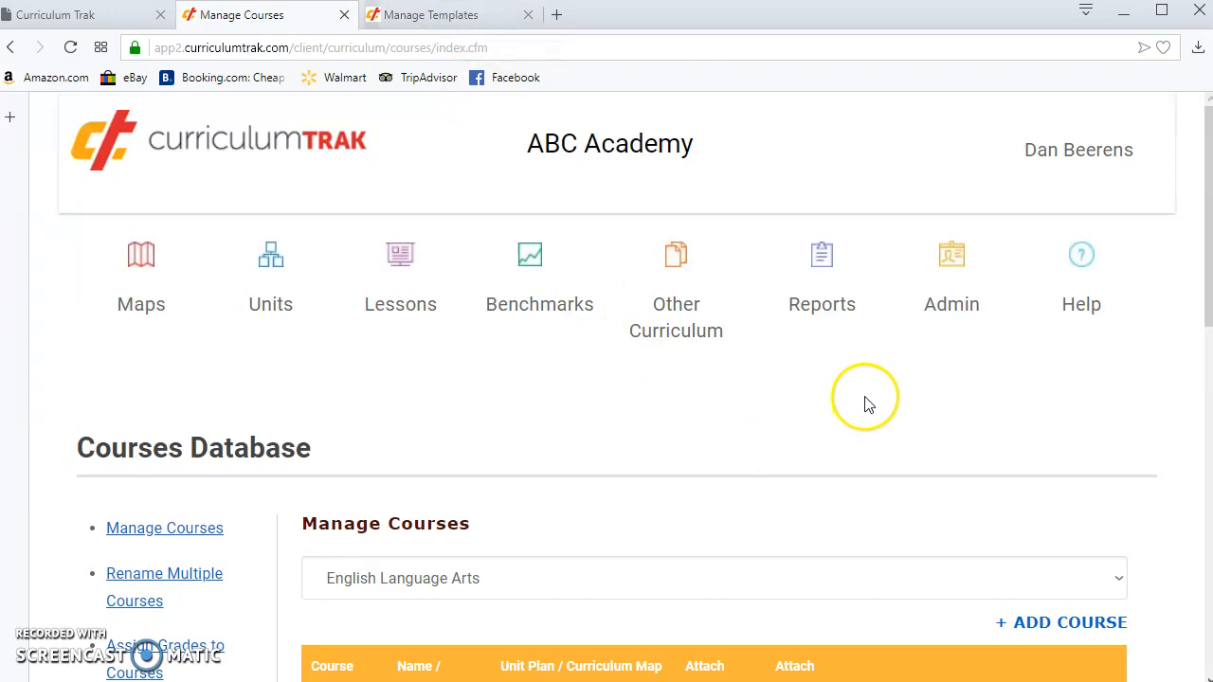
{"action": "mouse_move", "coordinate": [856, 394]}
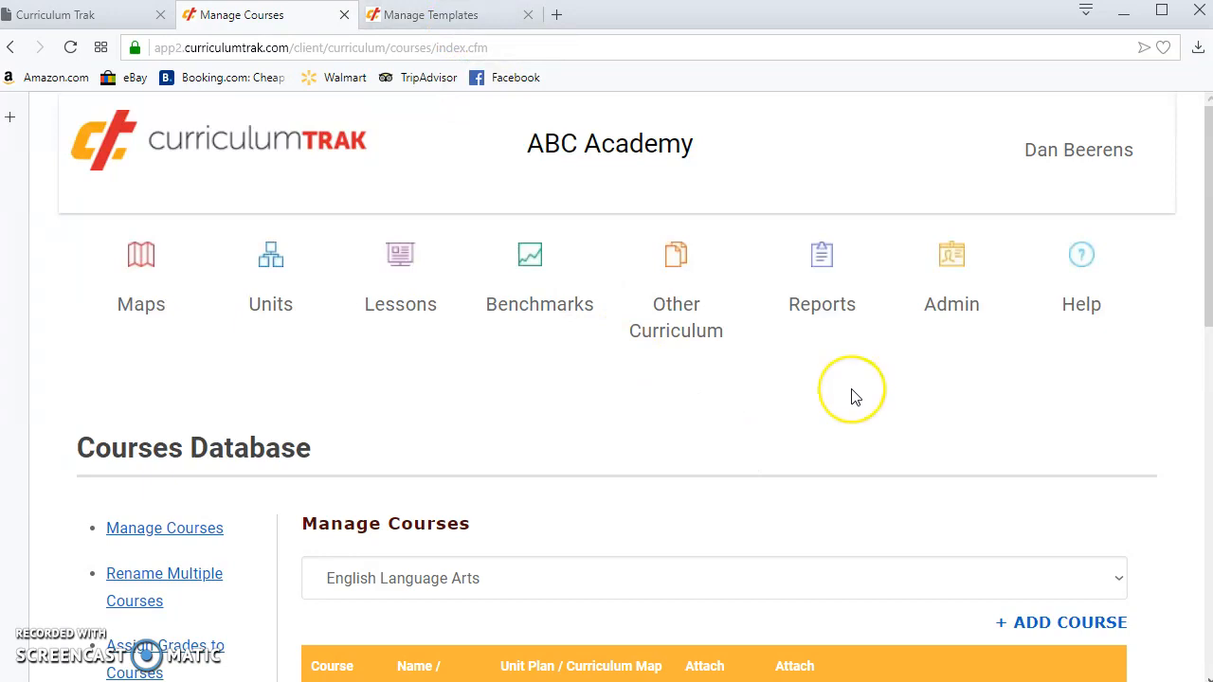
{"action": "mouse_move", "coordinate": [844, 379]}
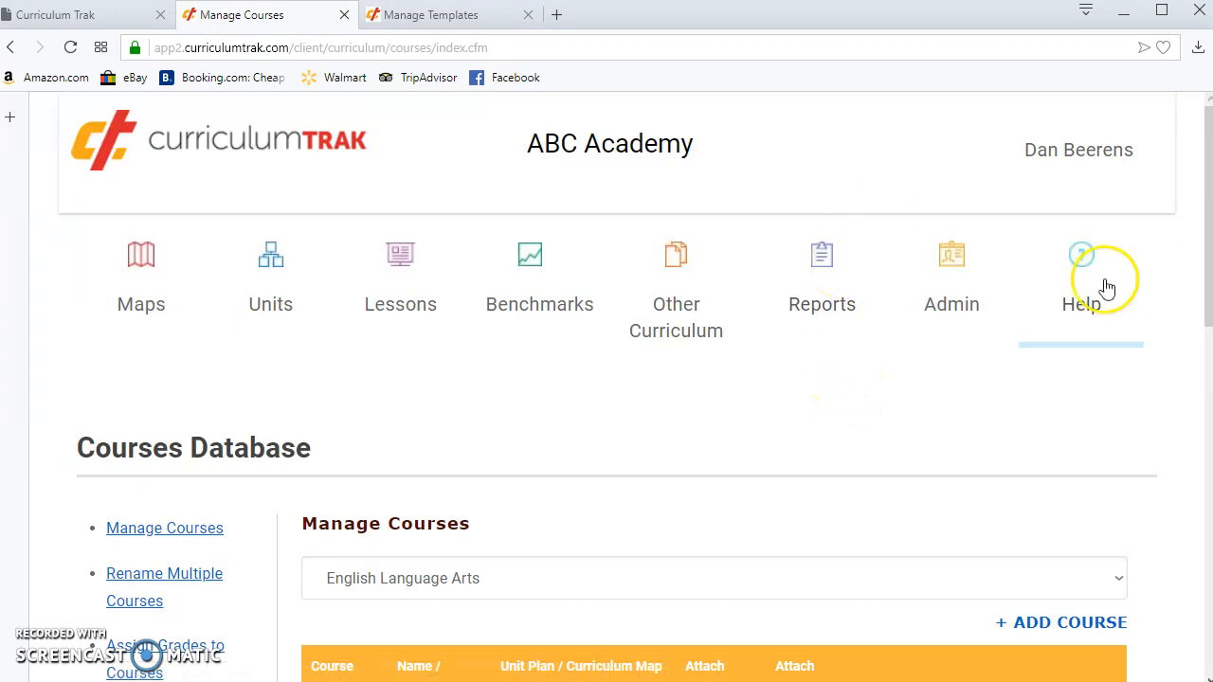
Step: Launch the Zendesk Support Center from the Help menu in a new tab
{"action": "left_click", "coordinate": [1081, 284]}
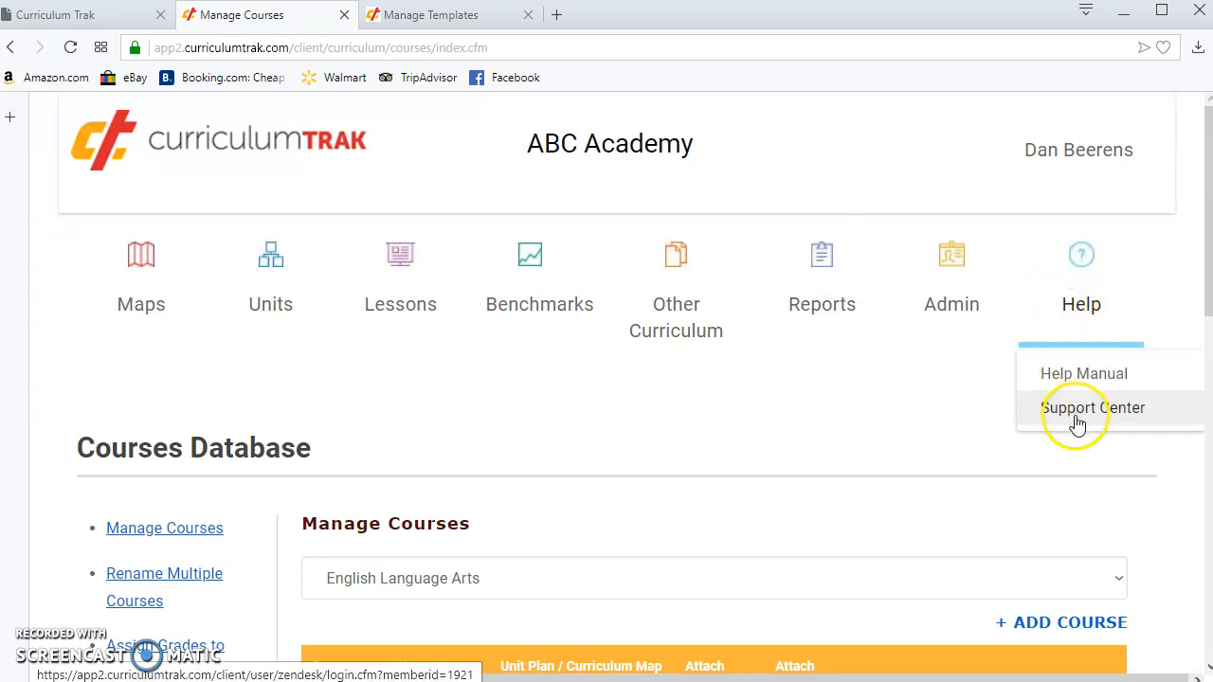
{"action": "left_click", "coordinate": [1093, 407]}
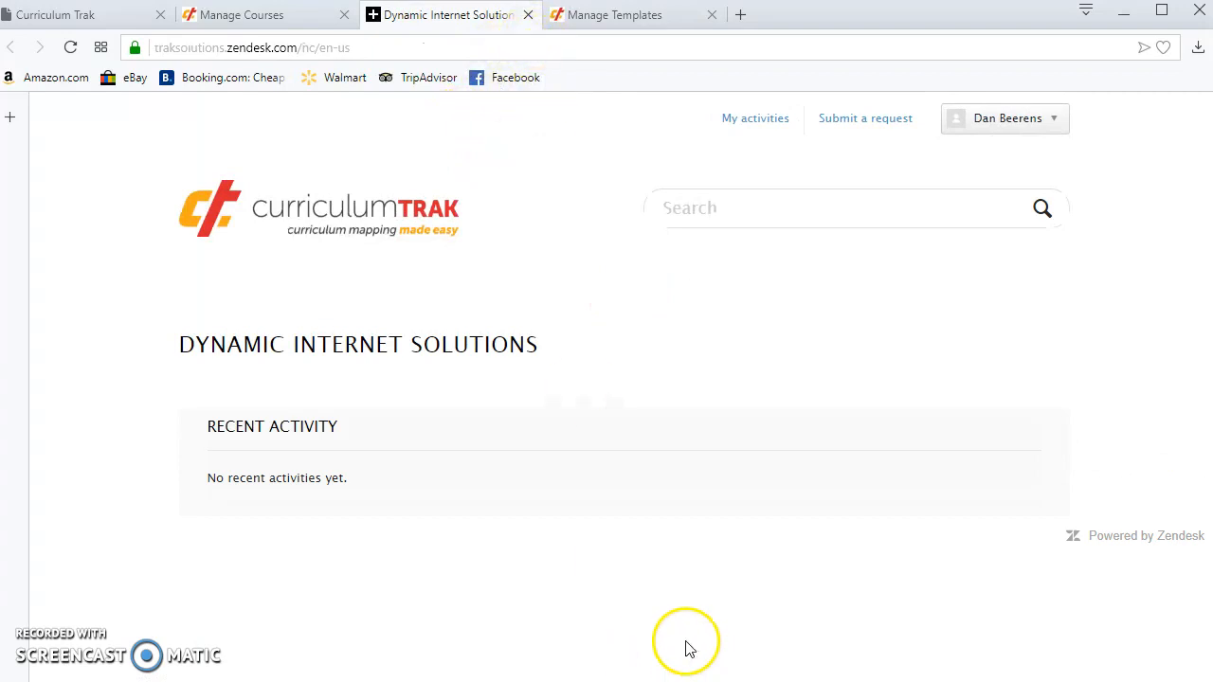
{"action": "mouse_move", "coordinate": [676, 637]}
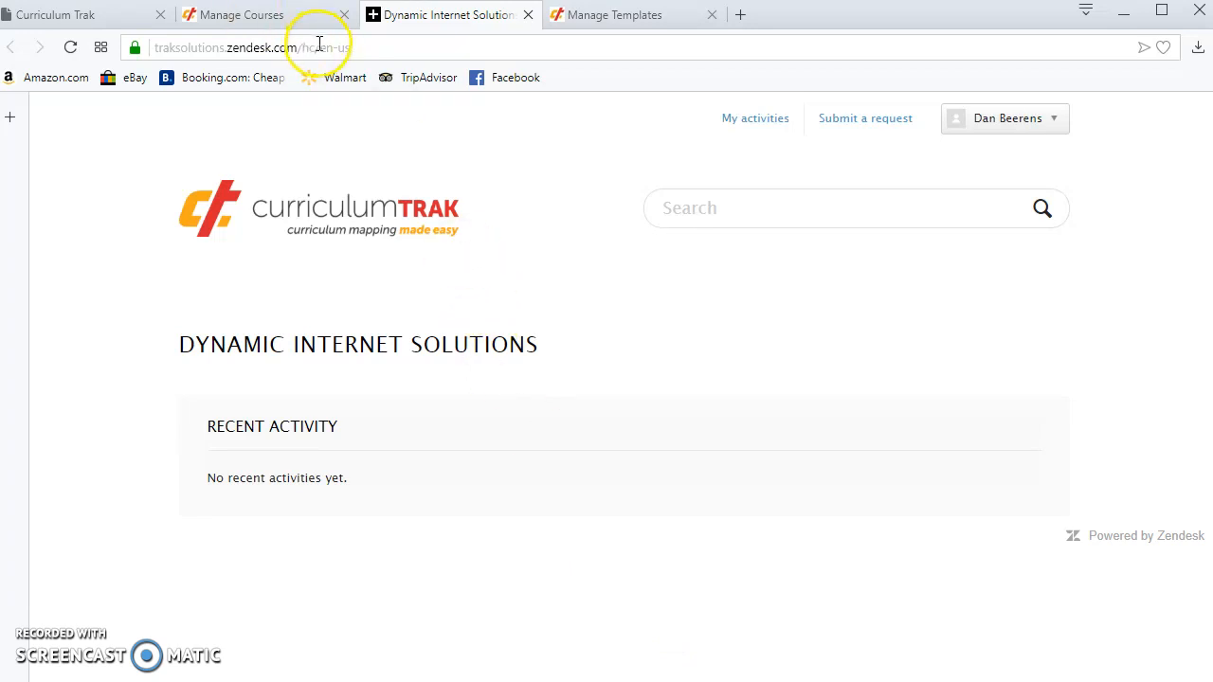
{"action": "mouse_move", "coordinate": [545, 204]}
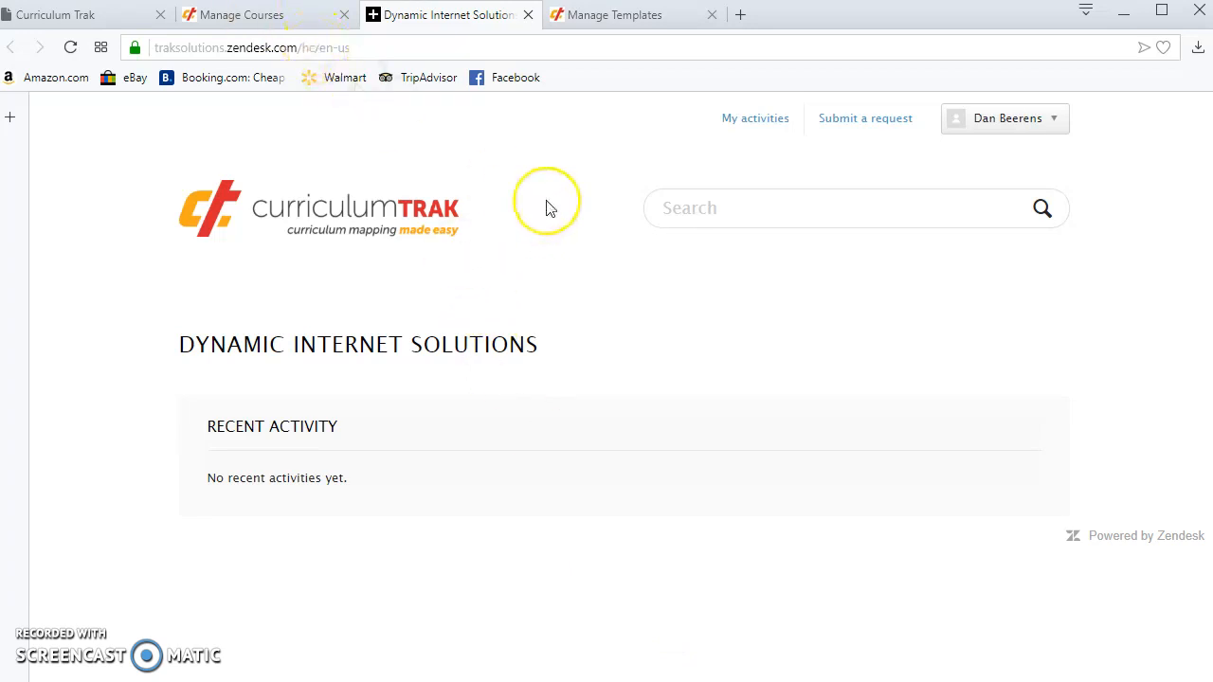